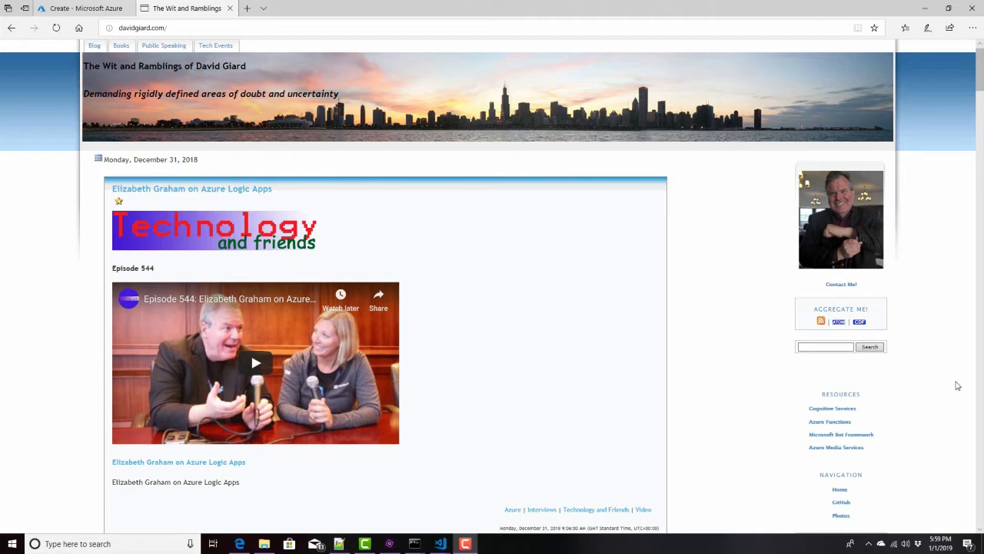
# - Go to the Azure Cognitive Services directory URL and bring the Vision services section into view
pyautogui.click(141, 28)
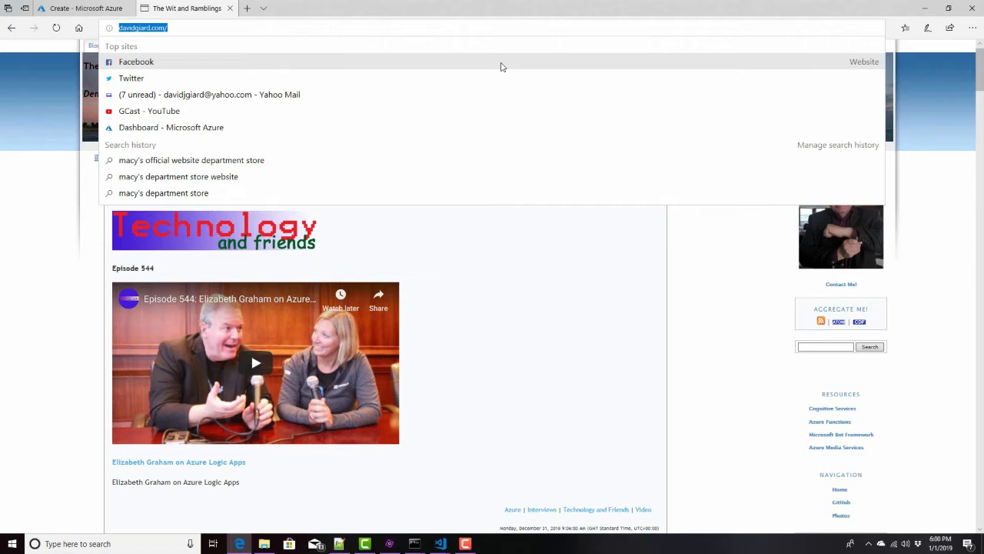
pyautogui.moveTo(560, 60)
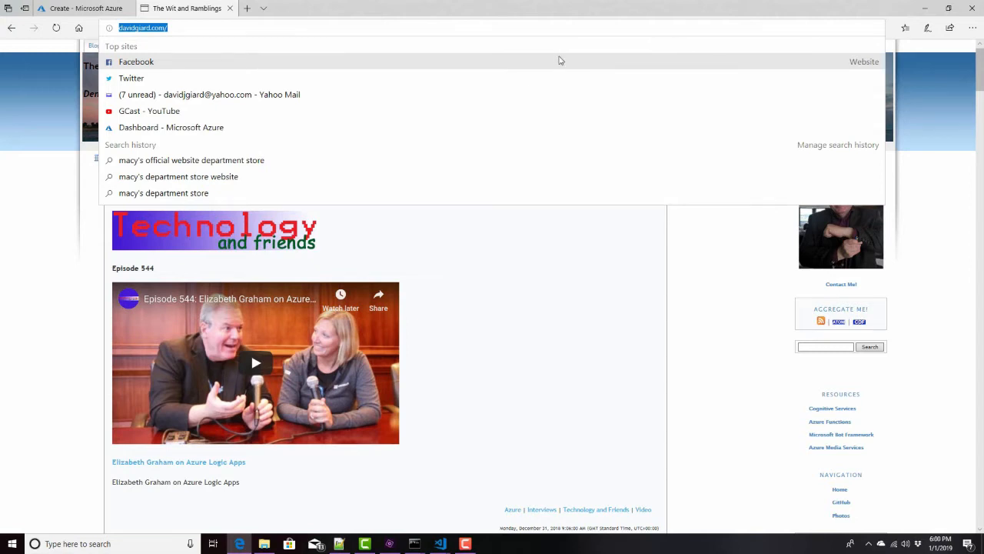
pyautogui.moveTo(649, 40)
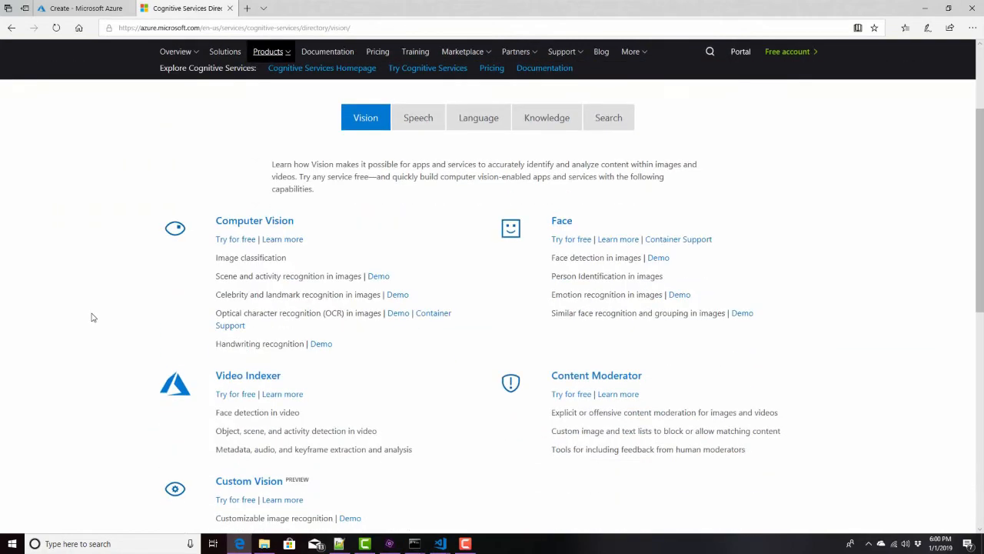
pyautogui.scroll(-3)
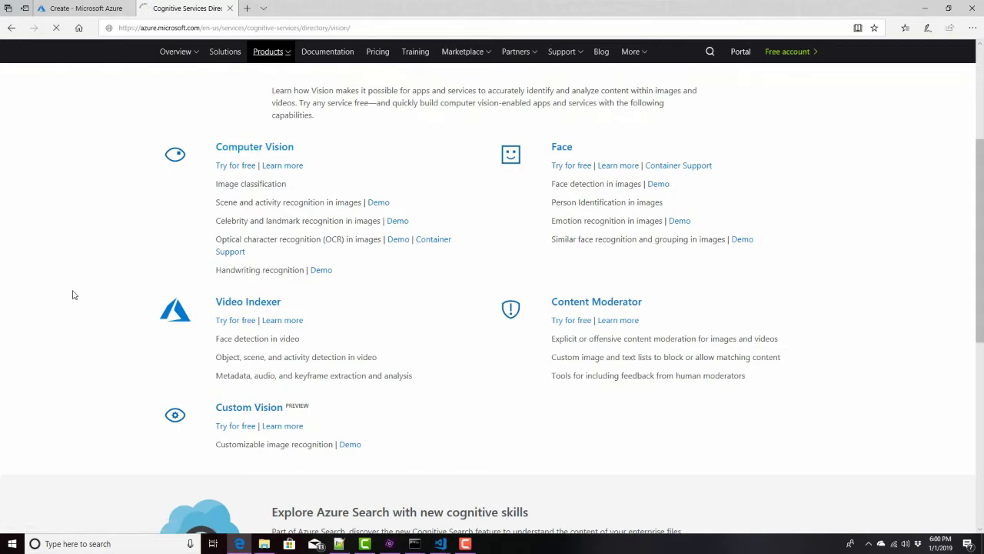
# - Go to the Computer Vision service page and reach the Read text in images demo
pyautogui.click(254, 146)
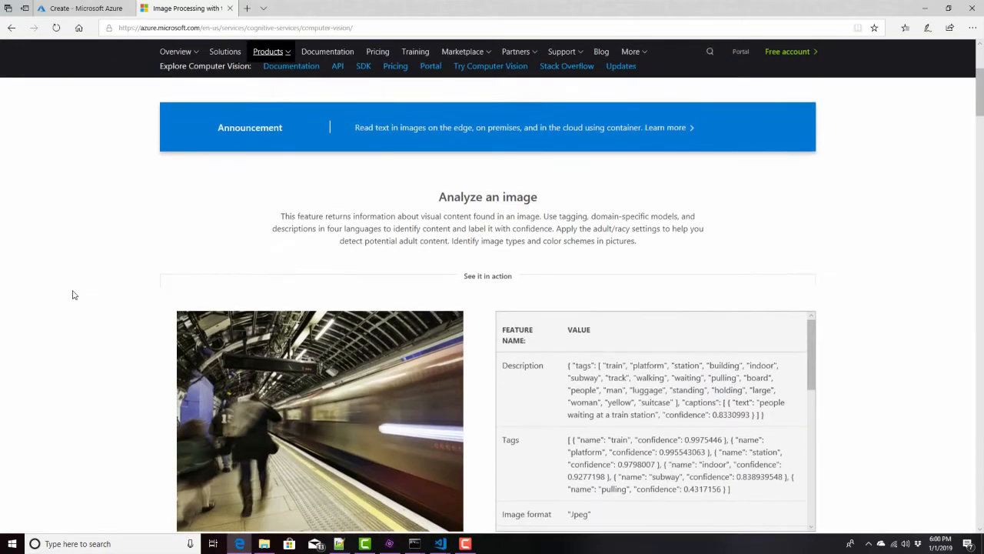
pyautogui.scroll(-3)
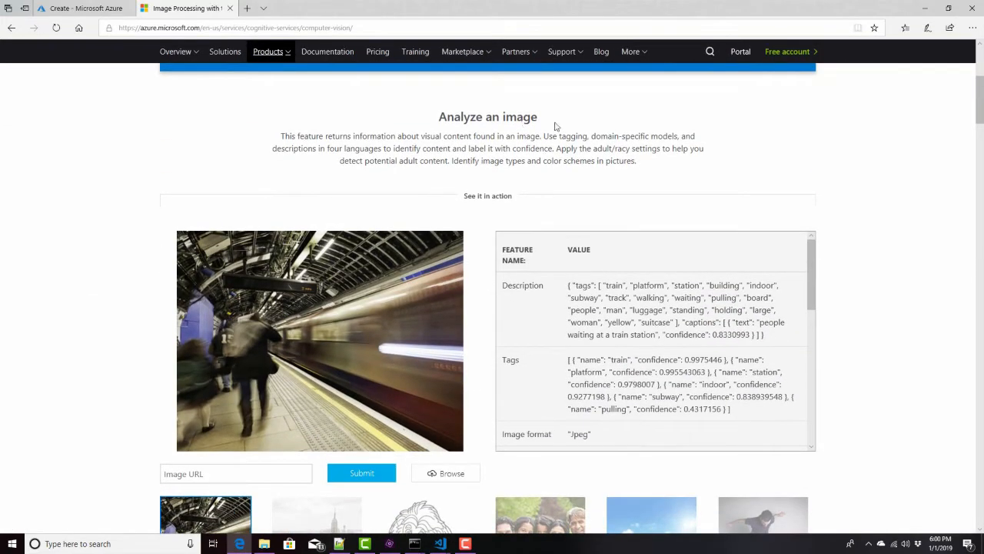
pyautogui.scroll(-3)
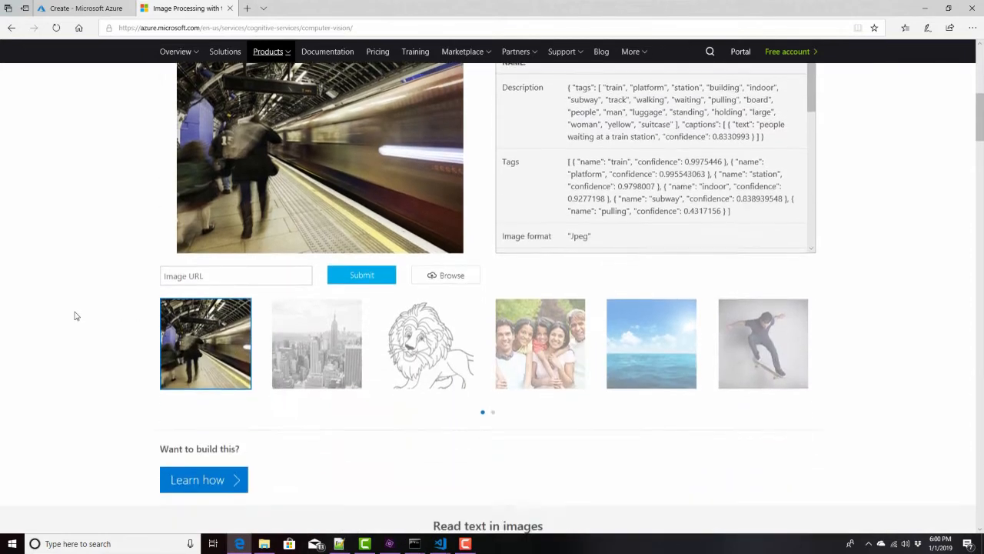
pyautogui.scroll(-3)
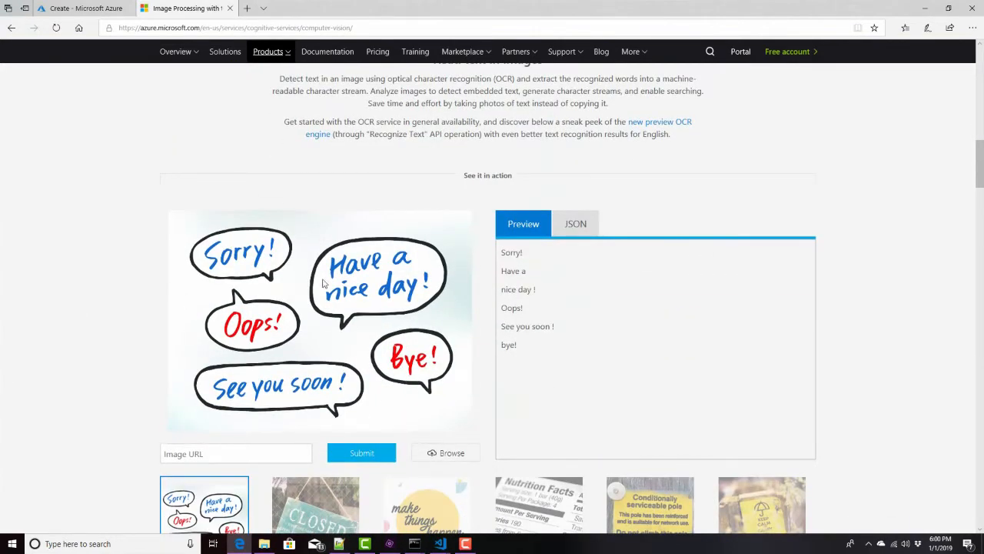
pyautogui.moveTo(449, 415)
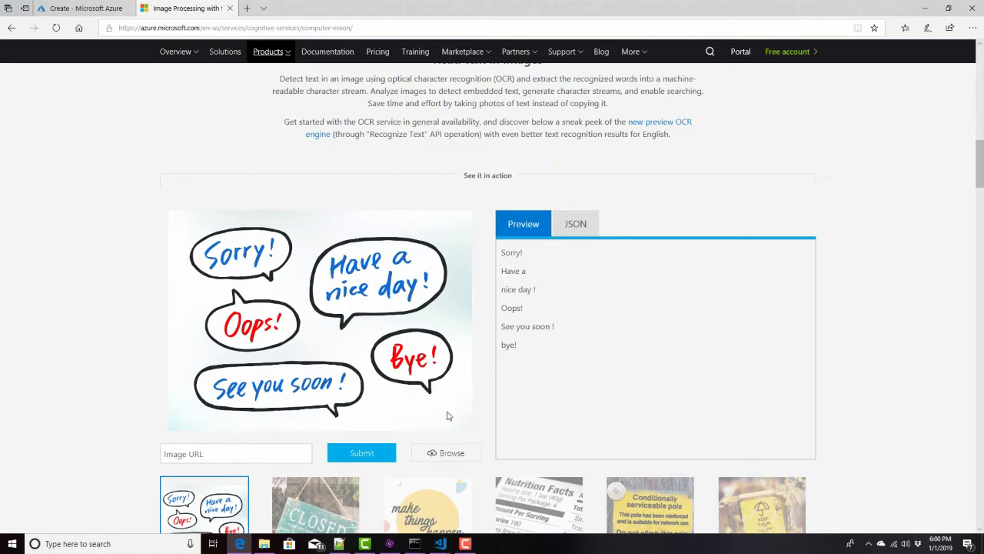
pyautogui.moveTo(484, 297)
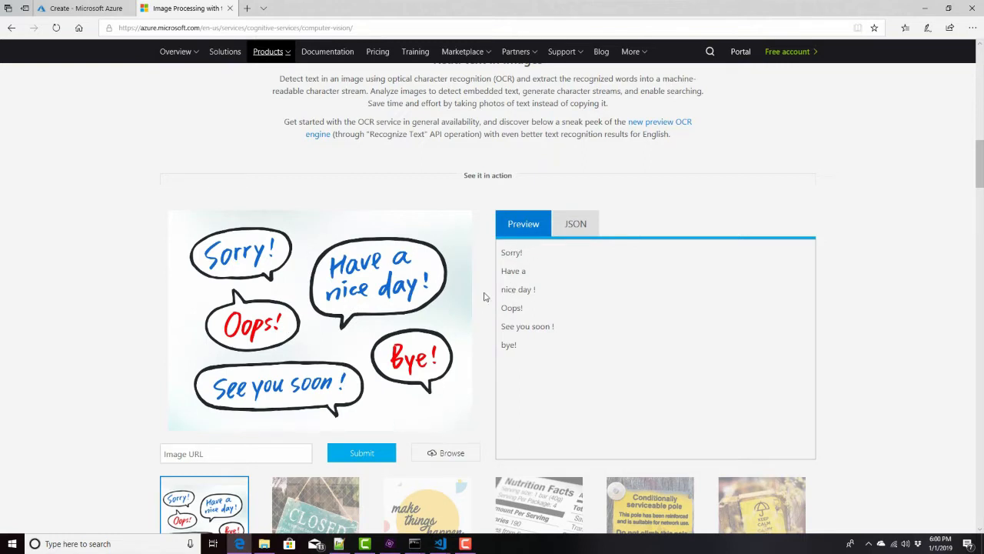
# - View the speech-bubble sample's OCR result as raw JSON and look through its contents
pyautogui.click(575, 225)
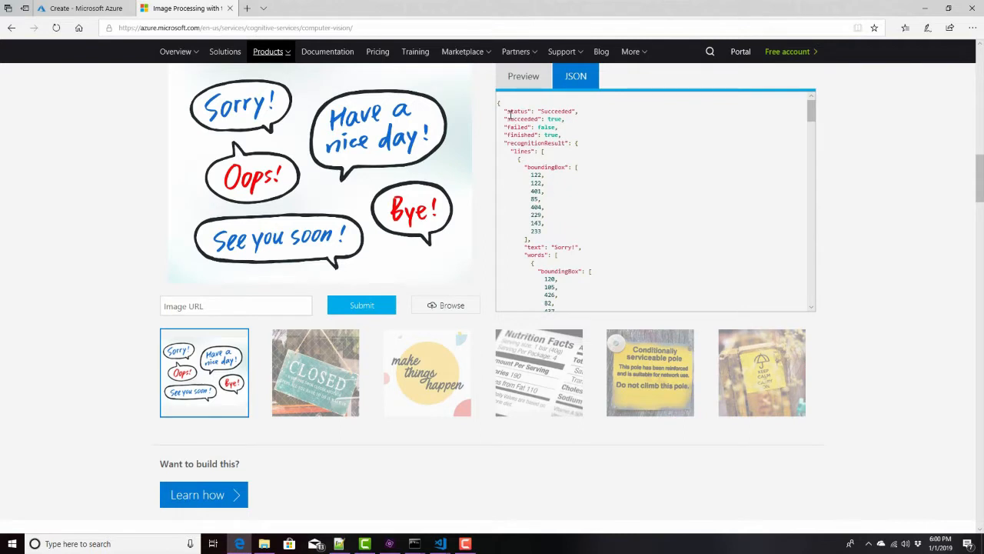
pyautogui.moveTo(507, 111); pyautogui.dragTo(562, 136)
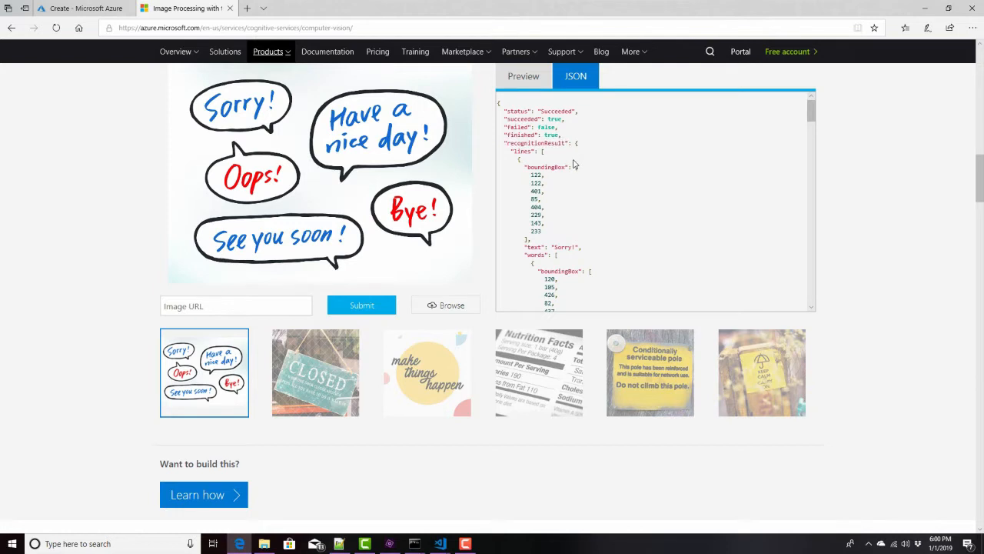
pyautogui.doubleClick(523, 152)
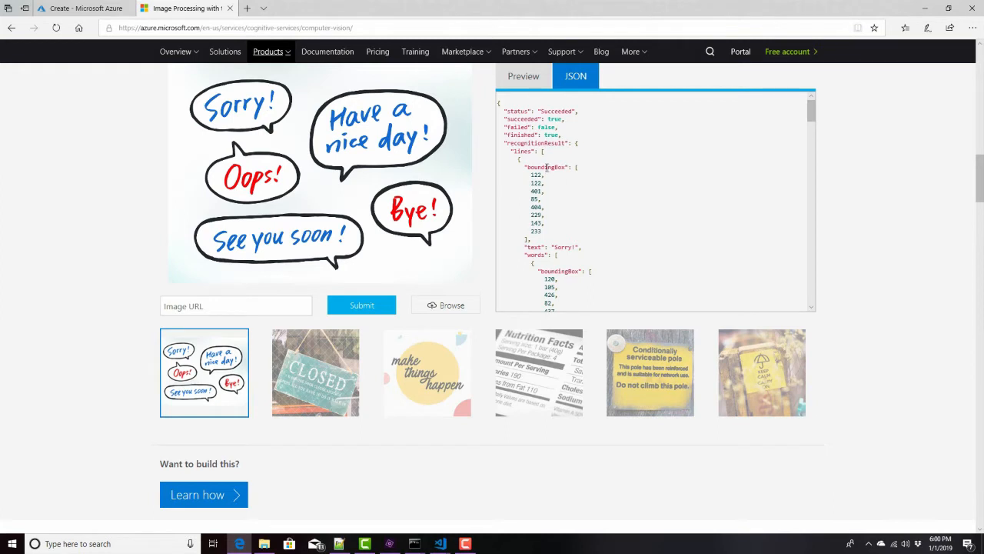
pyautogui.moveTo(329, 122)
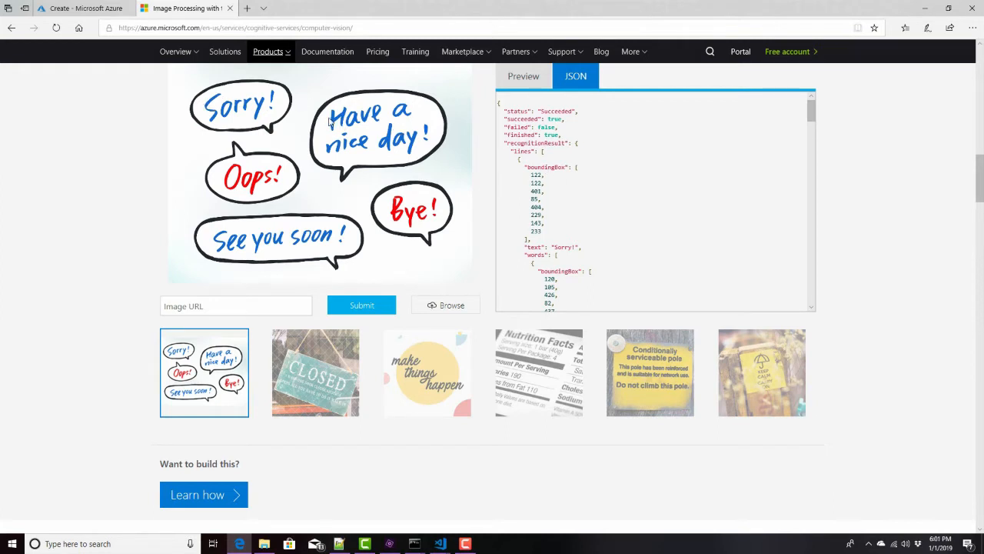
pyautogui.moveTo(329, 108)
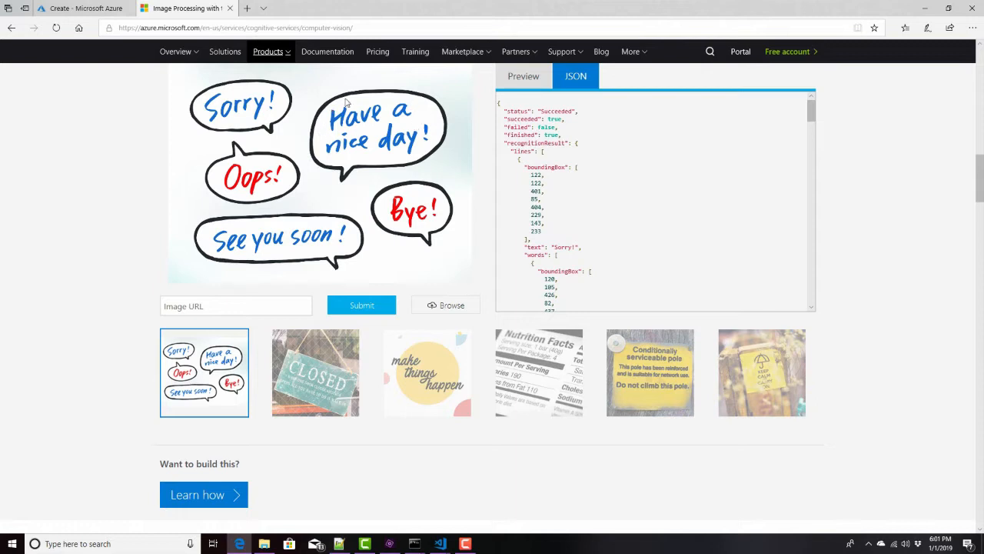
pyautogui.moveTo(503, 143)
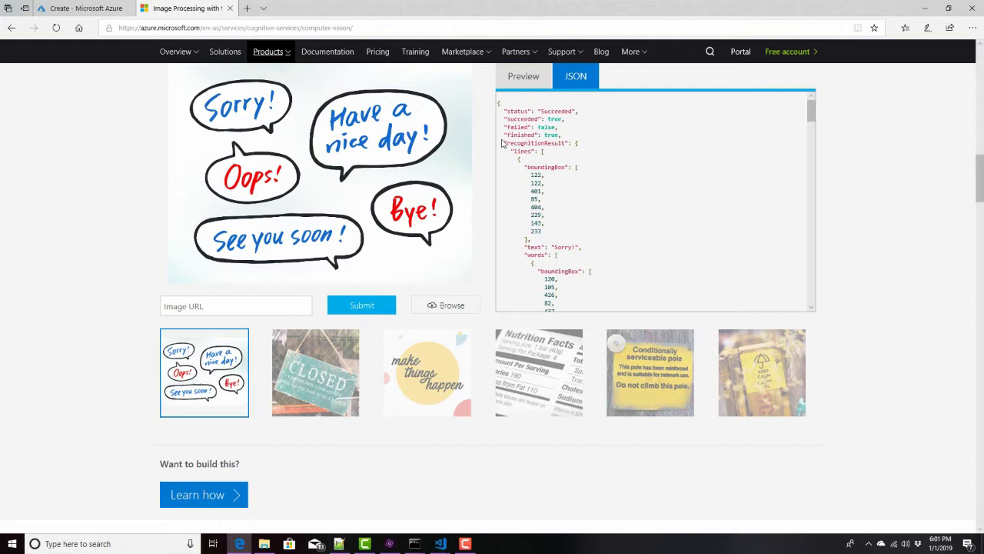
pyautogui.moveTo(490, 154)
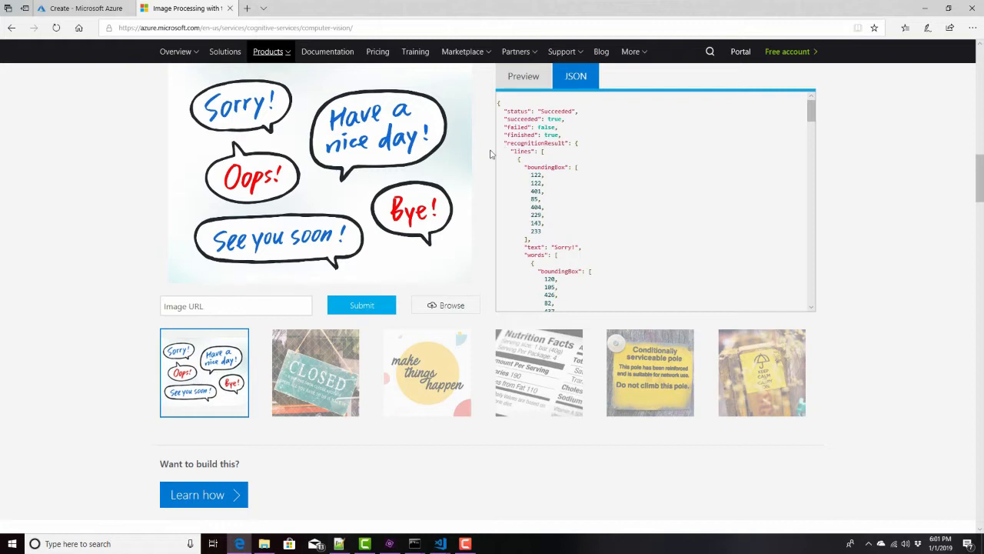
pyautogui.moveTo(541, 167)
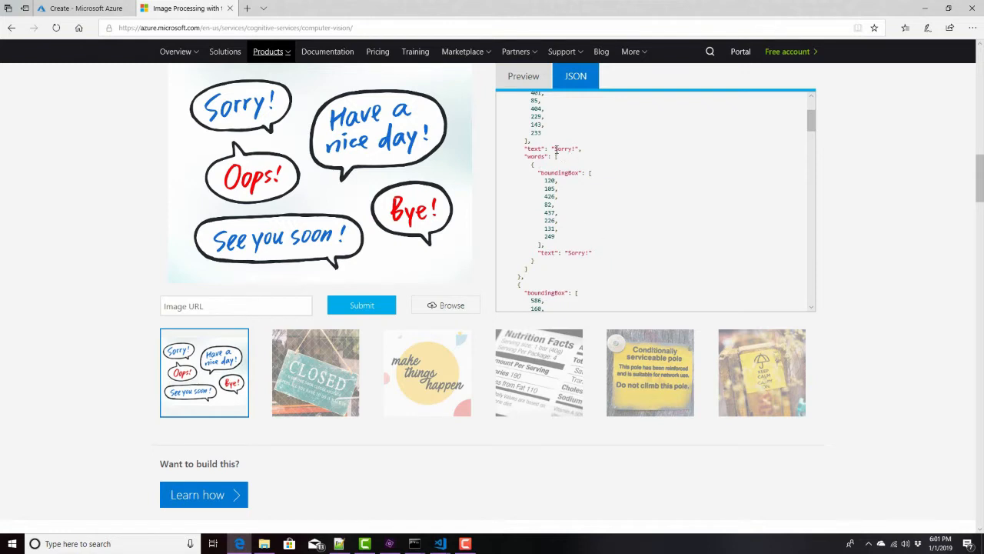
pyautogui.moveTo(578, 252)
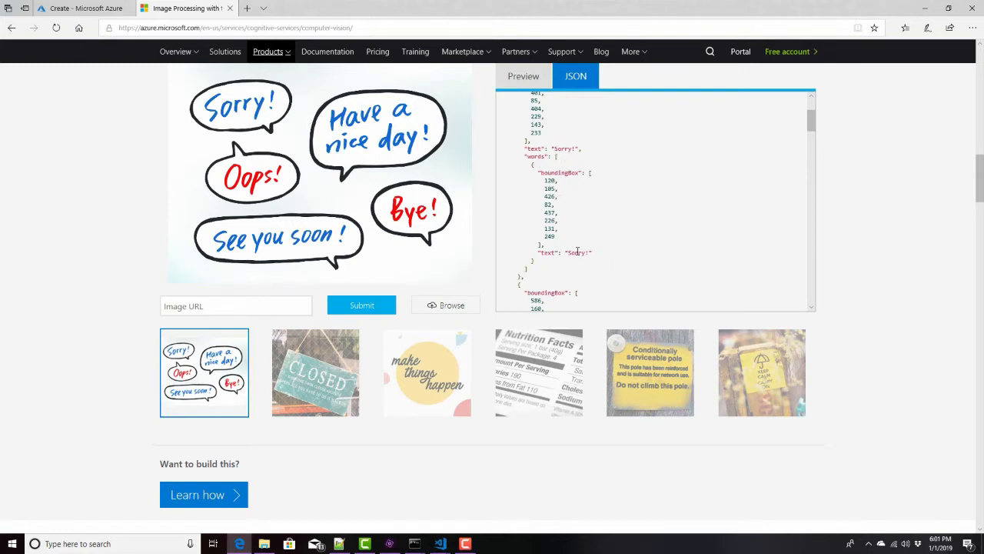
pyautogui.scroll(-3)
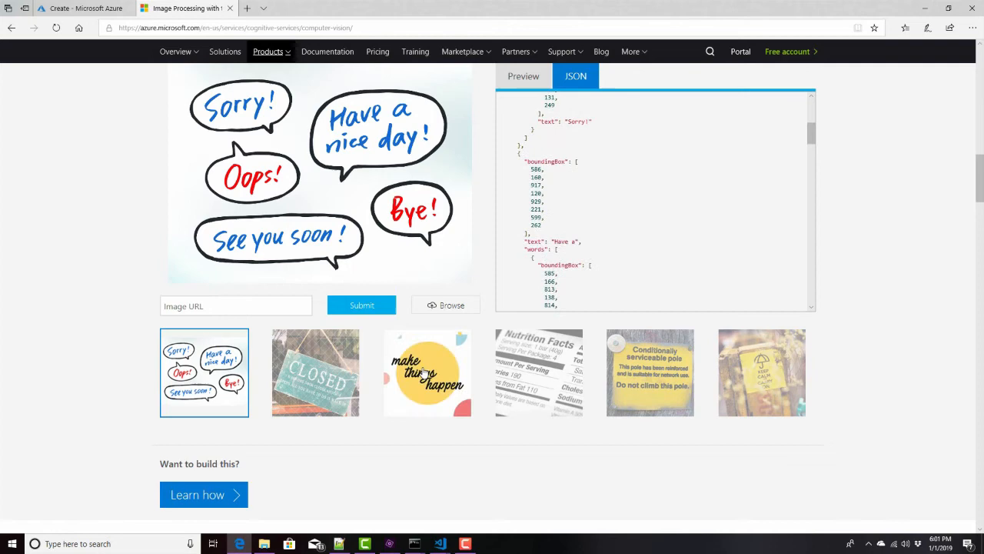
# - Run OCR on the yellow pole warning sign sample and show its result as raw JSON
pyautogui.click(649, 372)
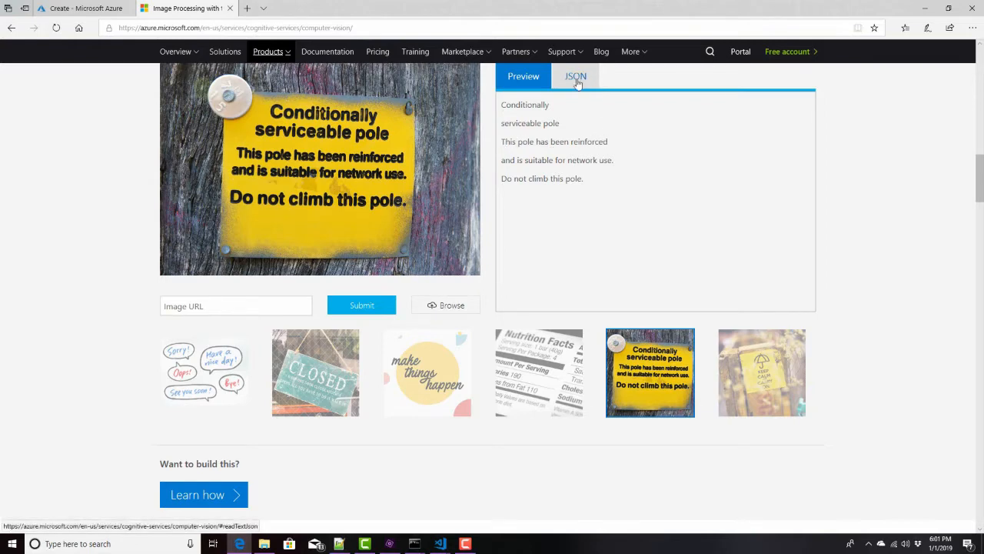
pyautogui.click(575, 75)
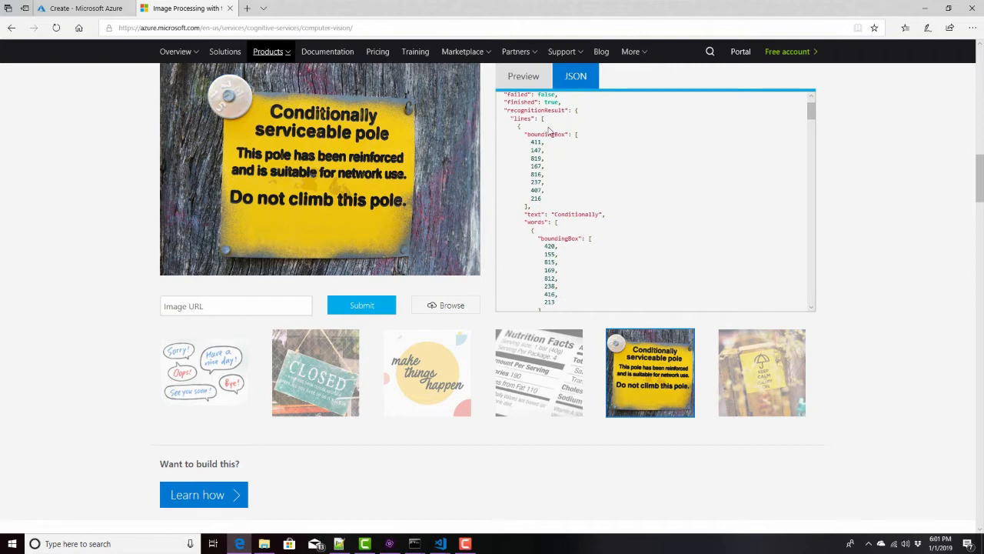
pyautogui.scroll(-3)
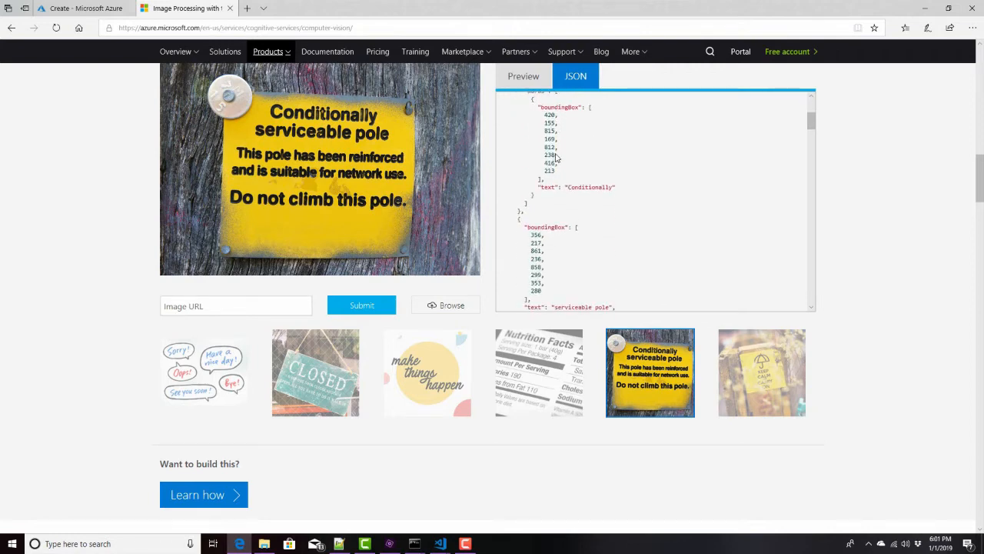
pyautogui.scroll(-3)
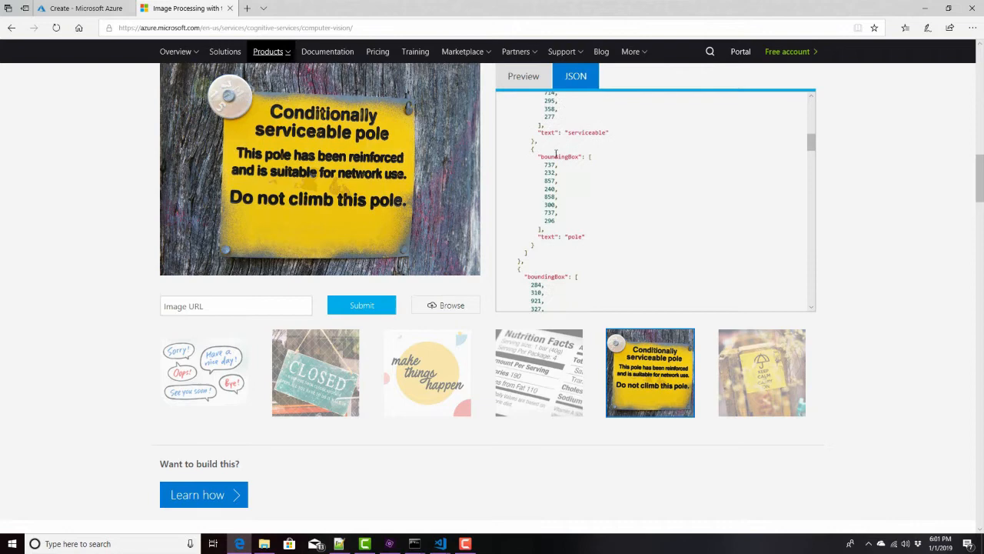
pyautogui.scroll(-3)
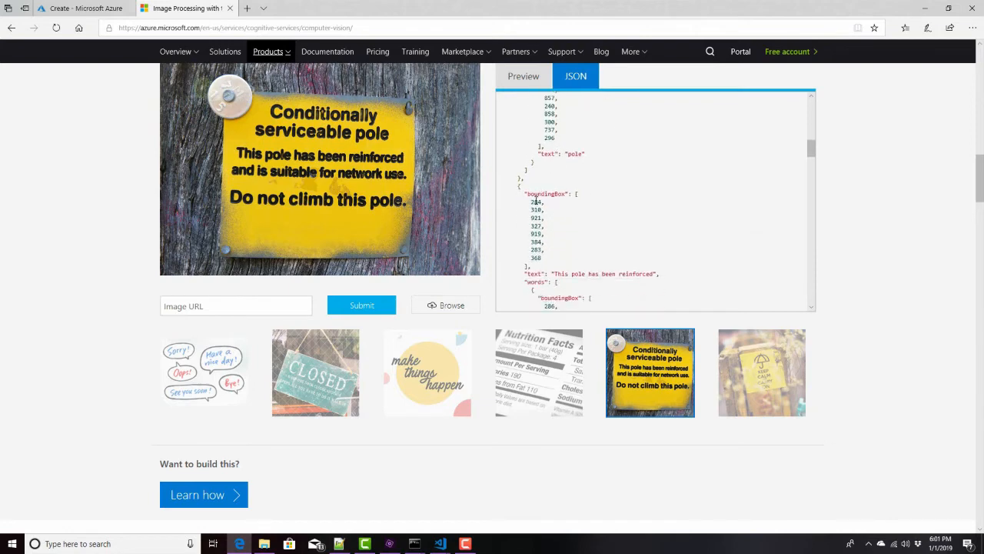
pyautogui.moveTo(525, 211)
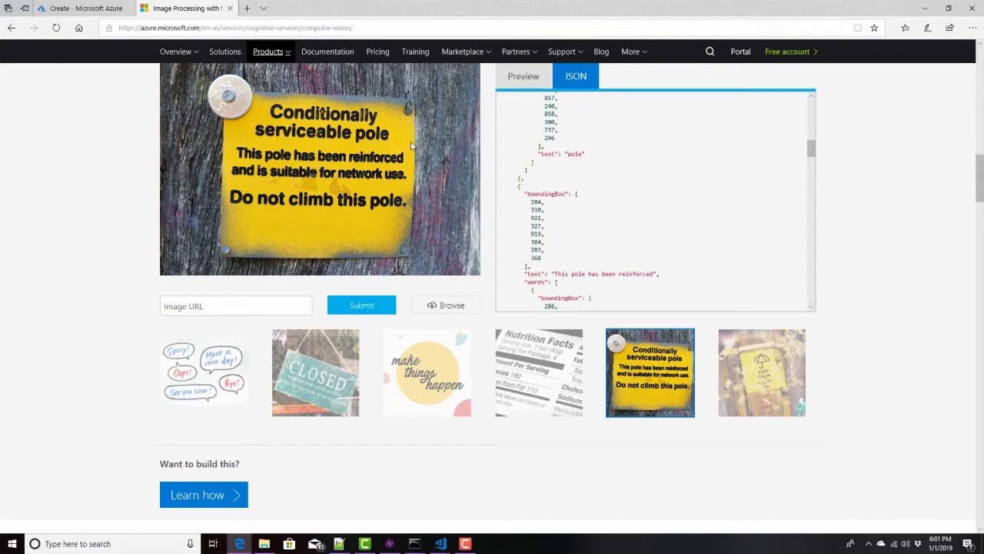
# - Read further down the pole sign JSON output listing the detected words and bounding boxes
pyautogui.scroll(-3)
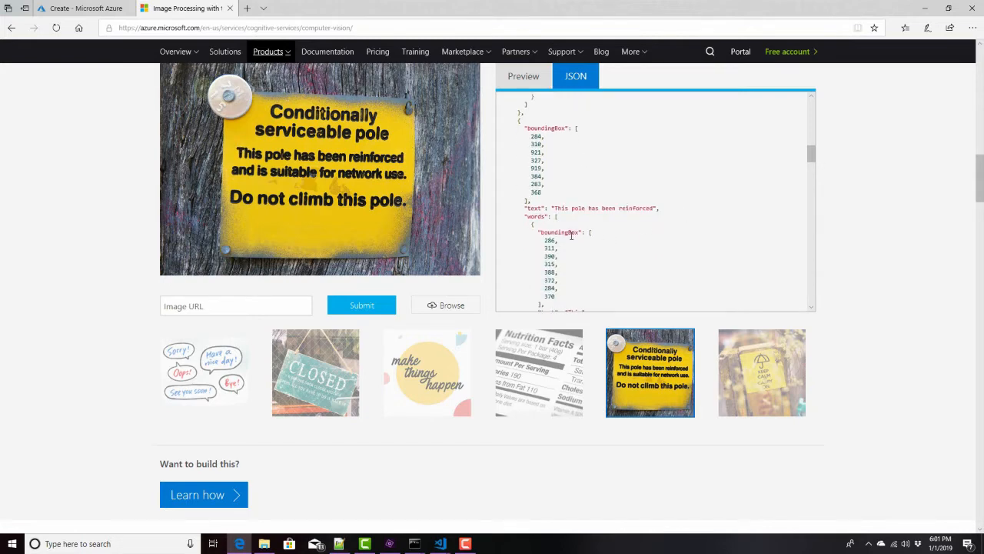
pyautogui.scroll(-3)
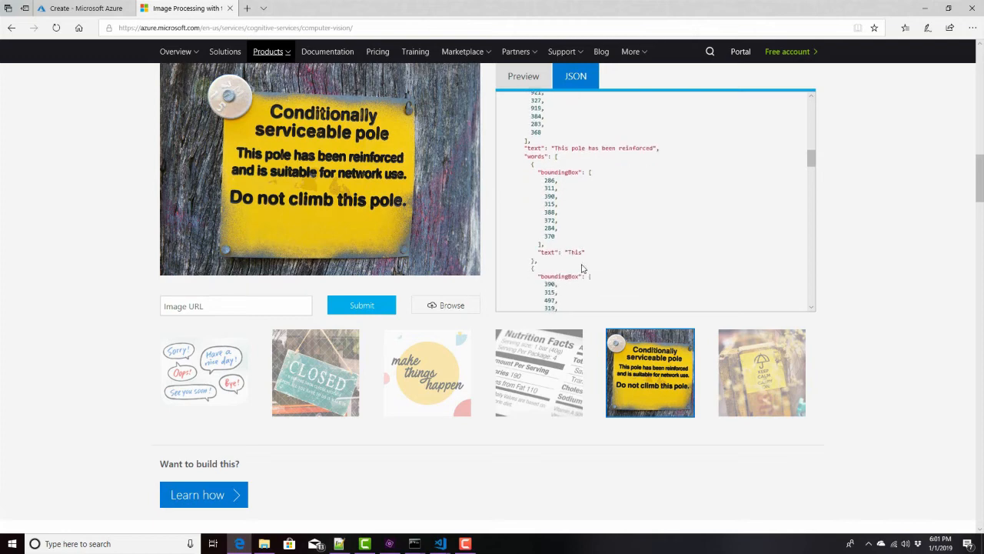
pyautogui.scroll(-3)
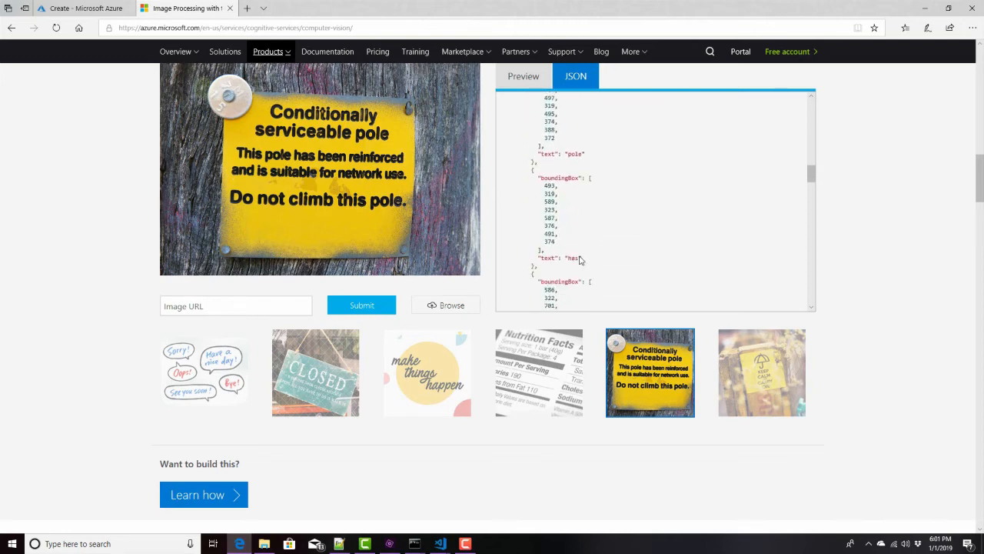
pyautogui.scroll(-3)
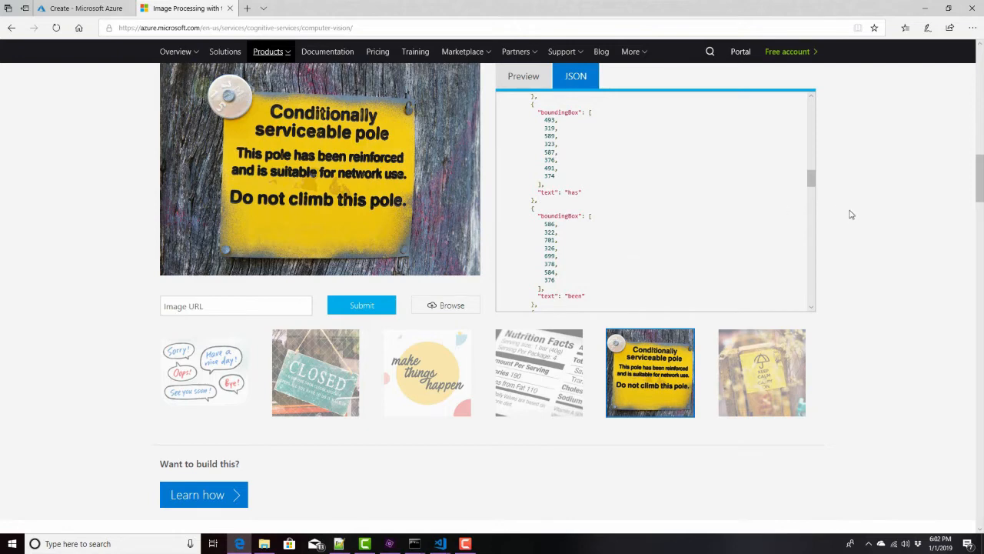
pyautogui.moveTo(361, 157)
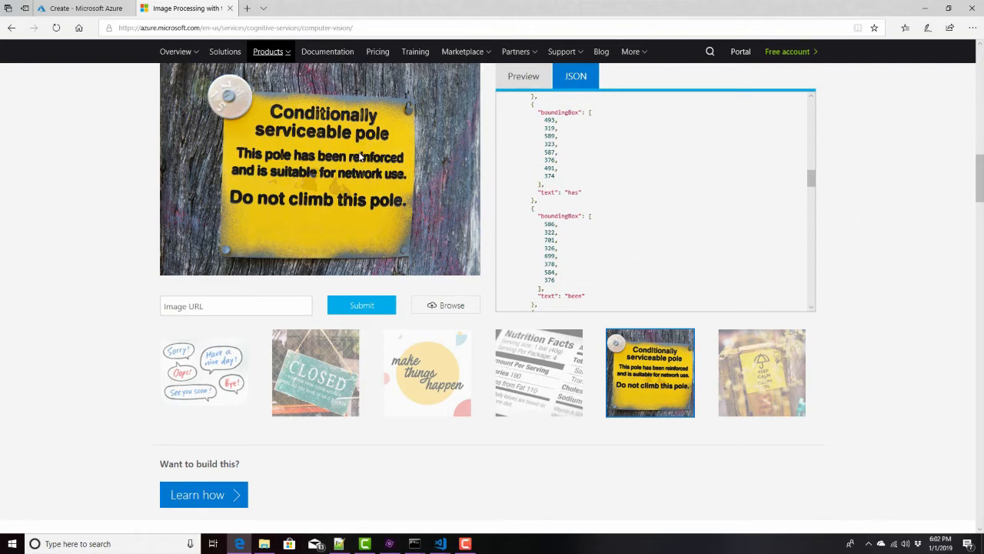
pyautogui.moveTo(416, 163)
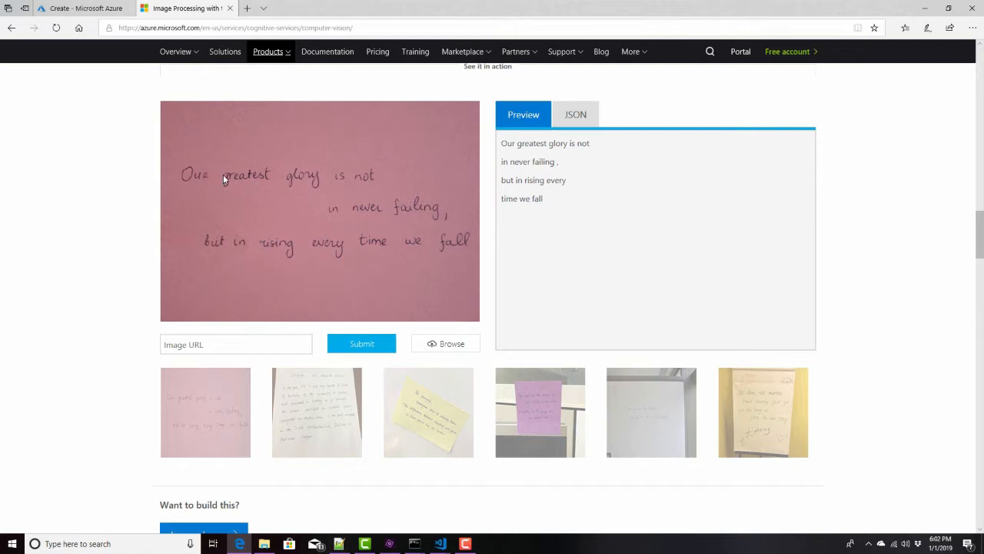
pyautogui.moveTo(362, 212)
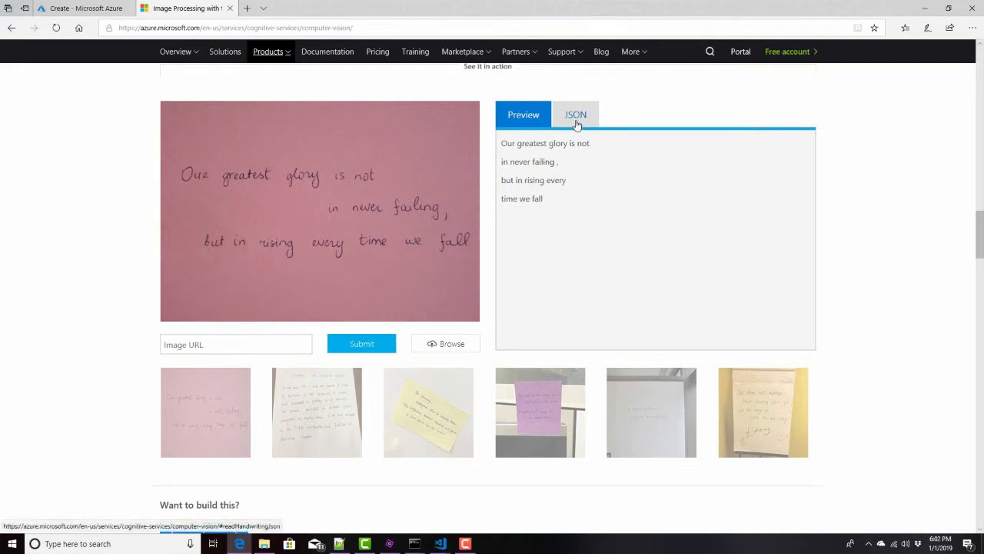
# - Show the handwritten note's result as raw JSON, read through it, and return toward the Computer Vision header
pyautogui.click(575, 114)
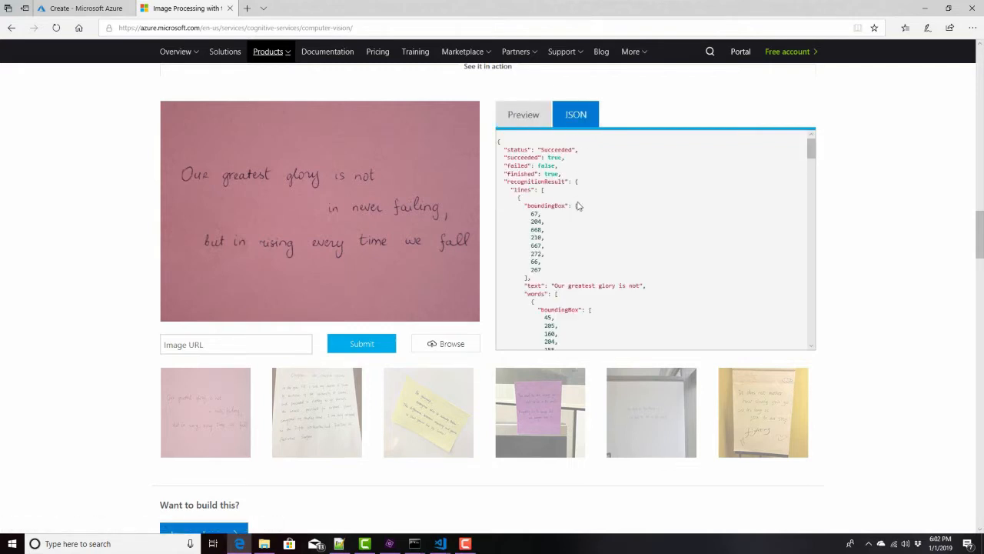
pyautogui.scroll(-3)
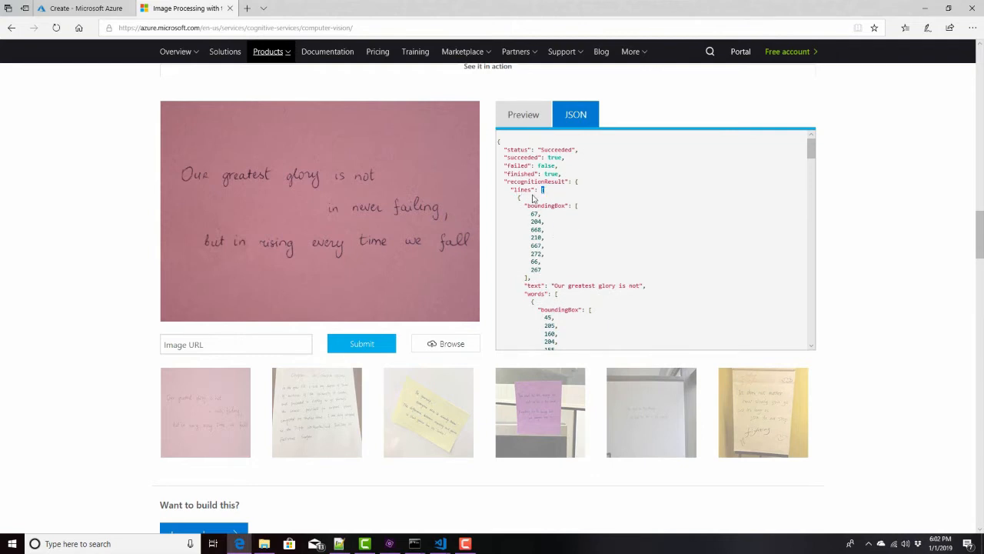
pyautogui.scroll(-3)
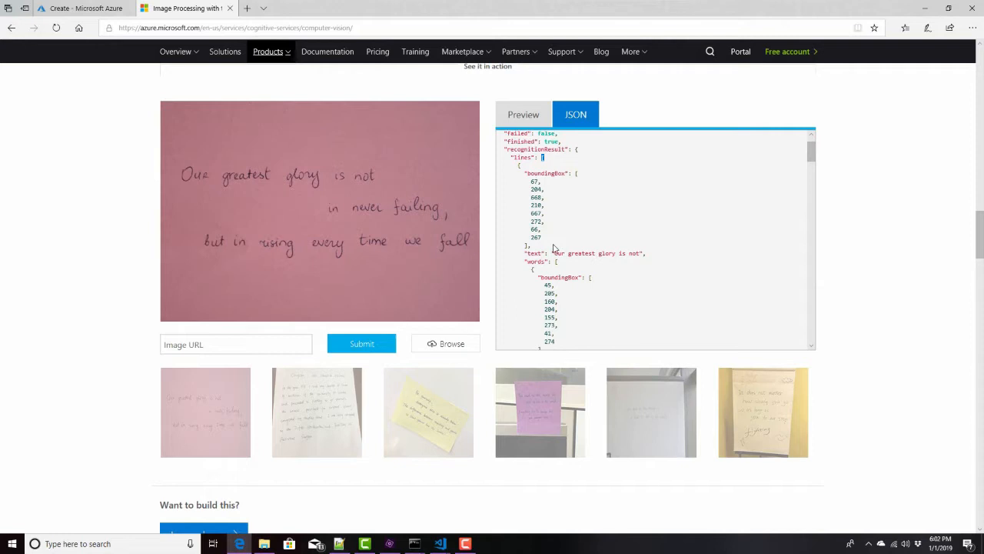
pyautogui.scroll(-3)
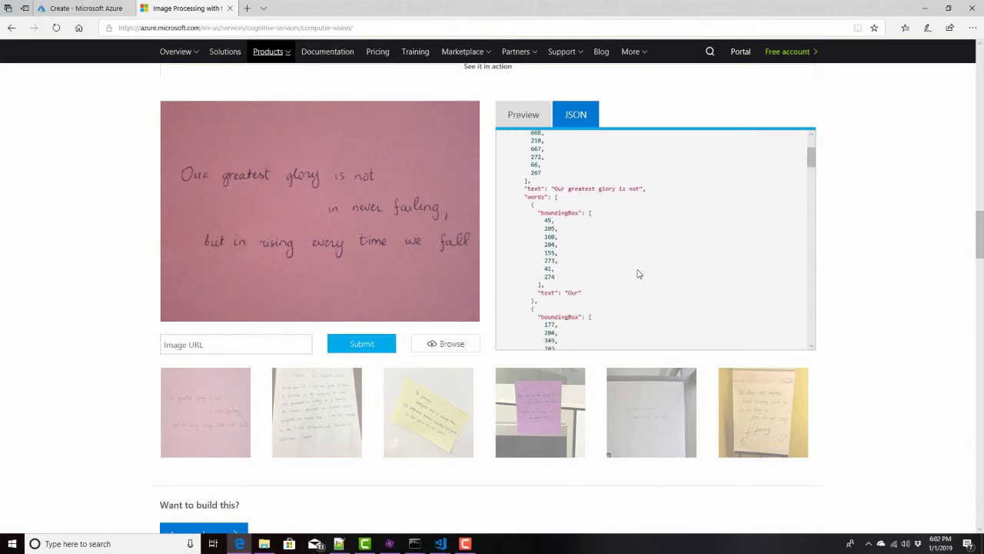
pyautogui.scroll(-3)
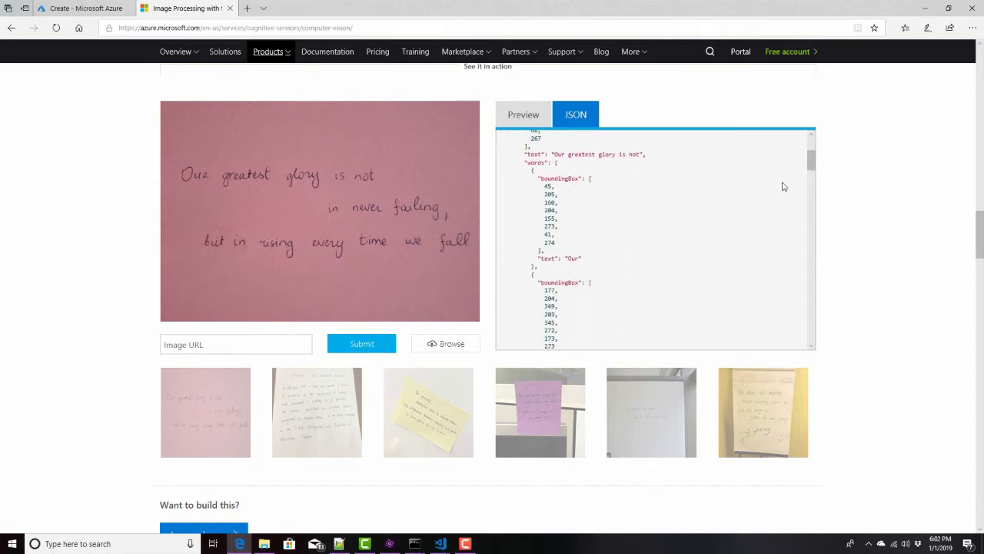
pyautogui.scroll(3)
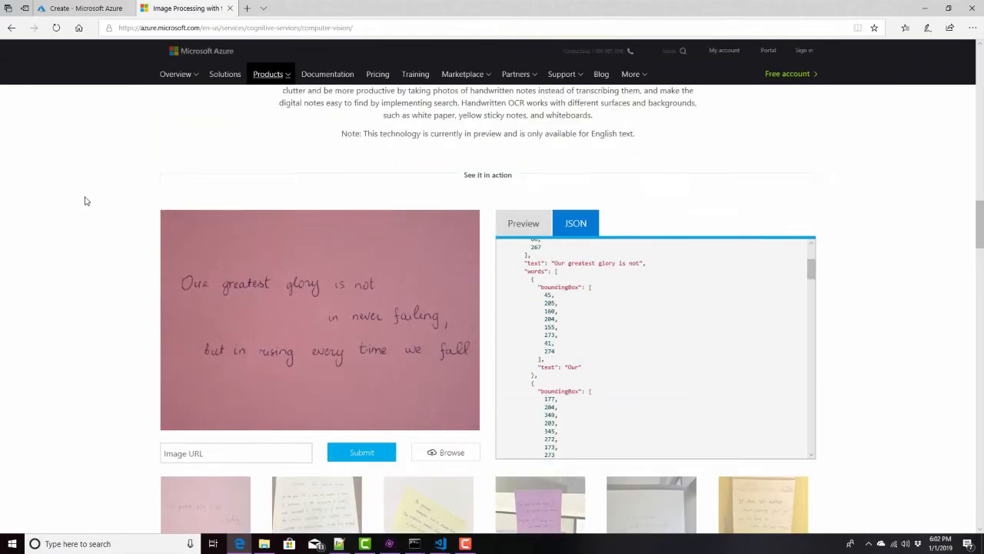
pyautogui.scroll(-3)
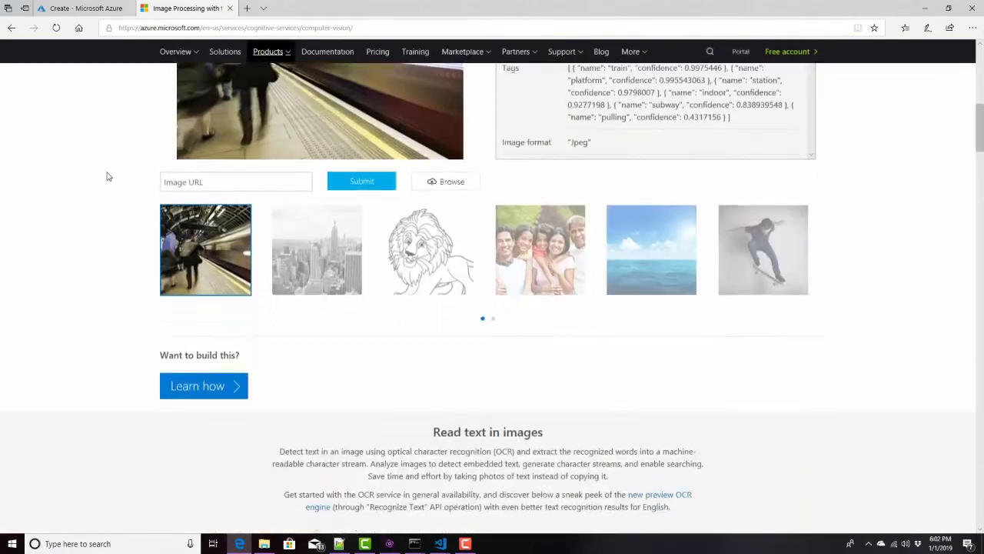
pyautogui.scroll(3)
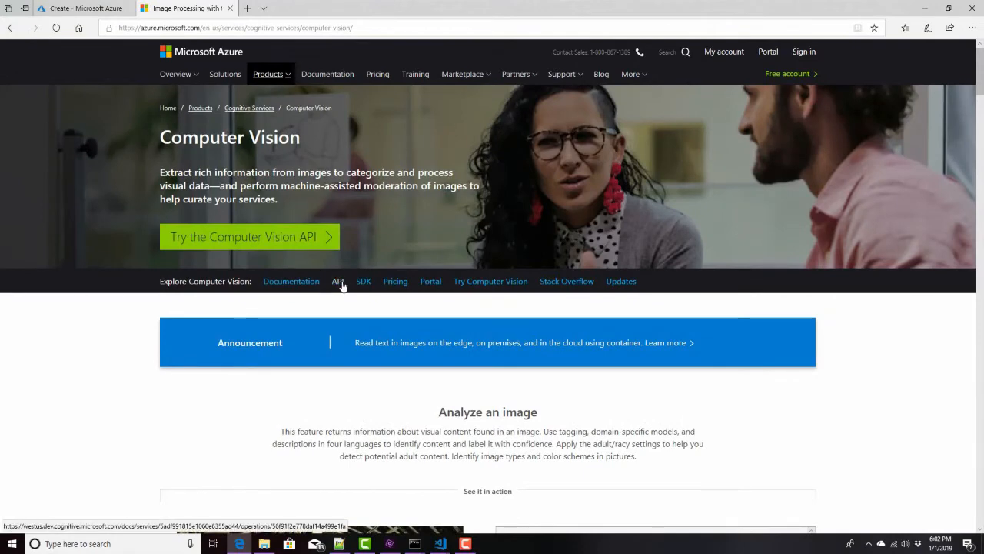
# - Go to the Computer Vision API reference and select the OCR operation's documentation
pyautogui.click(339, 280)
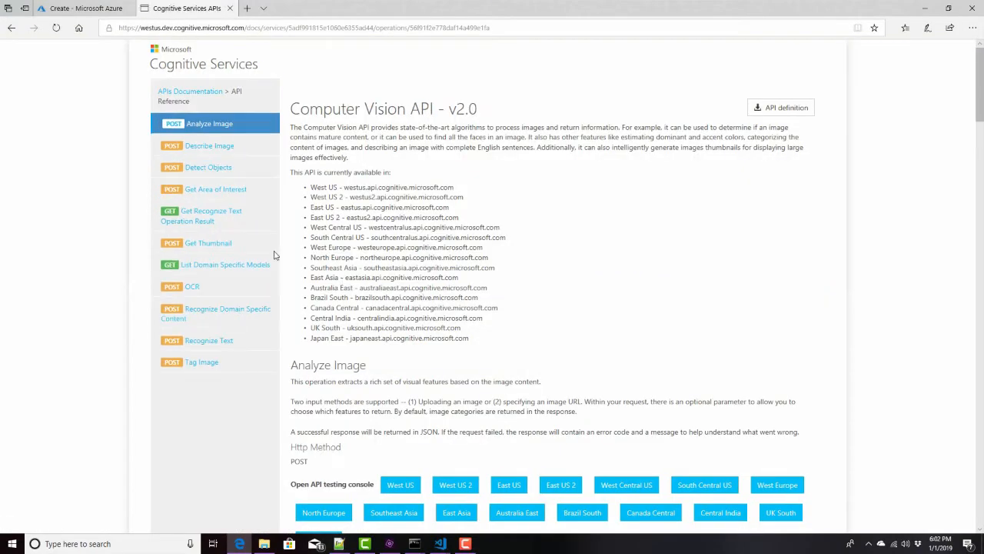
pyautogui.moveTo(207, 243)
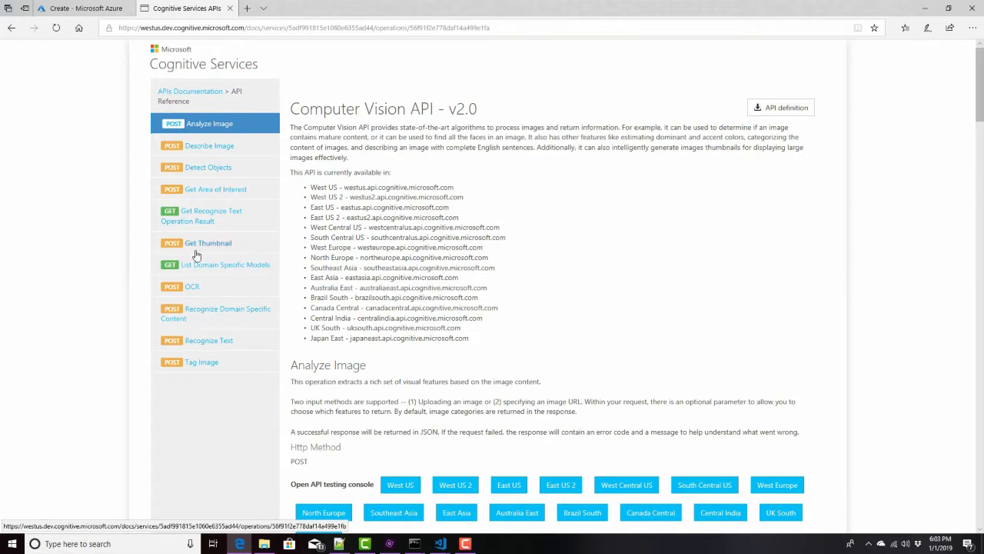
pyautogui.click(194, 286)
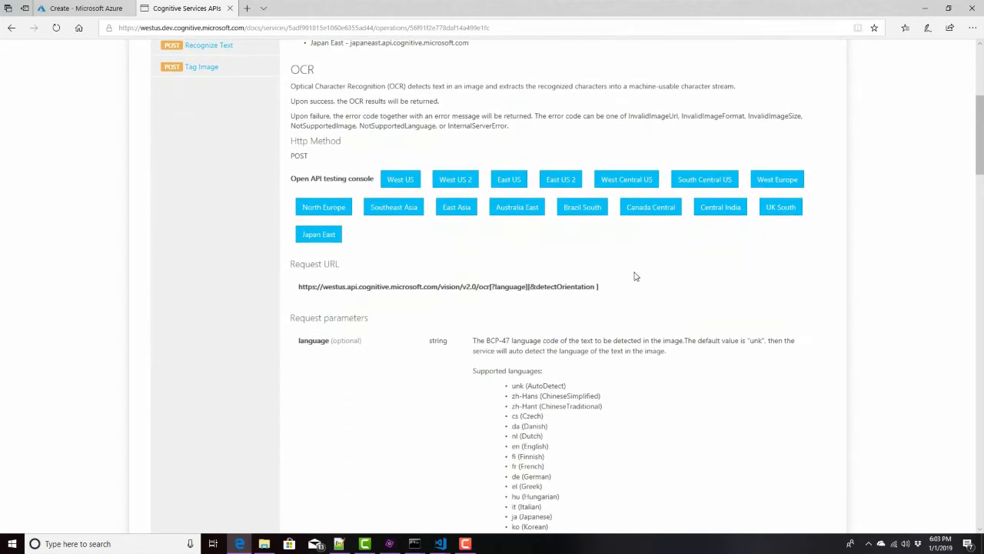
pyautogui.moveTo(302, 293)
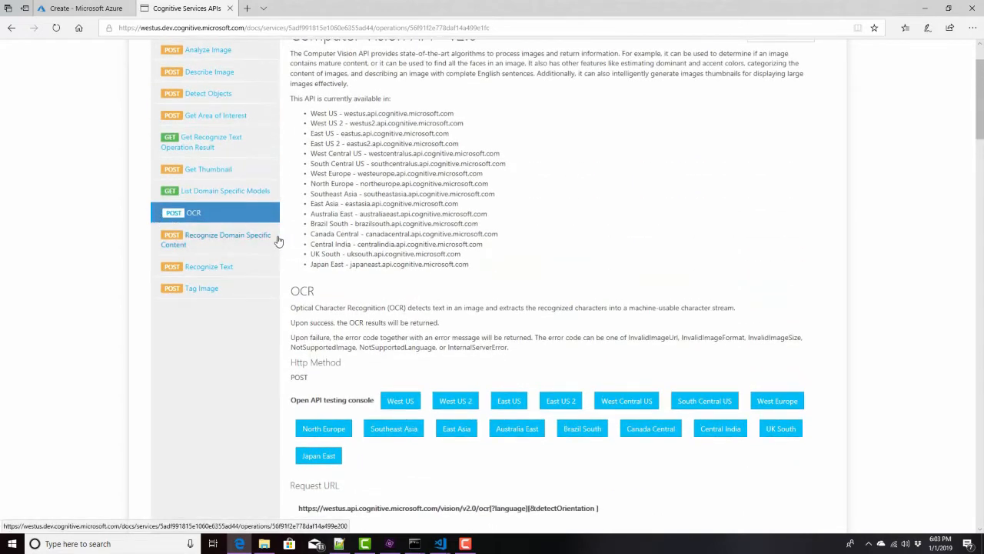
pyautogui.scroll(-3)
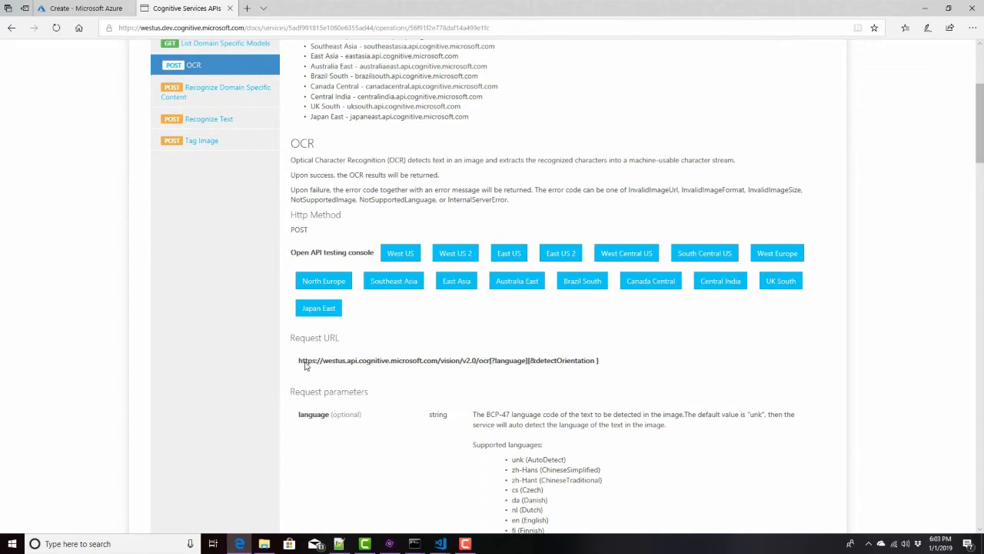
# - Highlight parts of the OCR request URL, then review the supported languages and request parameters
pyautogui.doubleClick(308, 360)
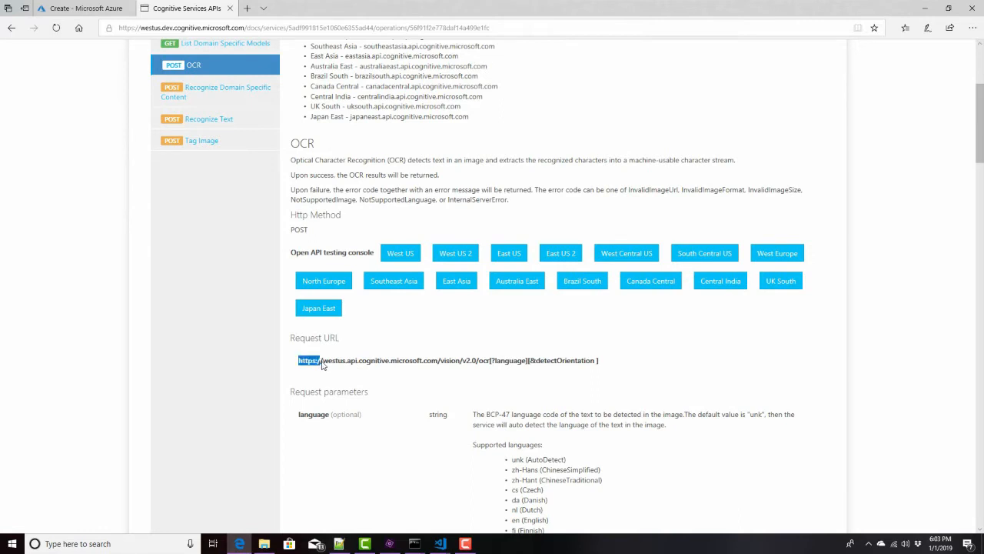
pyautogui.moveTo(320, 360); pyautogui.dragTo(347, 360)
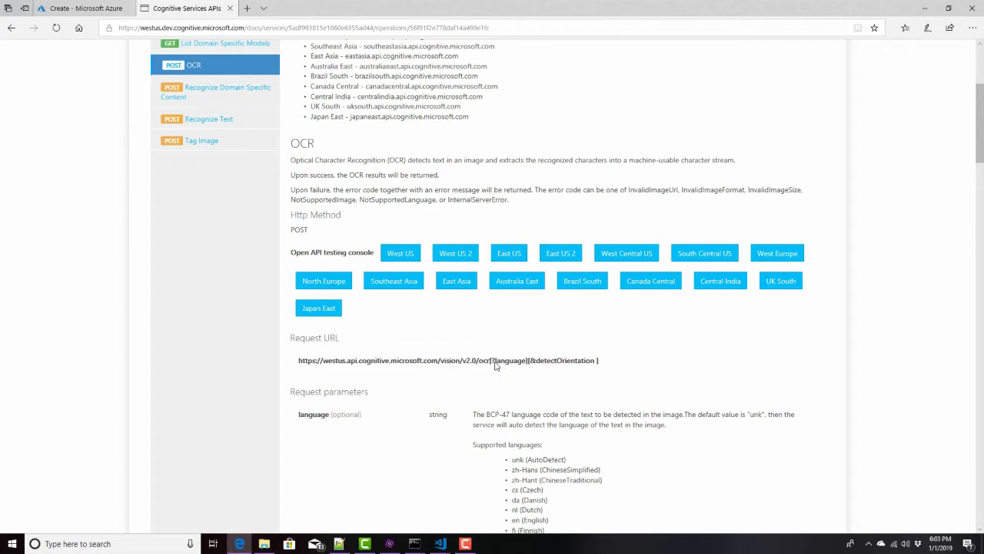
pyautogui.moveTo(492, 360); pyautogui.dragTo(598, 360)
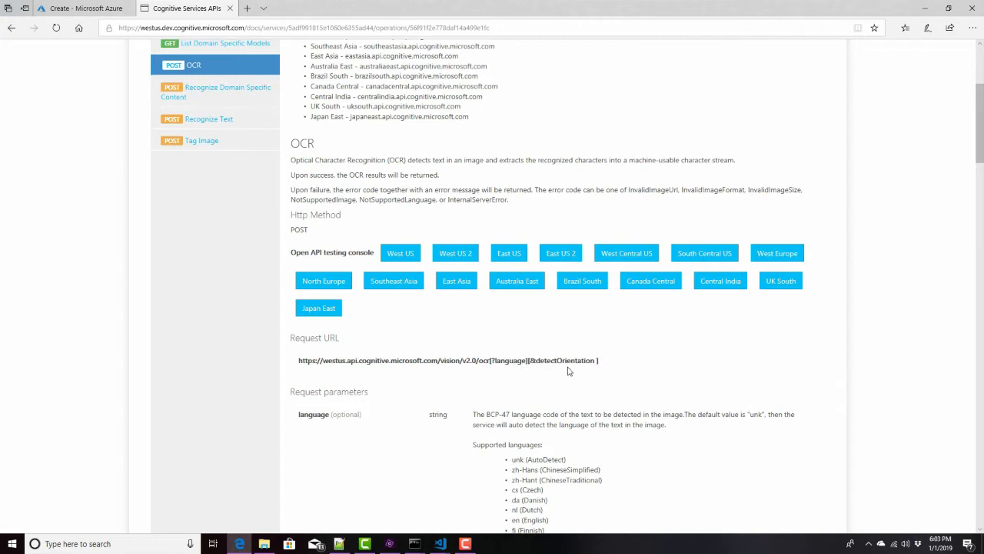
pyautogui.scroll(-3)
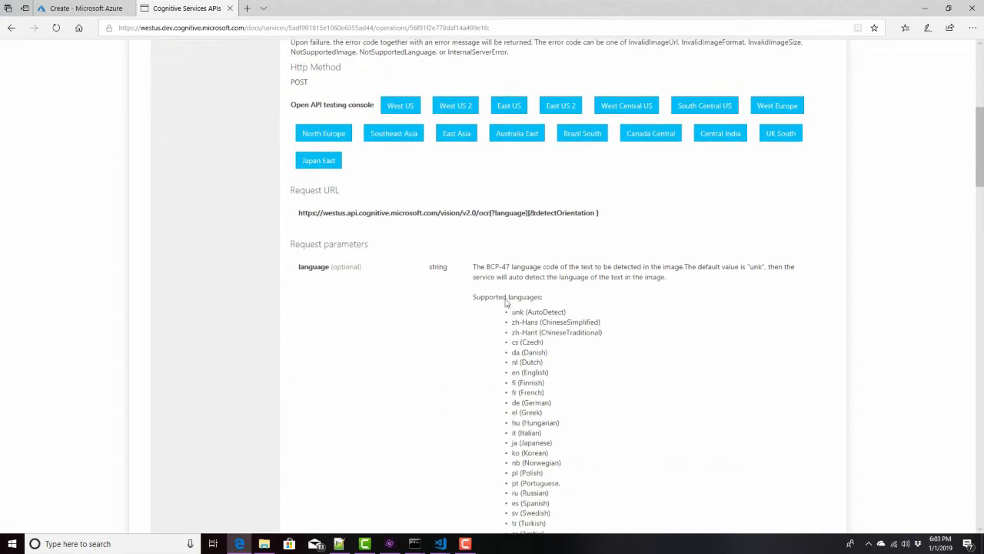
pyautogui.scroll(-3)
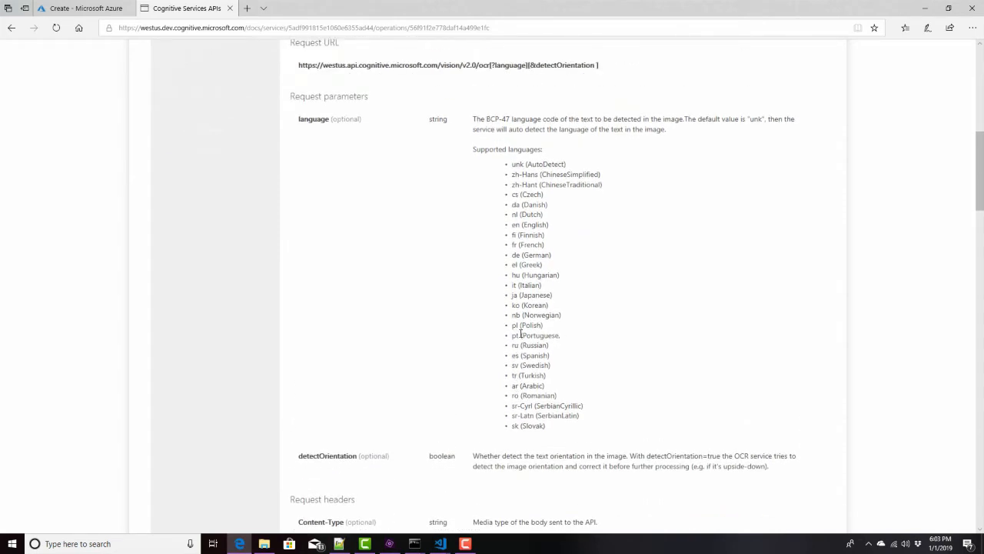
pyautogui.scroll(-3)
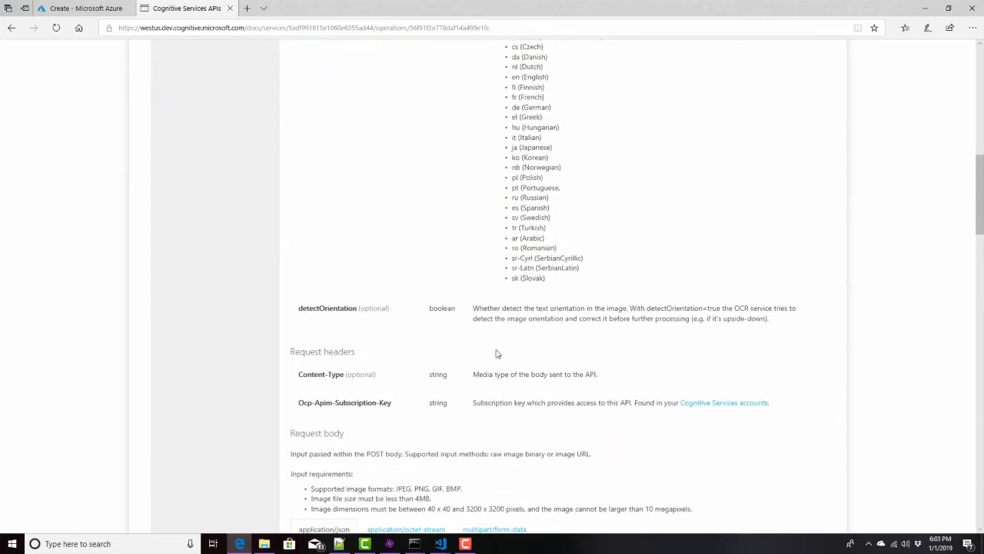
pyautogui.moveTo(559, 314)
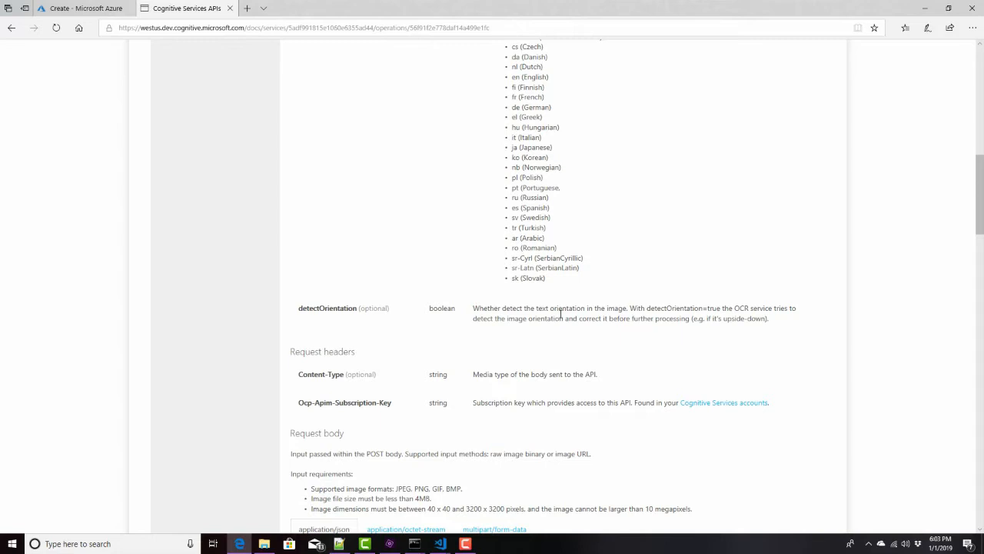
pyautogui.moveTo(608, 296)
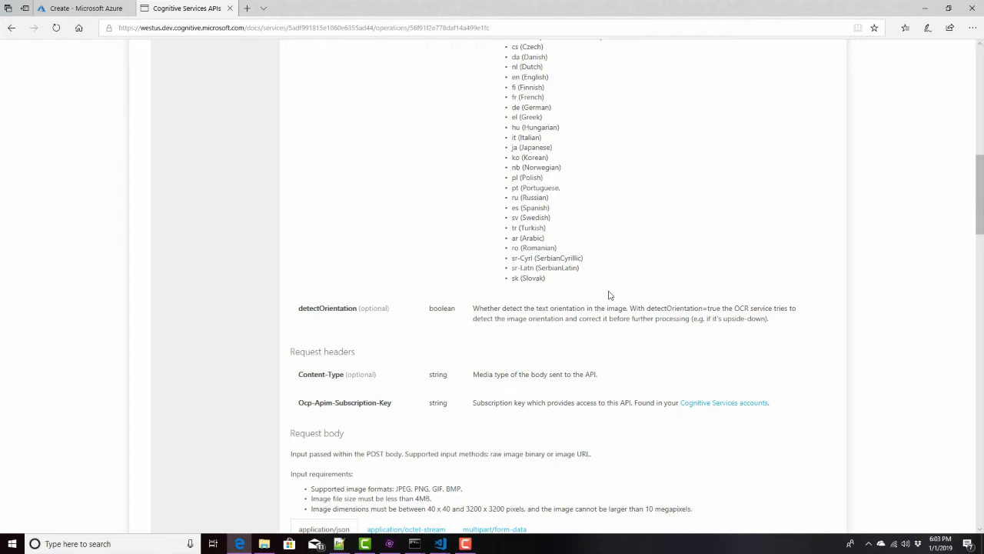
pyautogui.moveTo(390, 308)
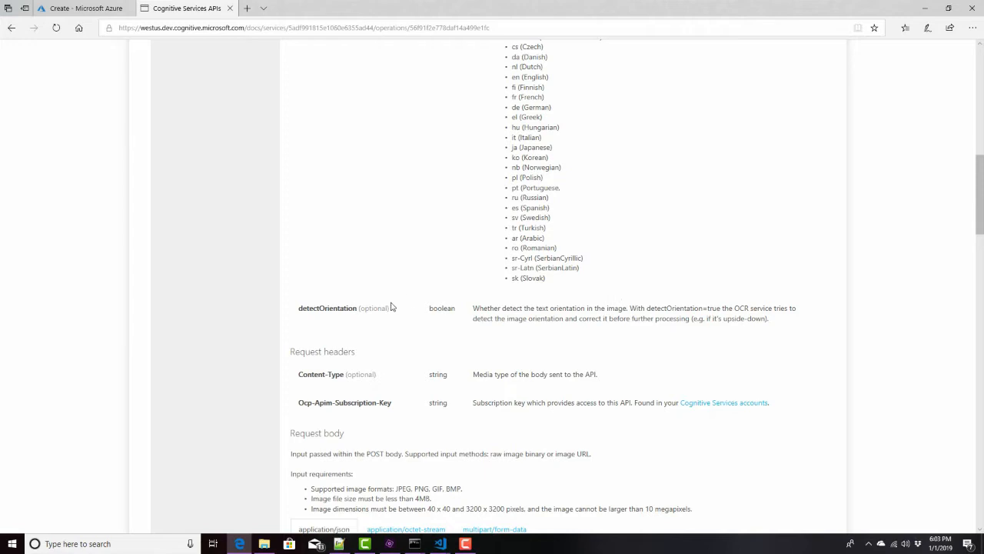
pyautogui.moveTo(457, 310)
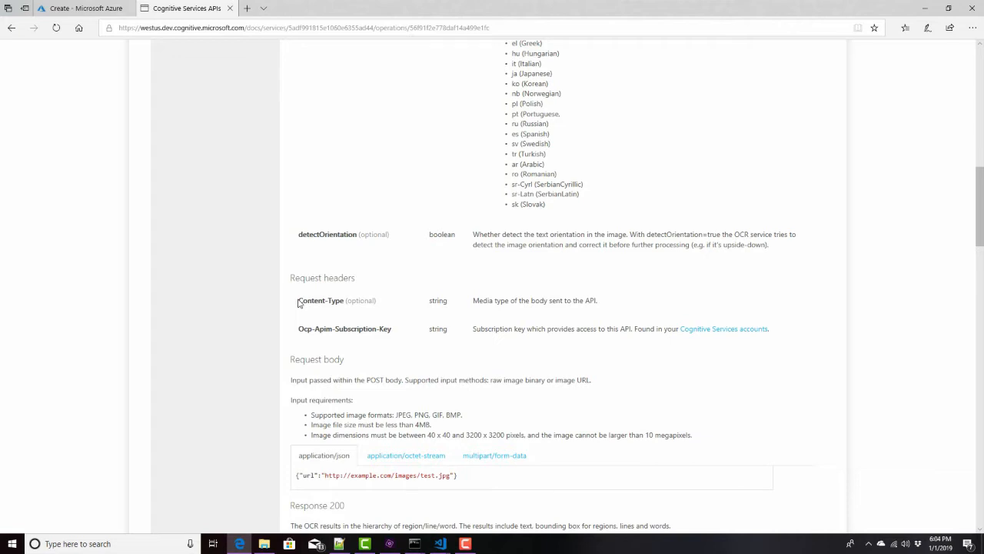
pyautogui.moveTo(308, 303)
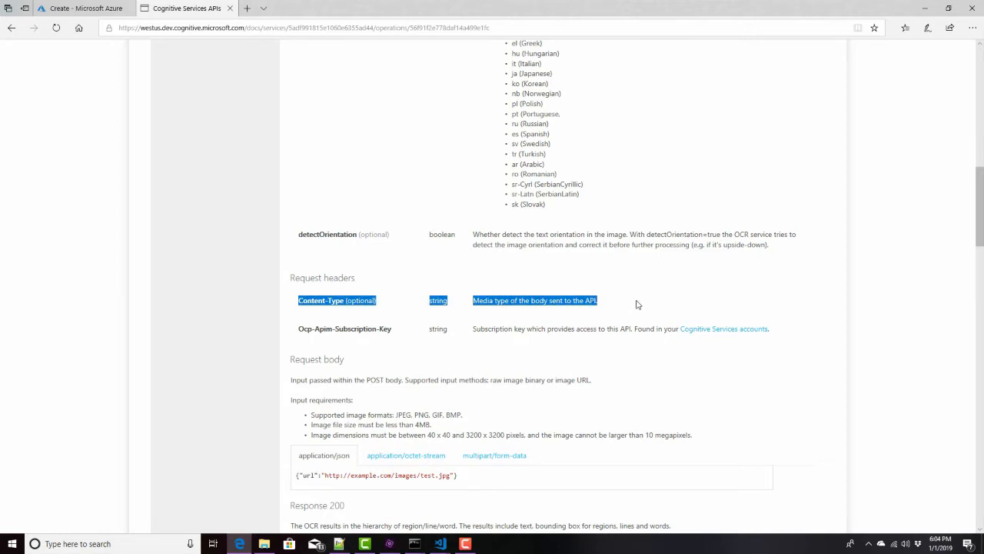
pyautogui.scroll(-3)
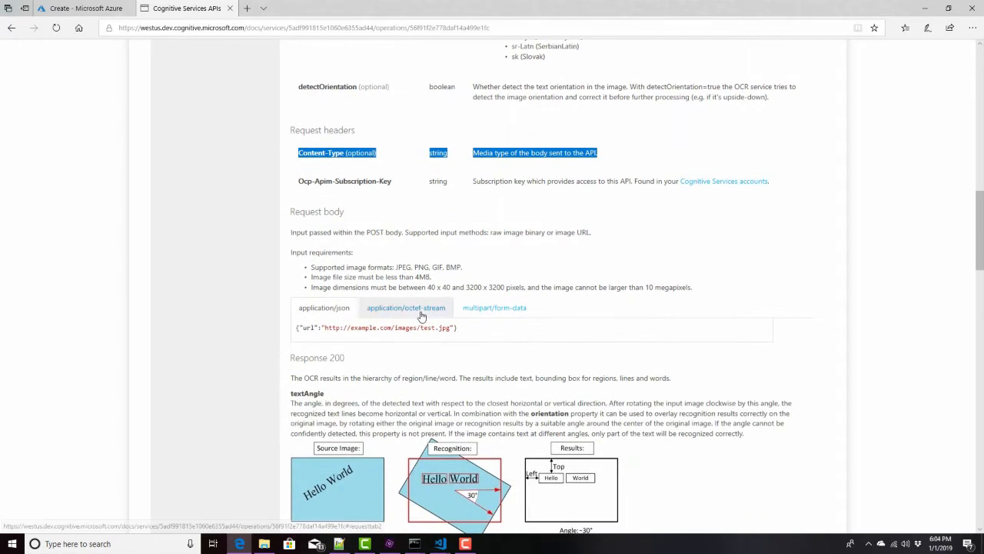
pyautogui.click(496, 307)
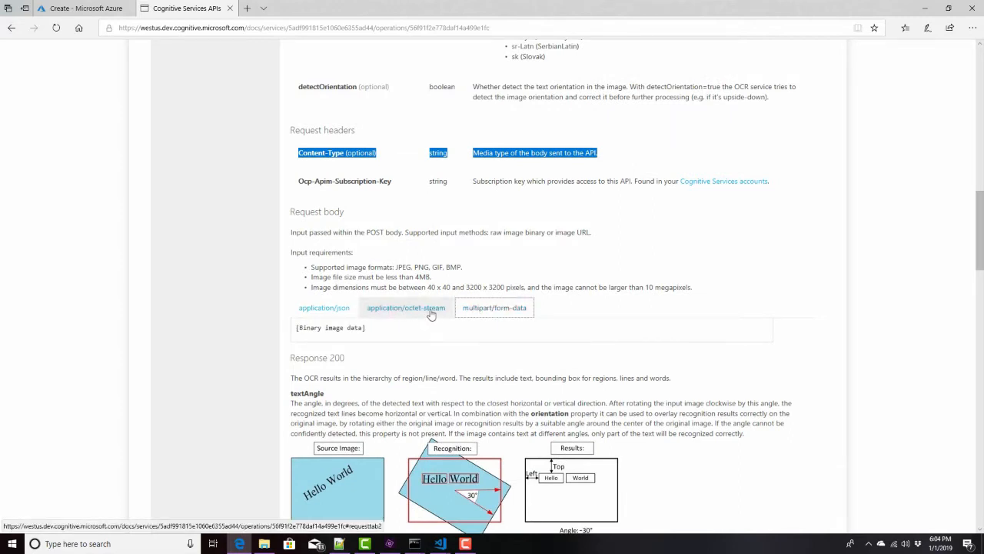
pyautogui.click(495, 308)
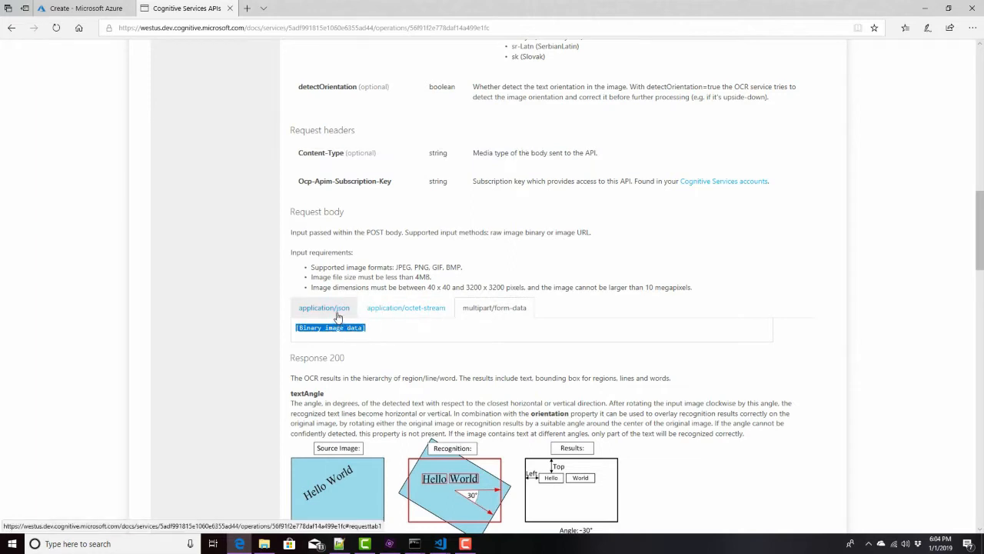
pyautogui.click(323, 308)
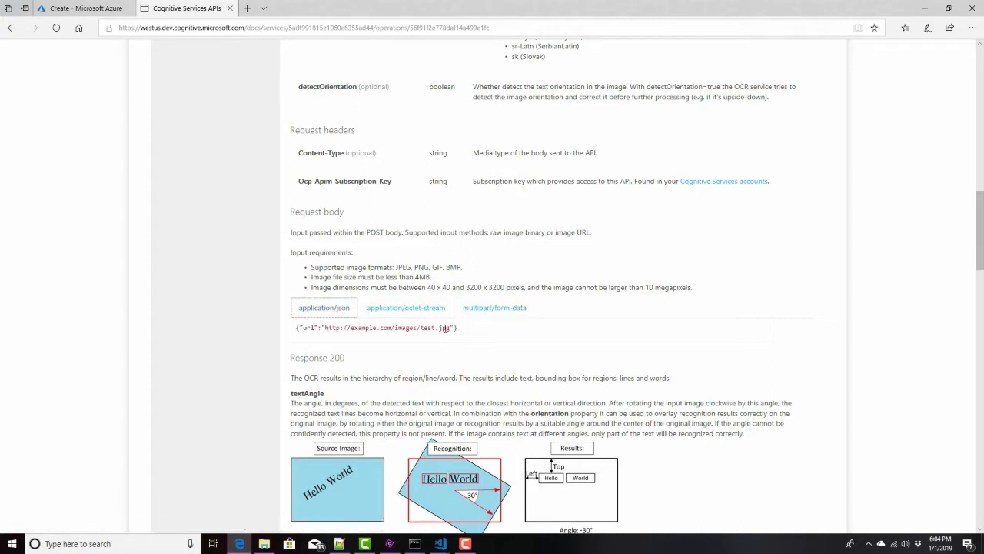
pyautogui.tripleClick(376, 327)
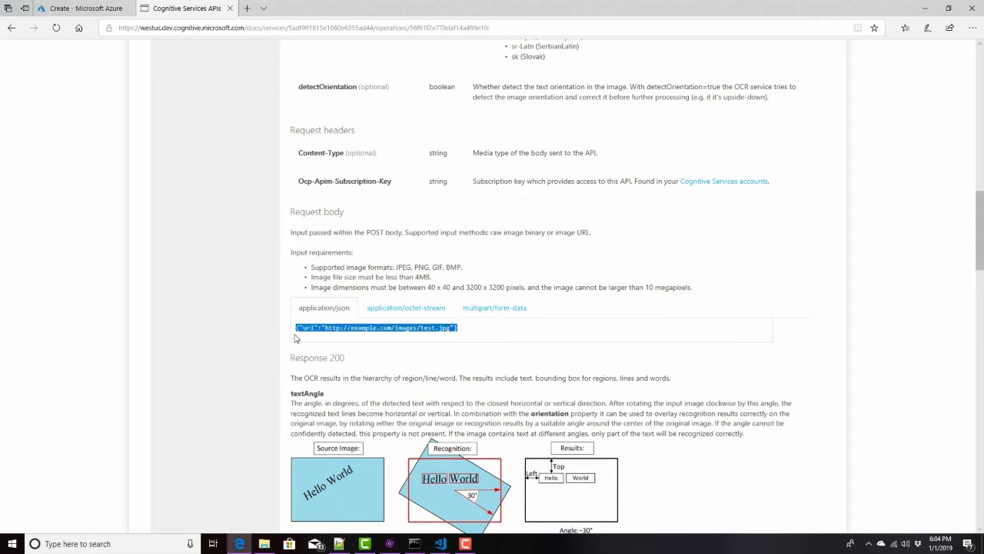
pyautogui.moveTo(329, 332)
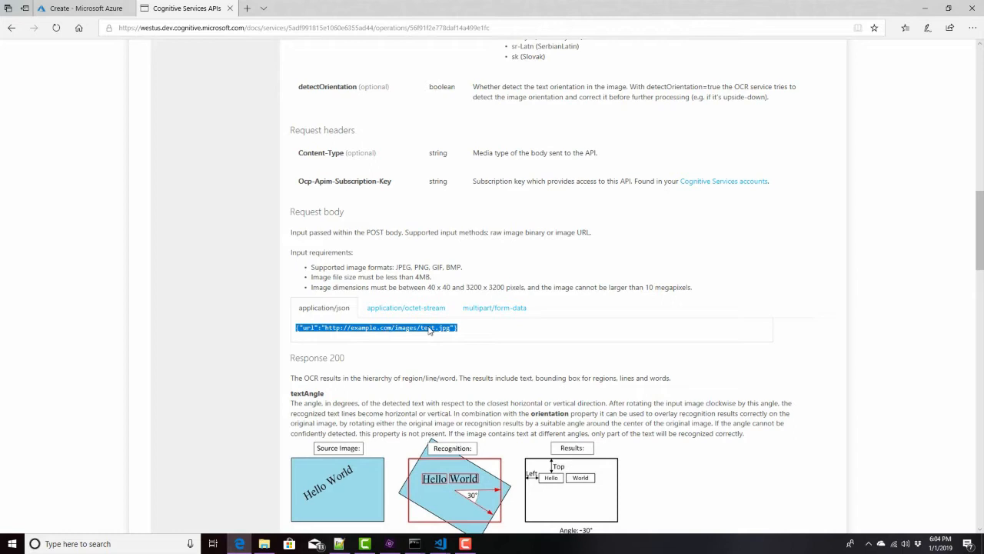
pyautogui.moveTo(429, 342)
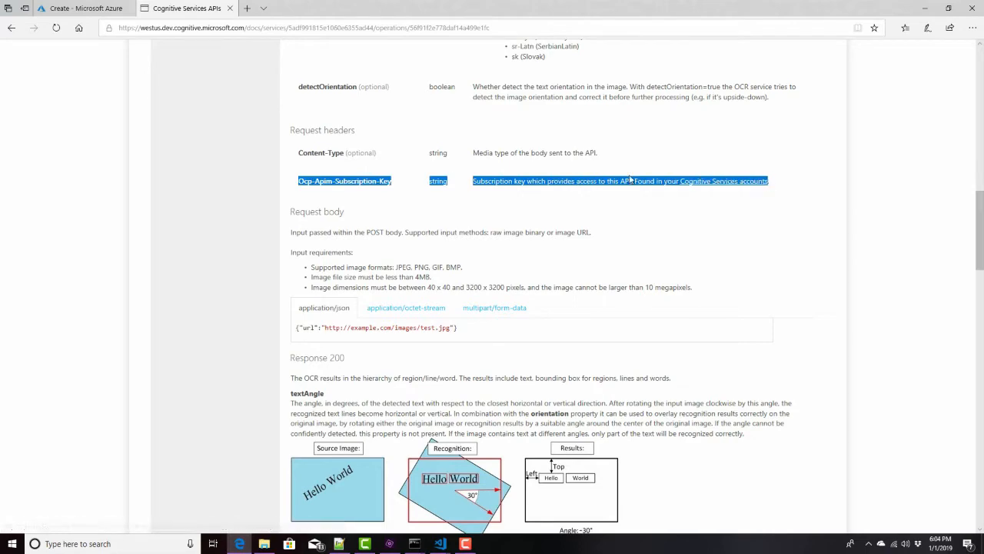
# - In the Azure portal, start creating a new Computer Vision resource from the AI + Machine Learning offerings
pyautogui.click(83, 9)
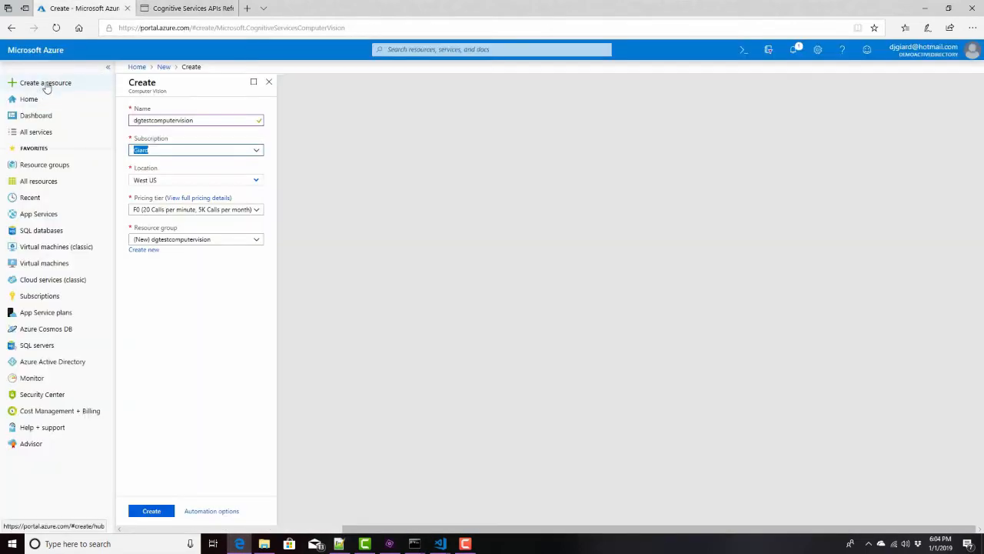
pyautogui.click(46, 83)
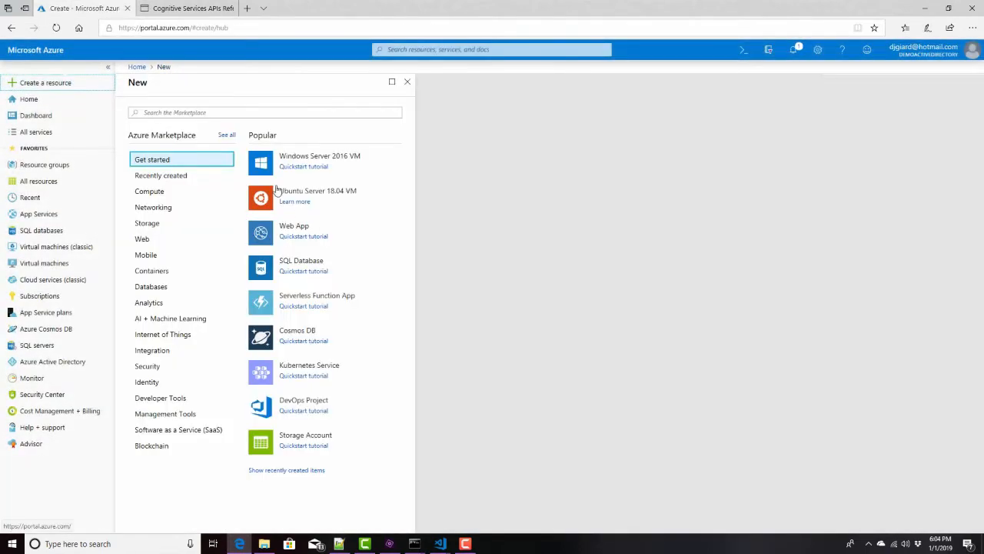
pyautogui.click(169, 317)
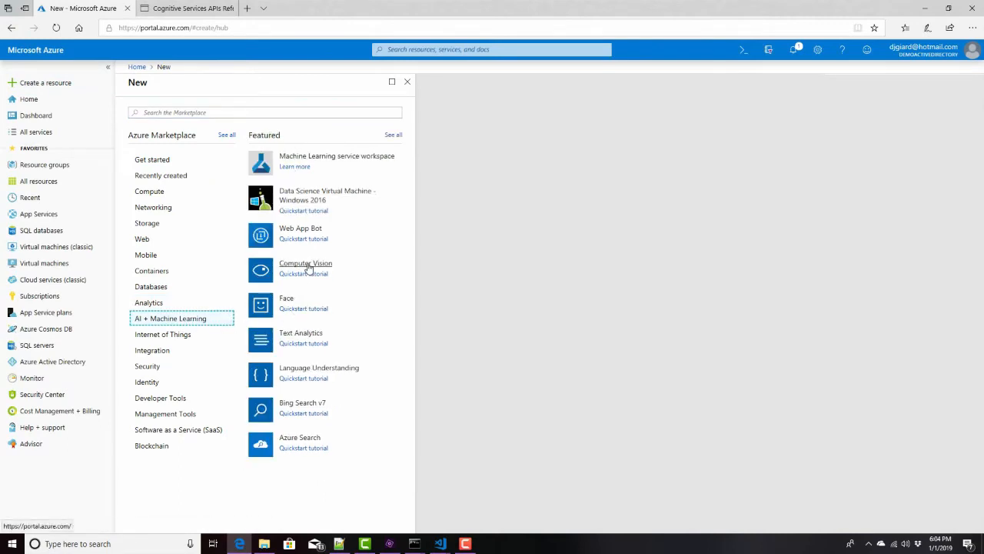
pyautogui.click(305, 268)
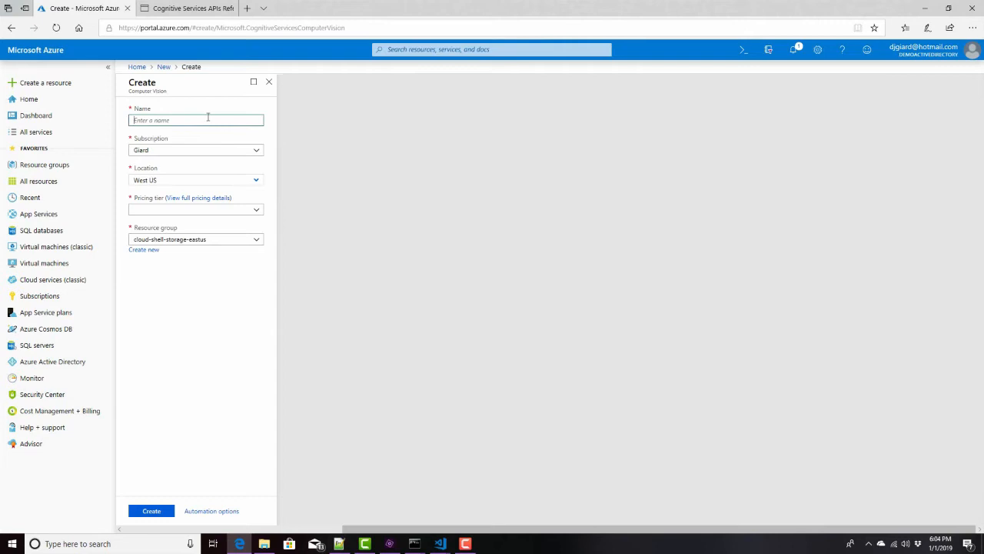
# - Name the resource 'dgtestdcomputervision', set location West US and the F0 free pricing tier
pyautogui.write('dgtestd')
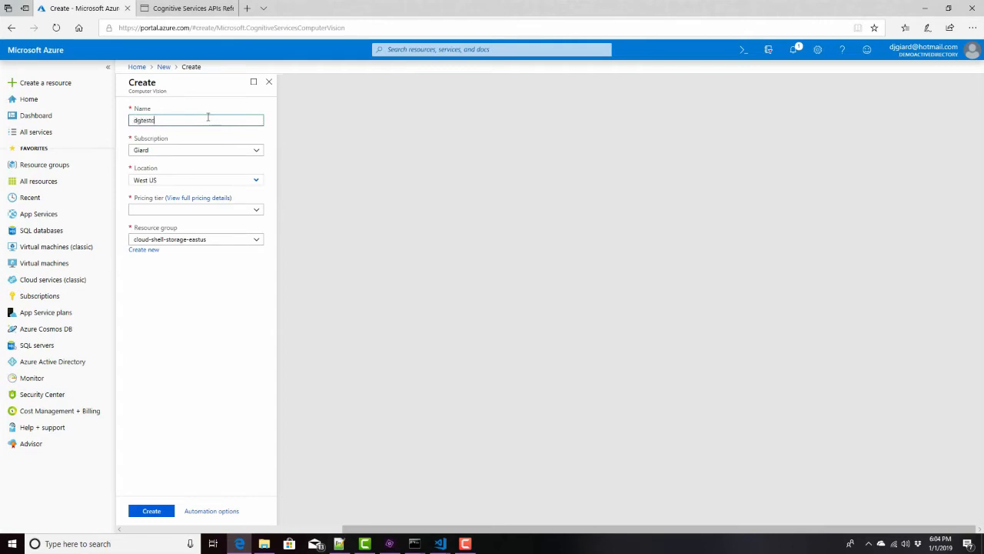
pyautogui.write('computervision')
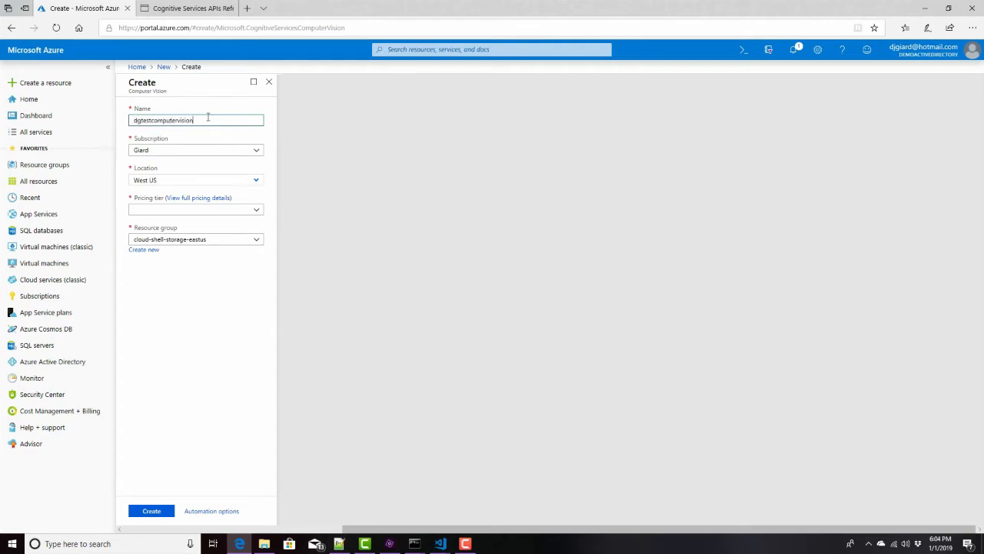
pyautogui.click(197, 178)
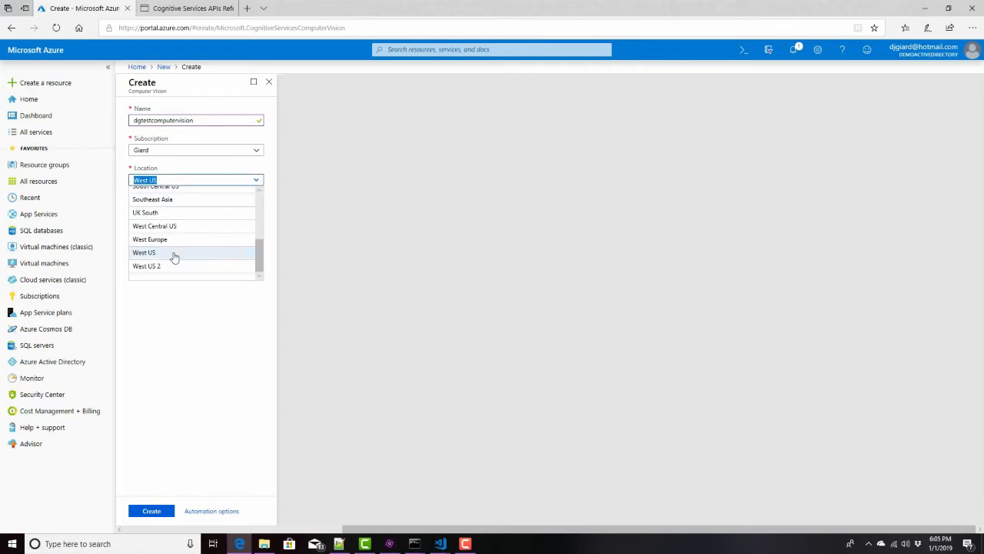
pyautogui.click(145, 253)
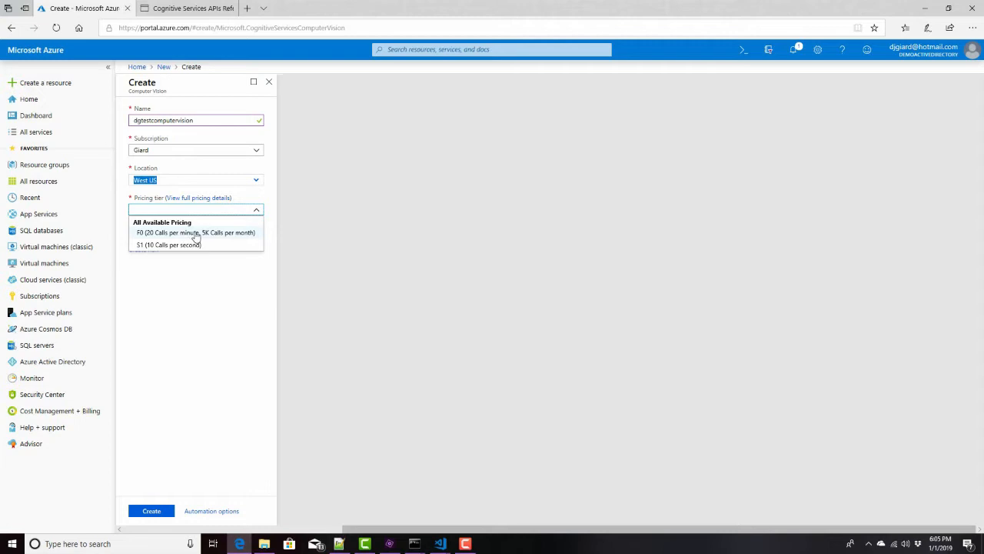
pyautogui.click(195, 232)
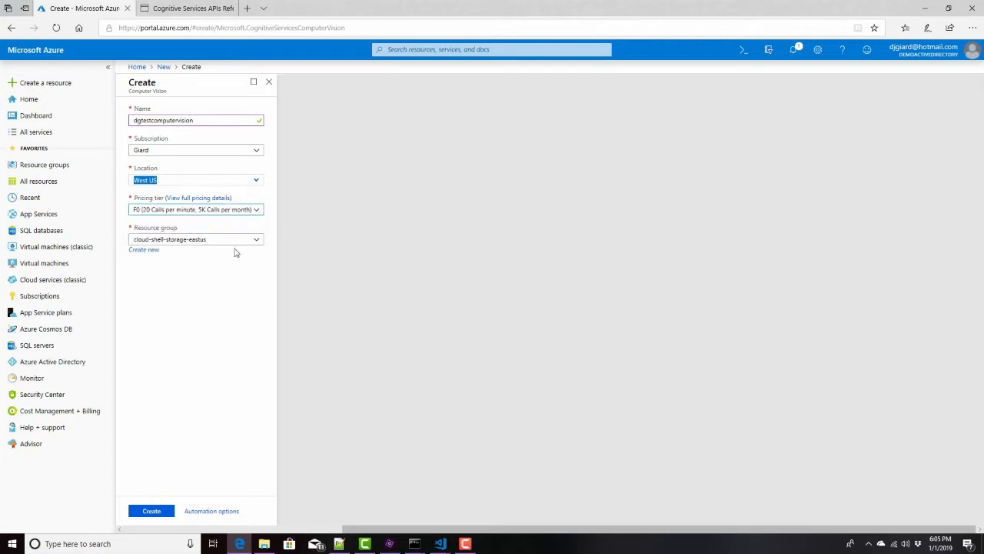
# - Create a new resource group, confirm it, and launch the Computer Vision resource deployment
pyautogui.click(144, 250)
pyautogui.write('dgtestcsrg')
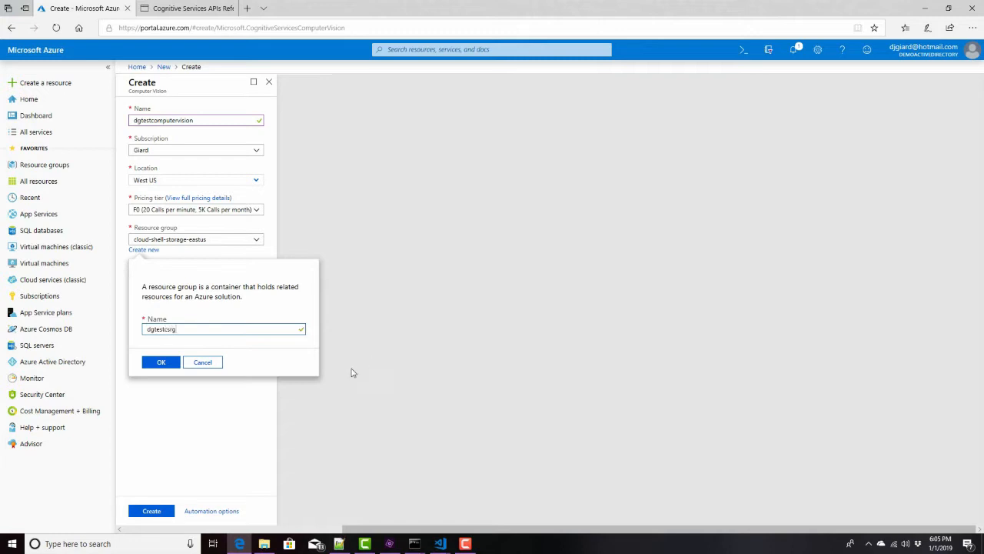
pyautogui.click(160, 362)
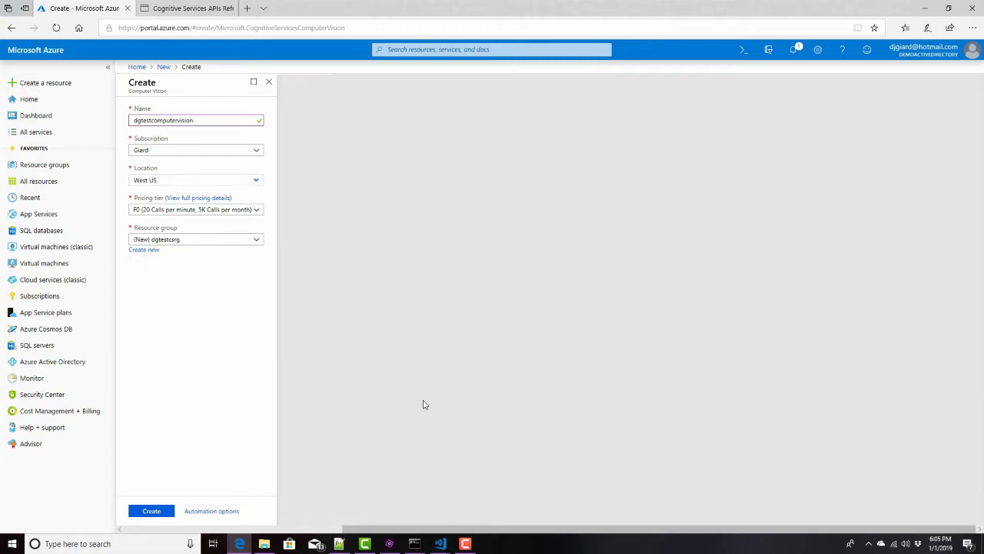
pyautogui.click(151, 510)
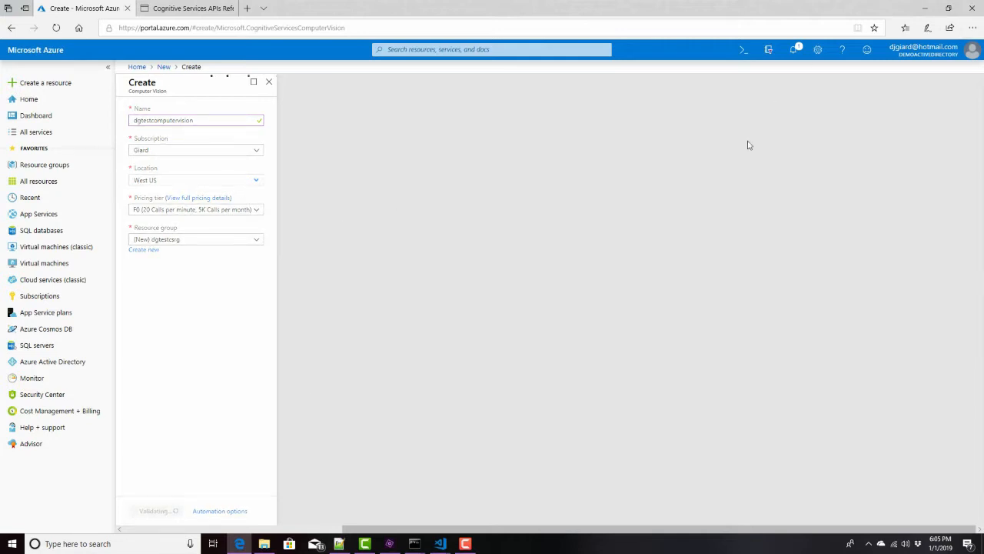
pyautogui.moveTo(830, 342)
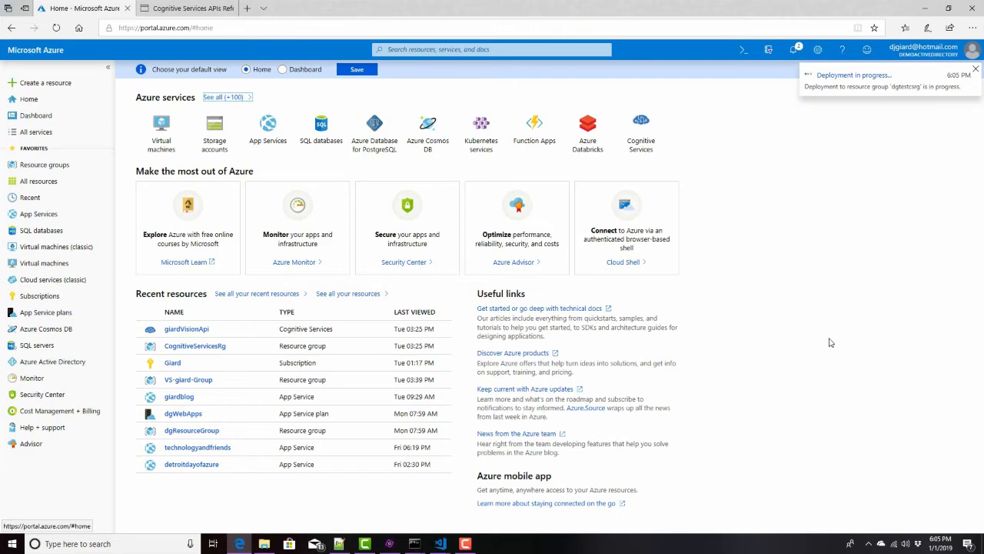
pyautogui.press('alt+tab')
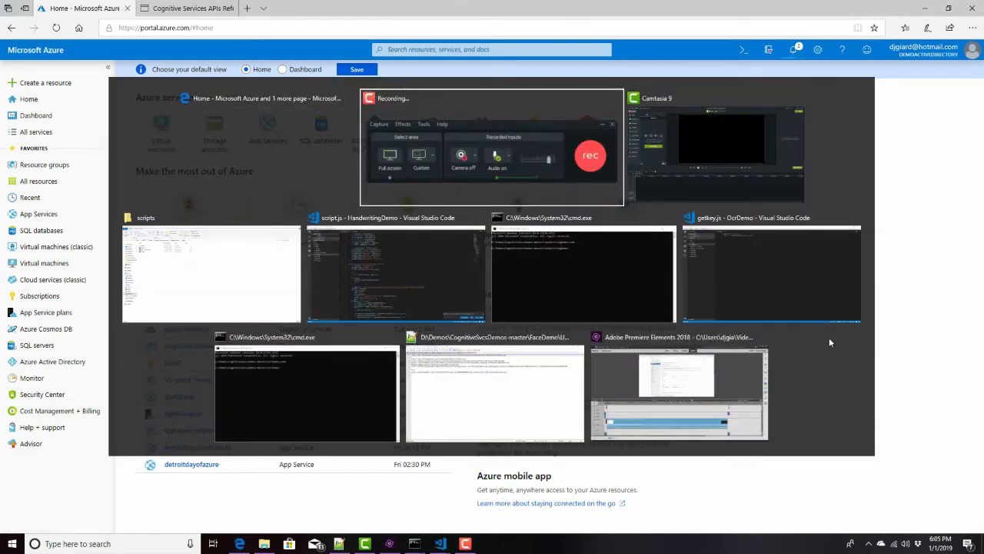
# - Return to the OCR API reference and launch the West US testing console
pyautogui.click(184, 10)
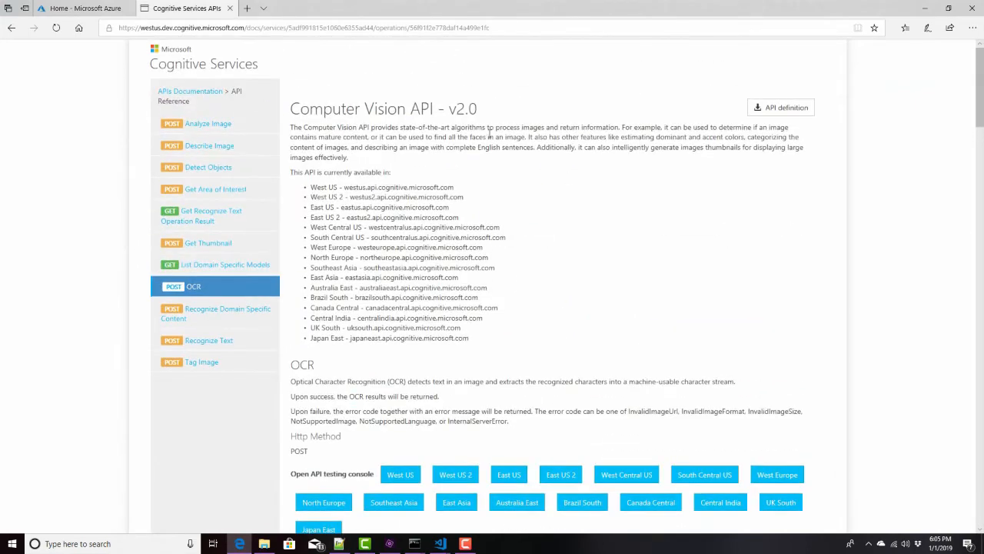
pyautogui.scroll(-3)
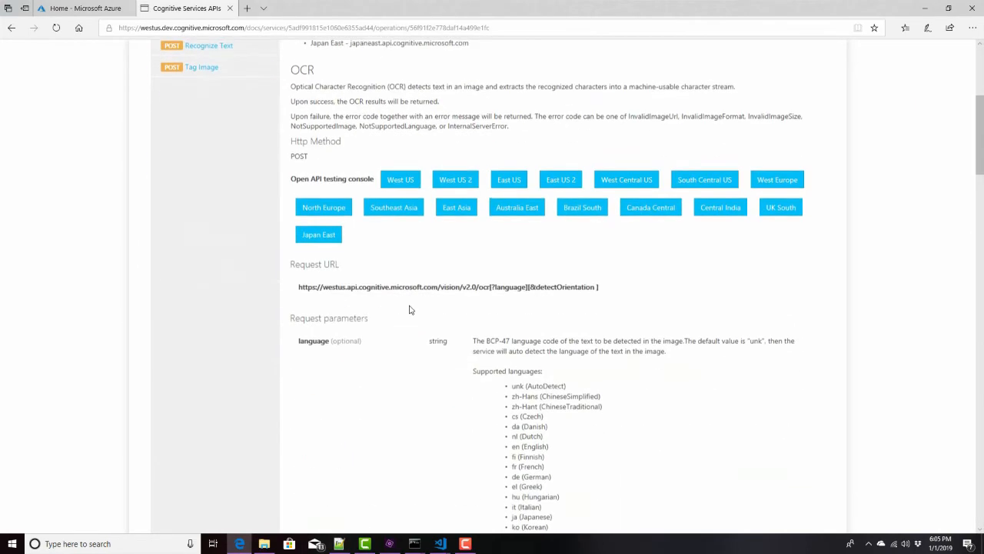
pyautogui.click(400, 178)
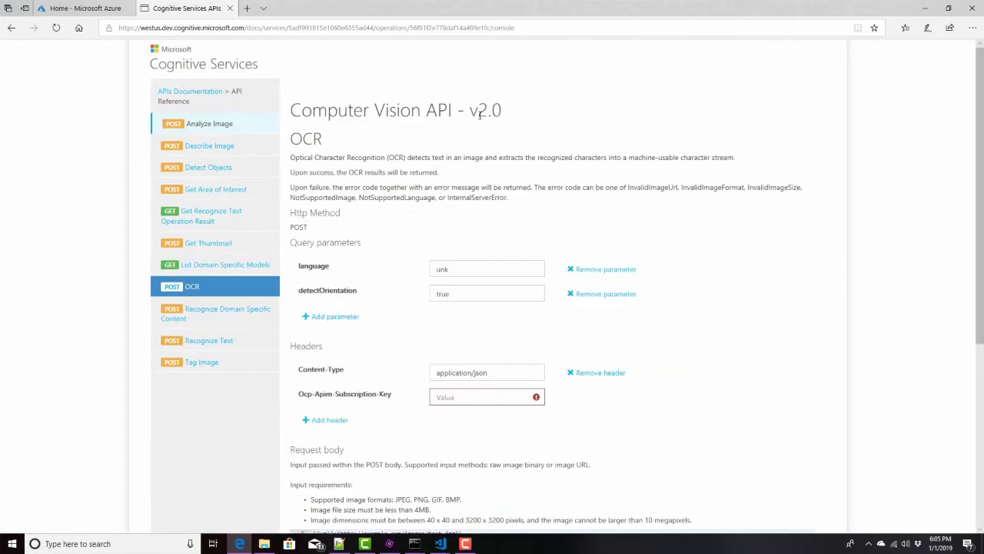
# - Set language to en with detectOrientation true, then go back to the Azure portal
pyautogui.click(486, 267)
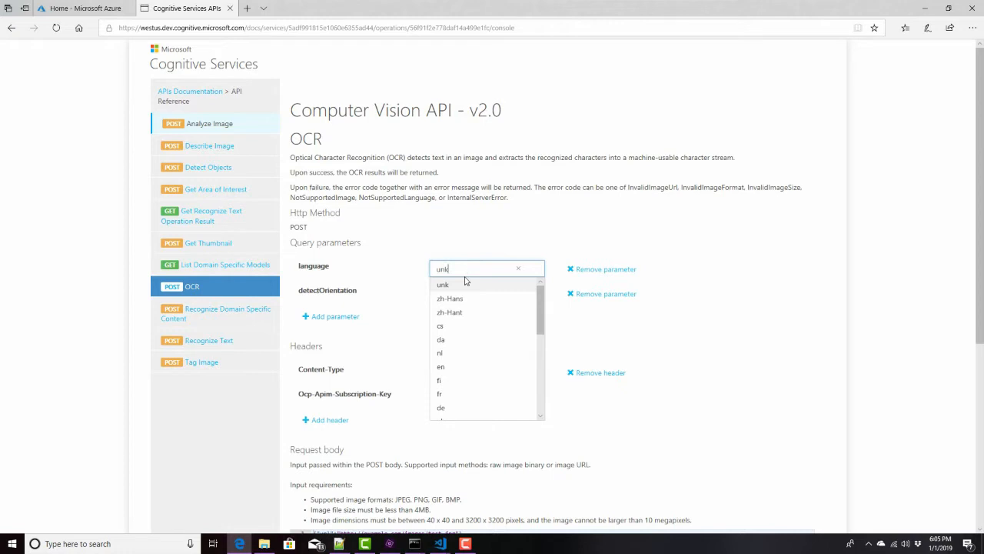
pyautogui.write('e')
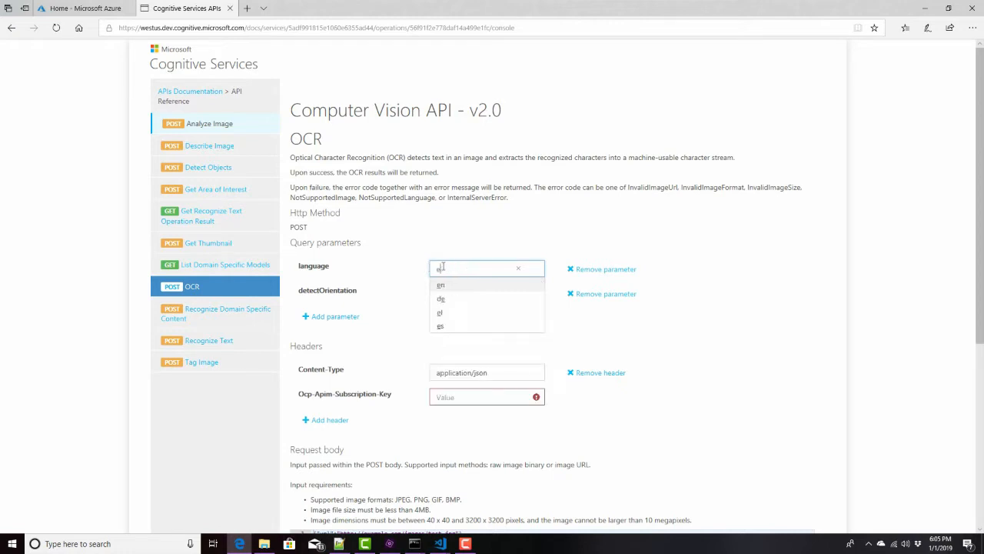
pyautogui.click(439, 284)
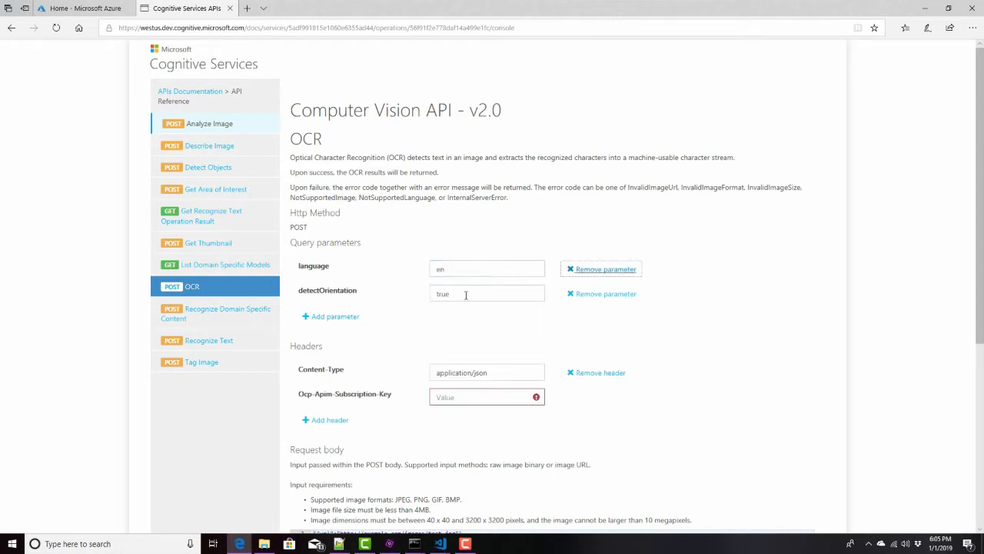
pyautogui.click(486, 292)
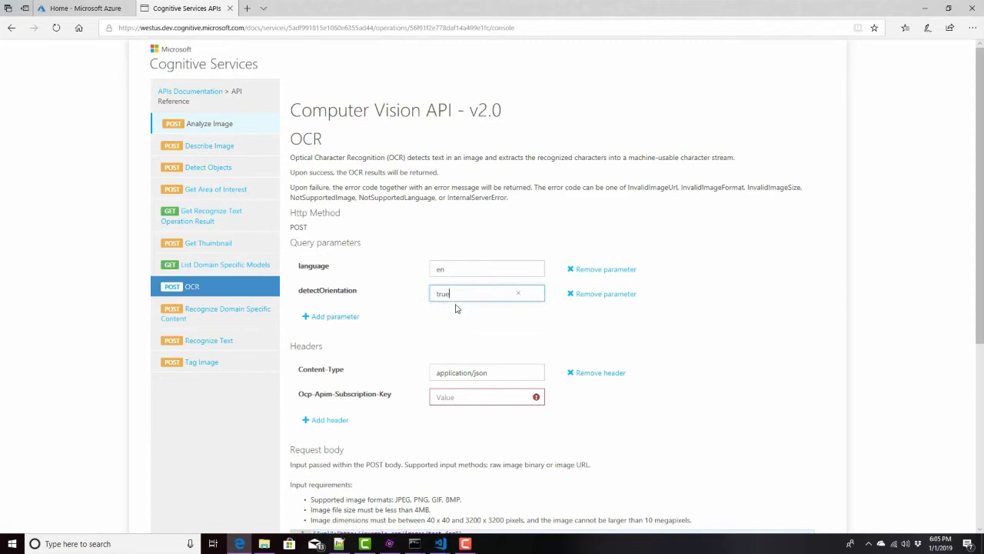
pyautogui.scroll(-3)
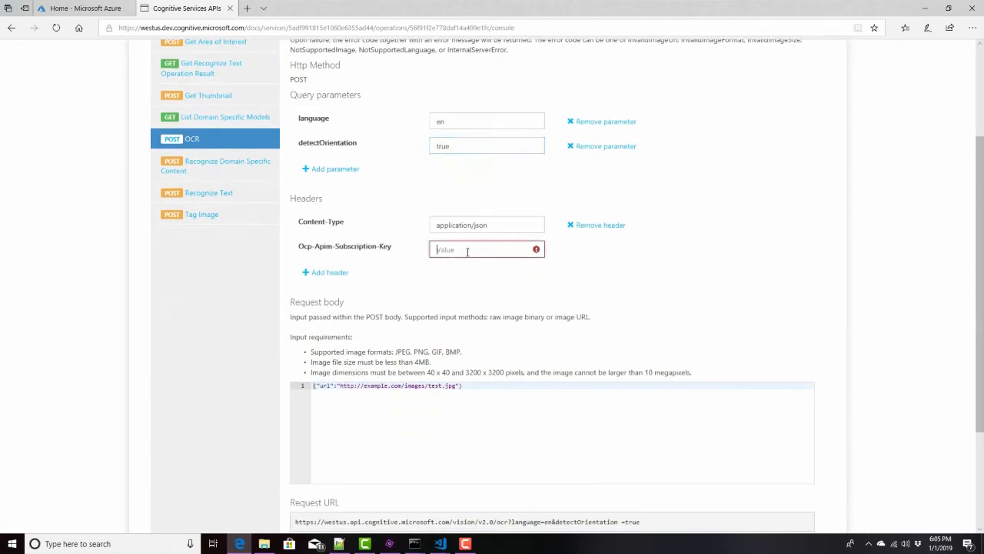
pyautogui.click(69, 8)
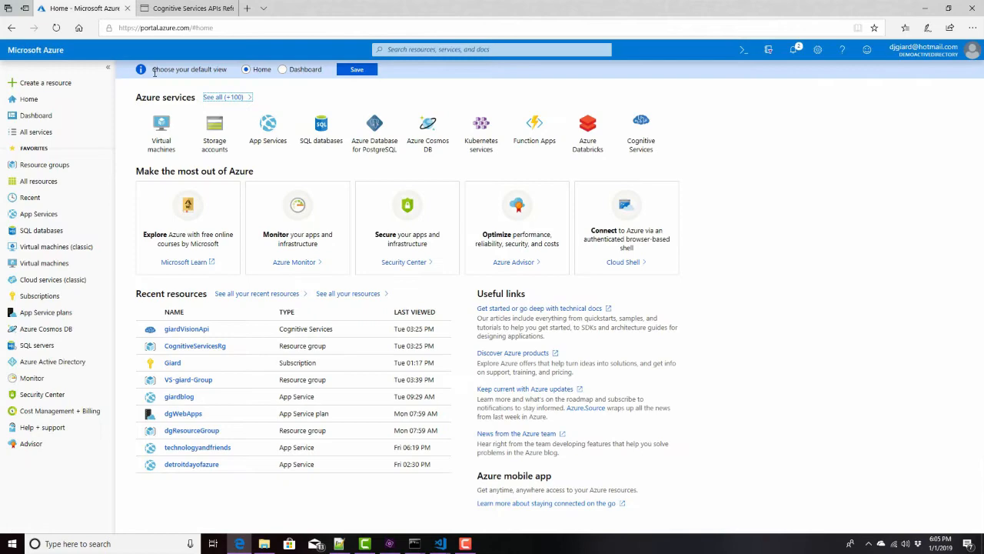
# - From Notifications go to the new resource's Keys page and copy Key 1 into the console's subscription key
pyautogui.click(793, 50)
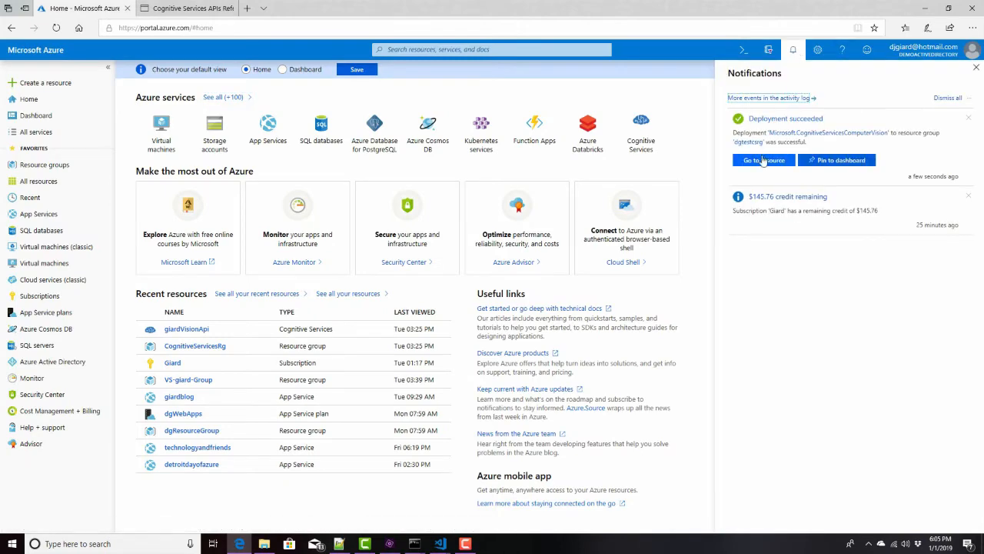
pyautogui.click(763, 160)
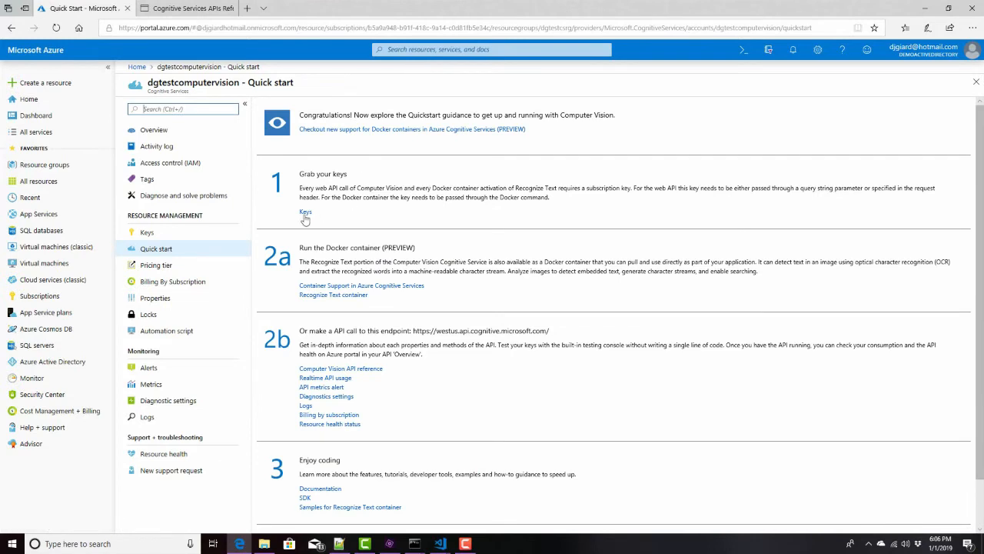
pyautogui.click(305, 212)
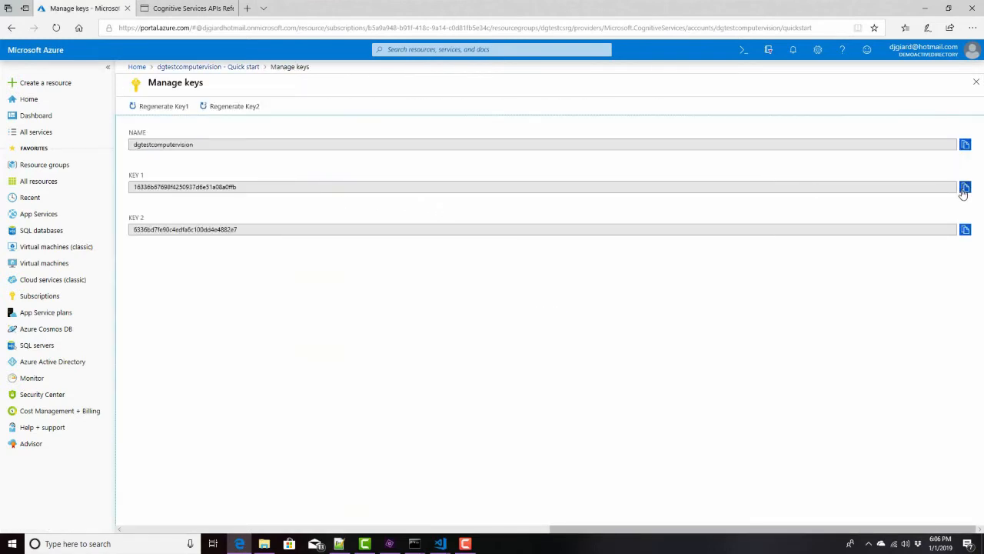
pyautogui.click(185, 8)
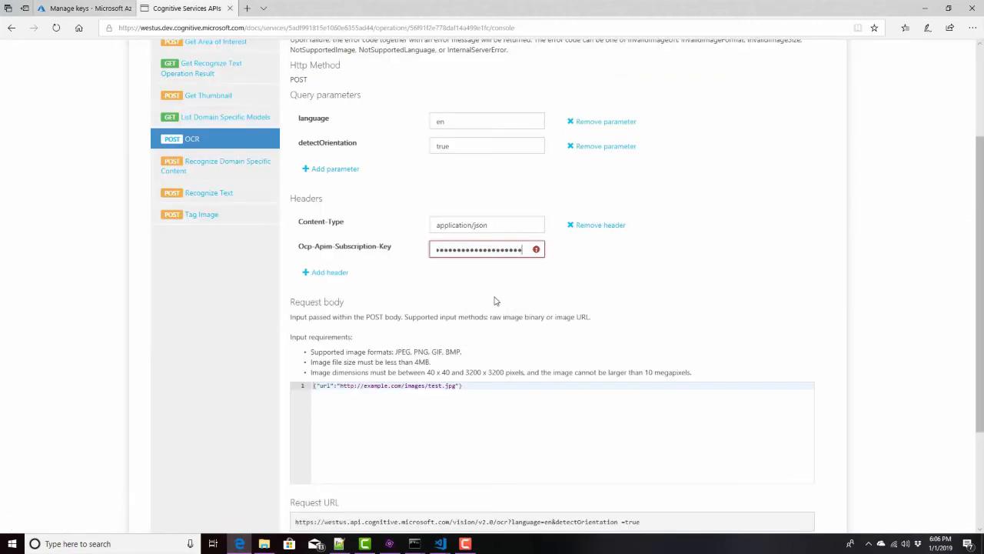
pyautogui.scroll(-3)
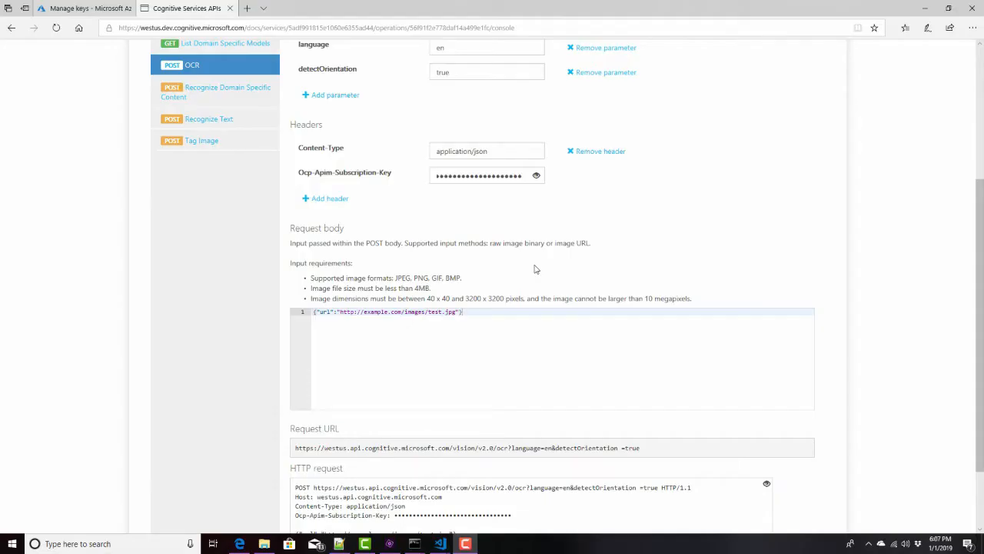
# - Search Bing Images for 'love letter' and go to a typed love-letter image page
pyautogui.click(246, 9)
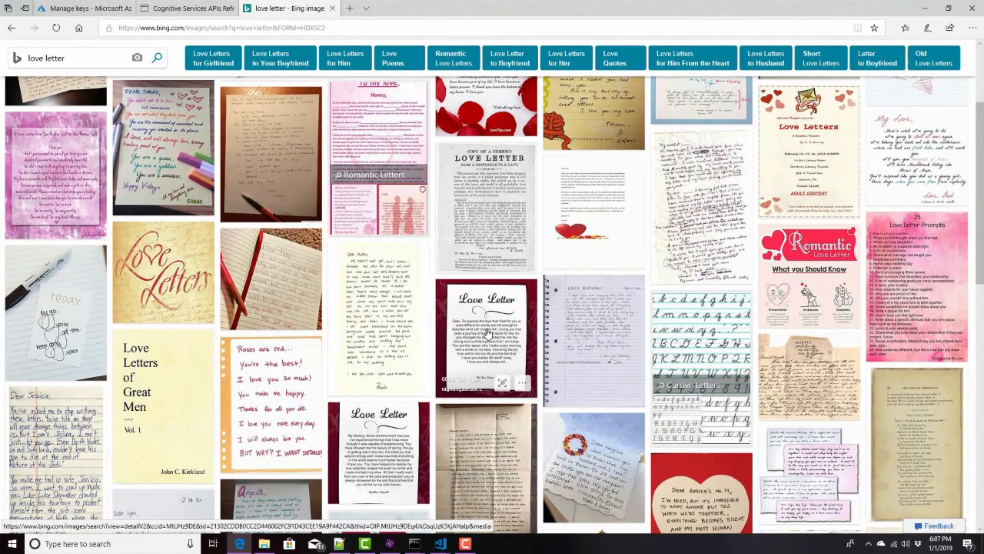
pyautogui.click(486, 330)
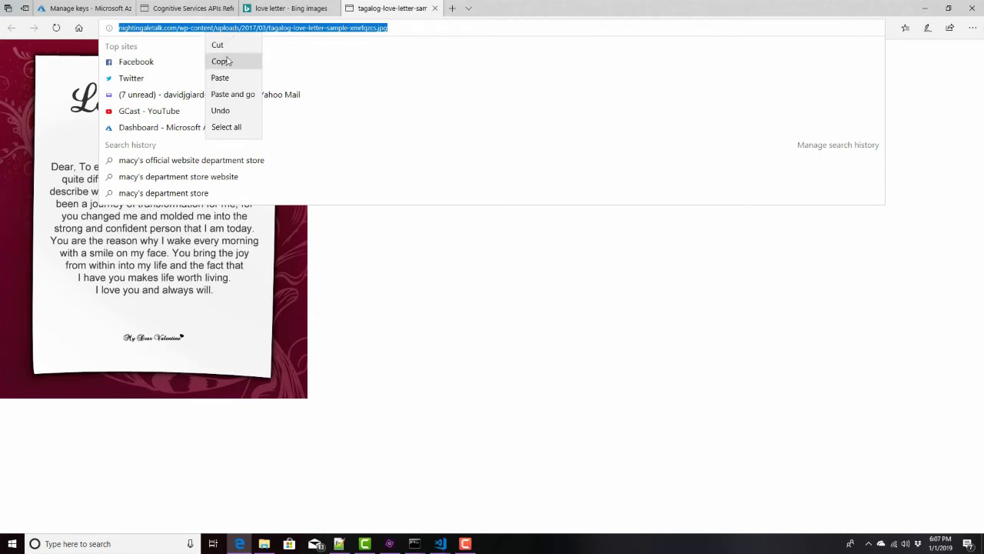
# - Copy the love letter image URL and place it as the url value in the OCR request body
pyautogui.click(185, 10)
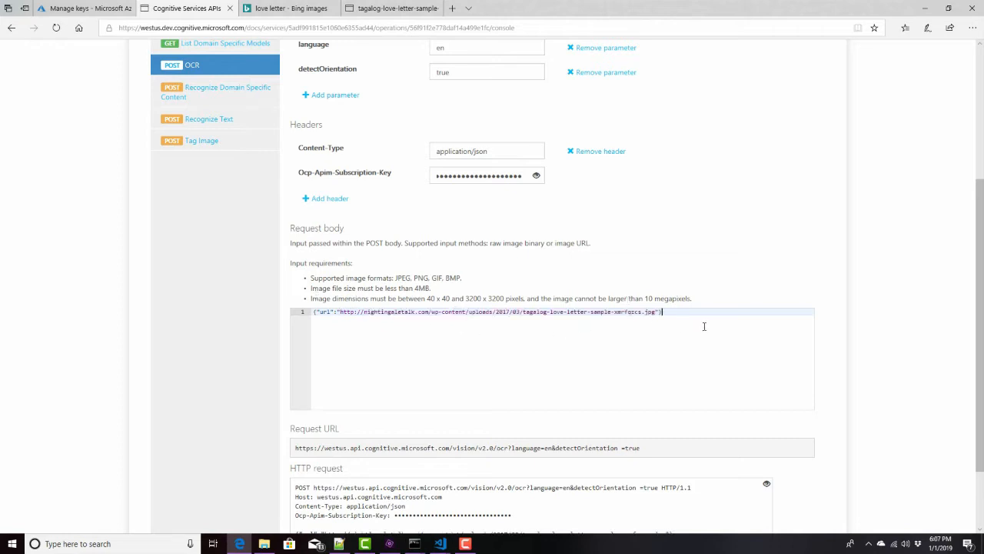
pyautogui.scroll(-3)
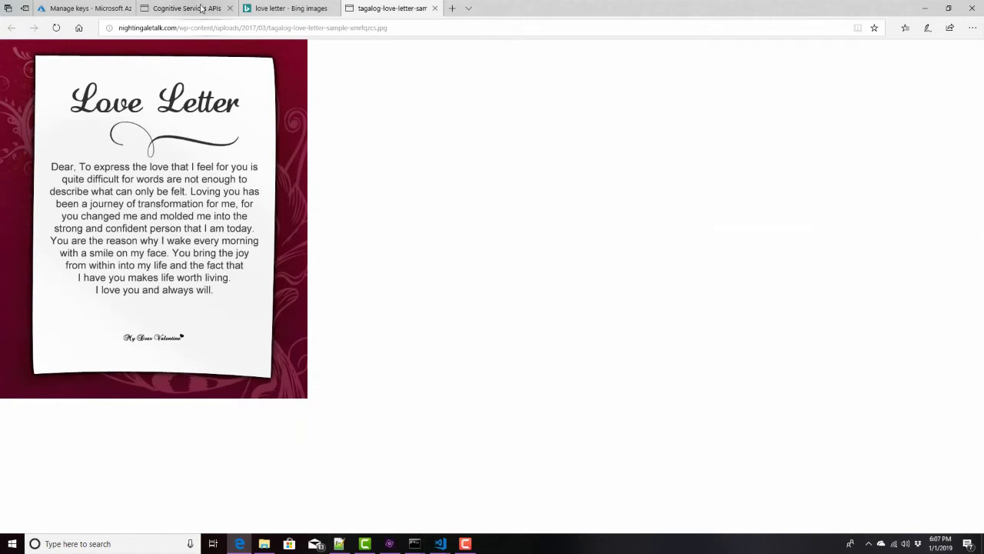
pyautogui.click(184, 10)
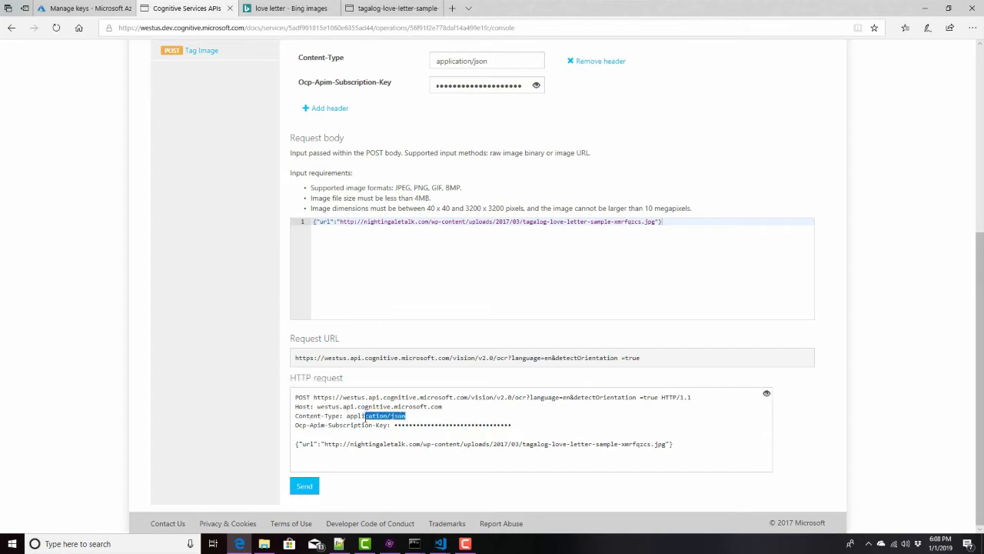
pyautogui.doubleClick(376, 415)
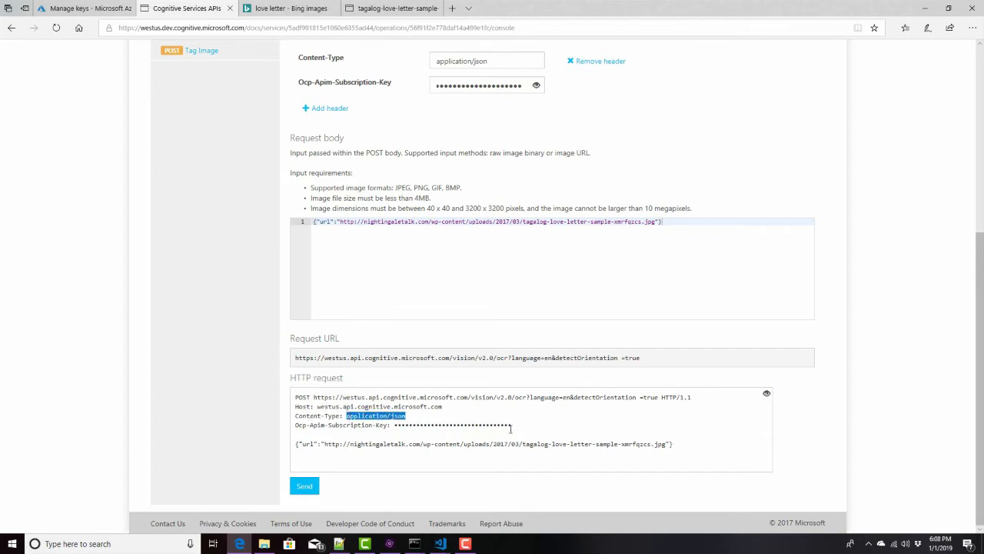
pyautogui.doubleClick(403, 425)
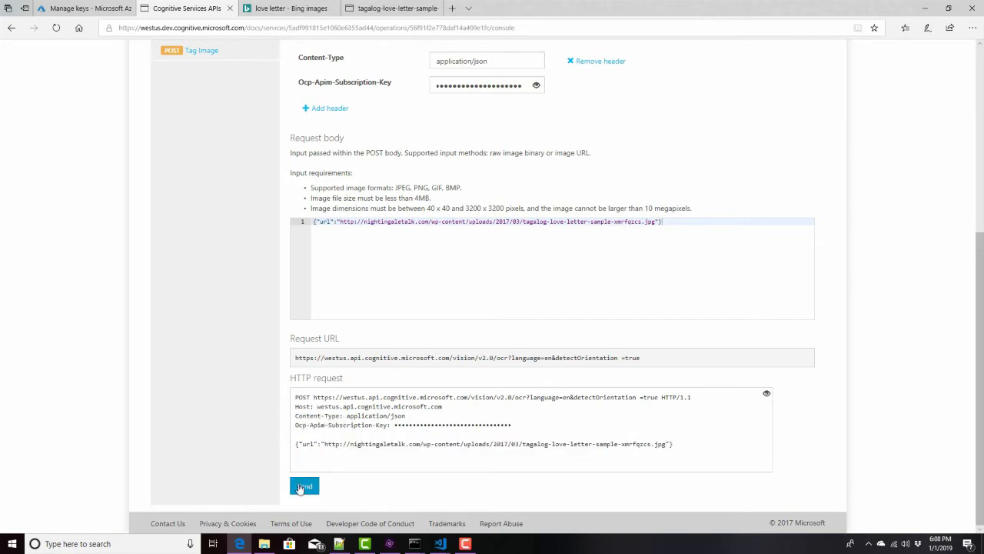
# - Send the OCR request for the love letter image and read the 200 OK response JSON of recognized words
pyautogui.click(304, 486)
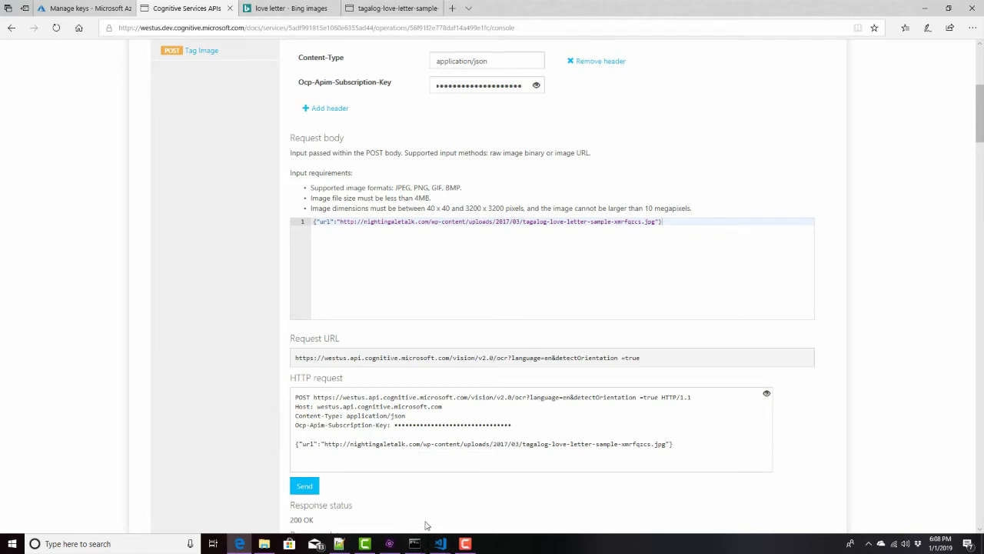
pyautogui.scroll(-3)
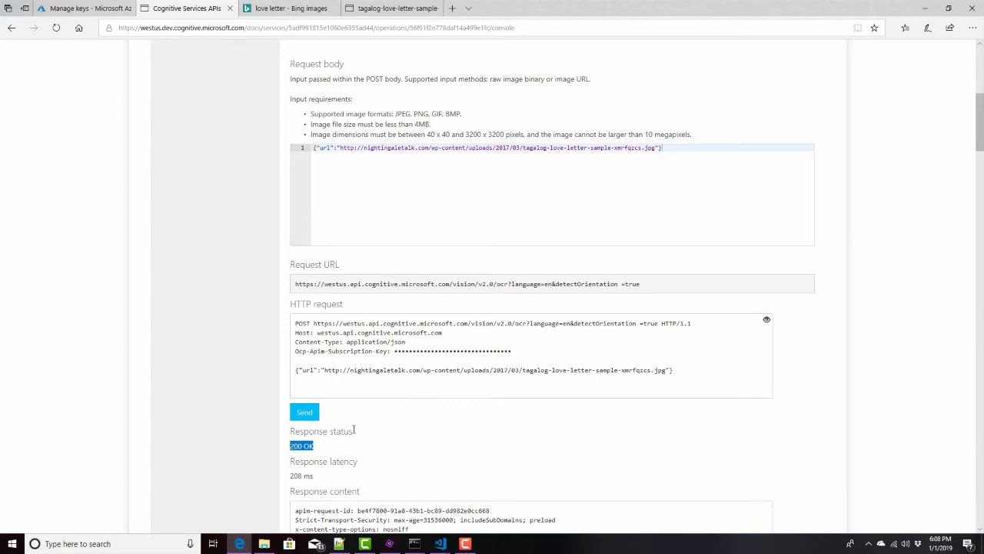
pyautogui.scroll(-3)
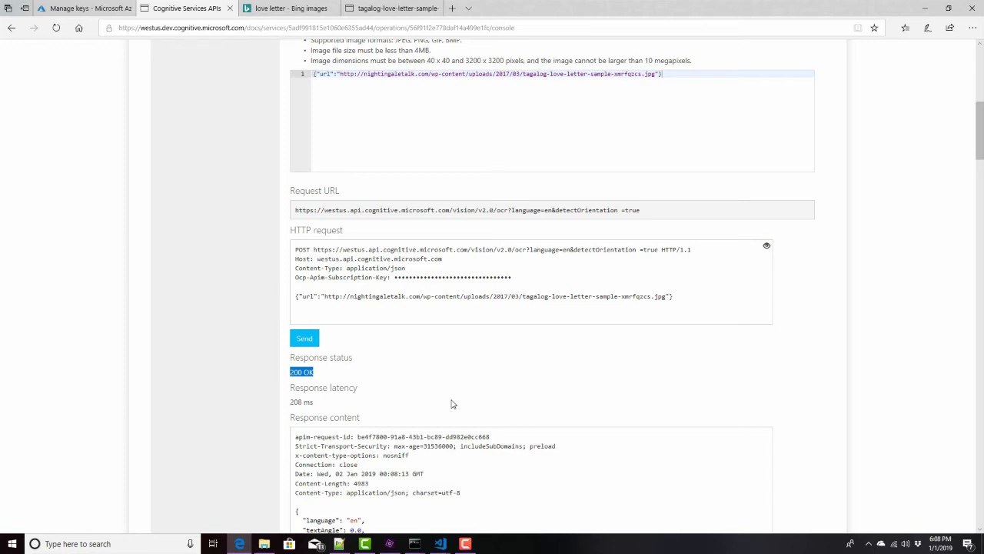
pyautogui.scroll(-3)
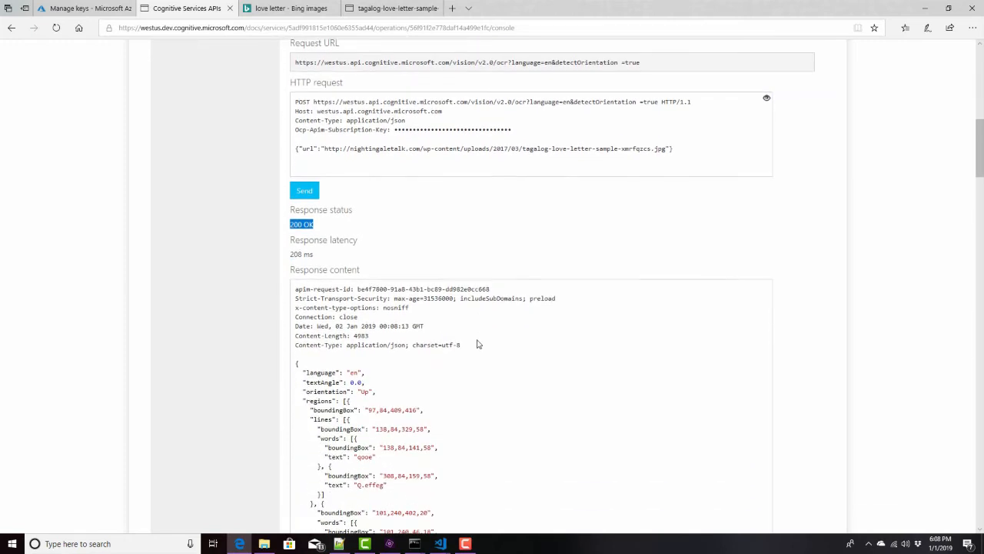
pyautogui.scroll(-3)
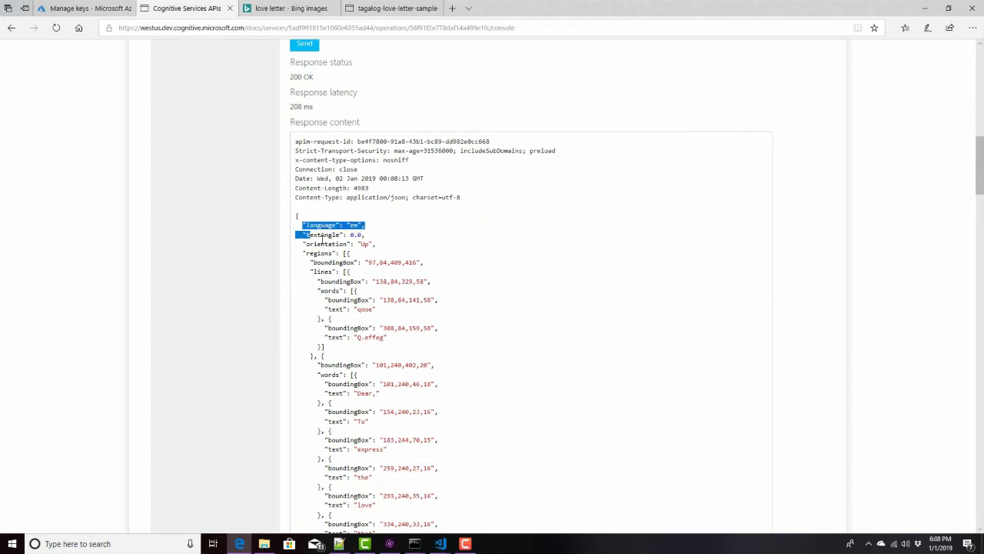
pyautogui.click(367, 308)
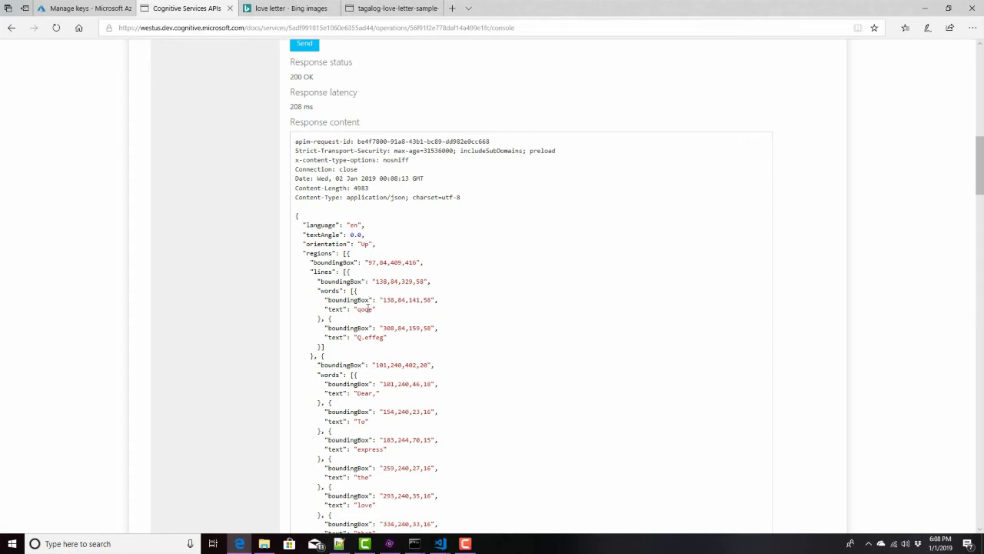
pyautogui.scroll(-3)
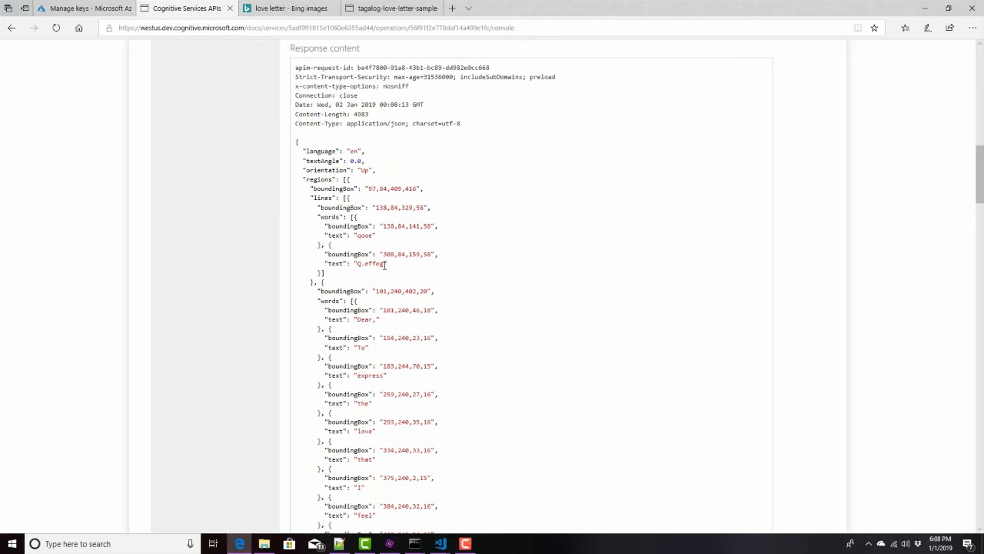
pyautogui.doubleClick(371, 263)
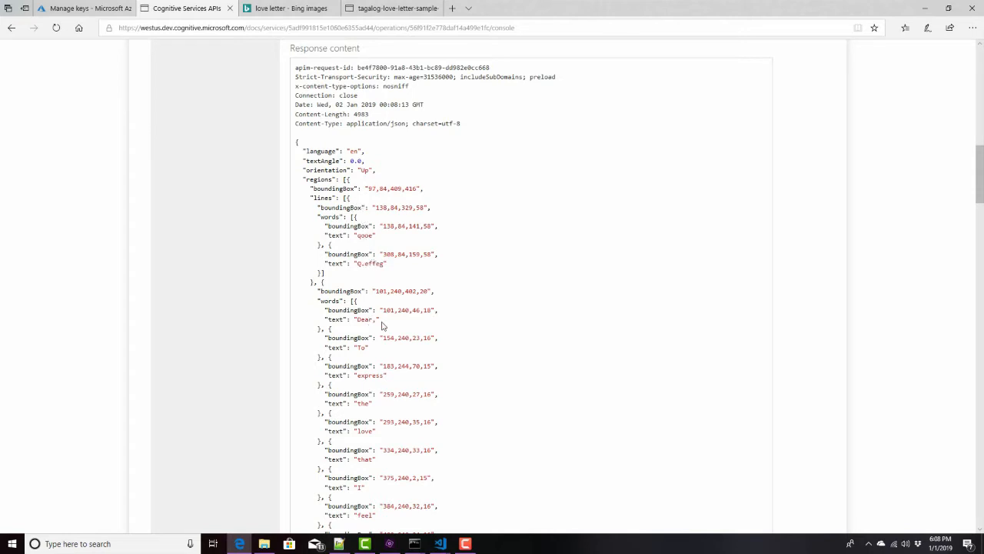
# - Compare the recognized words with the original image, then continue through the words' bounding boxes line by line
pyautogui.click(393, 9)
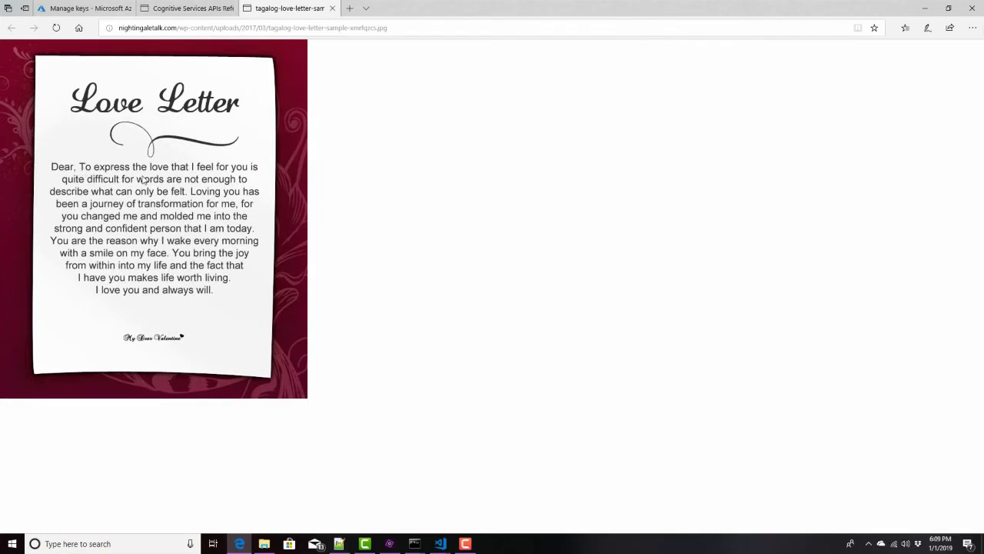
pyautogui.moveTo(184, 64)
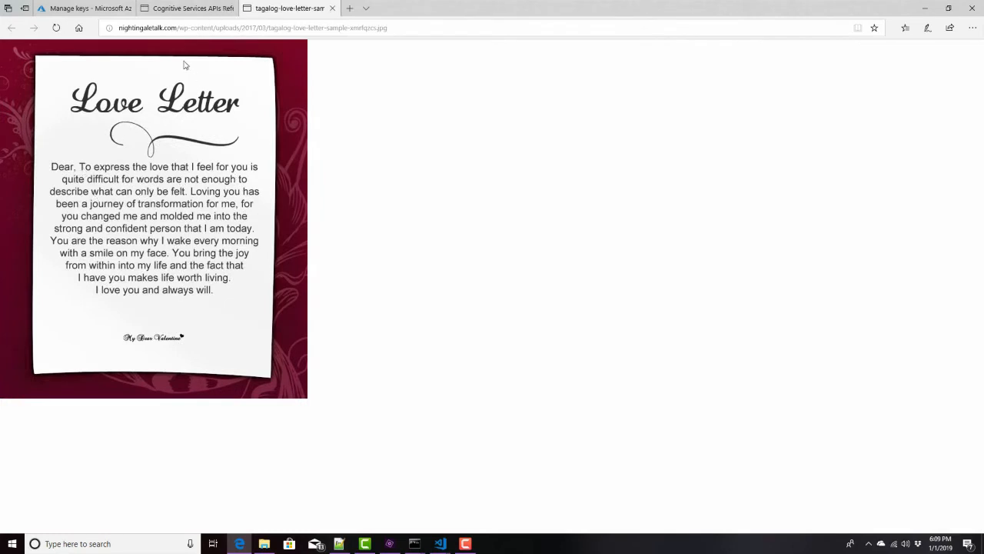
pyautogui.click(185, 8)
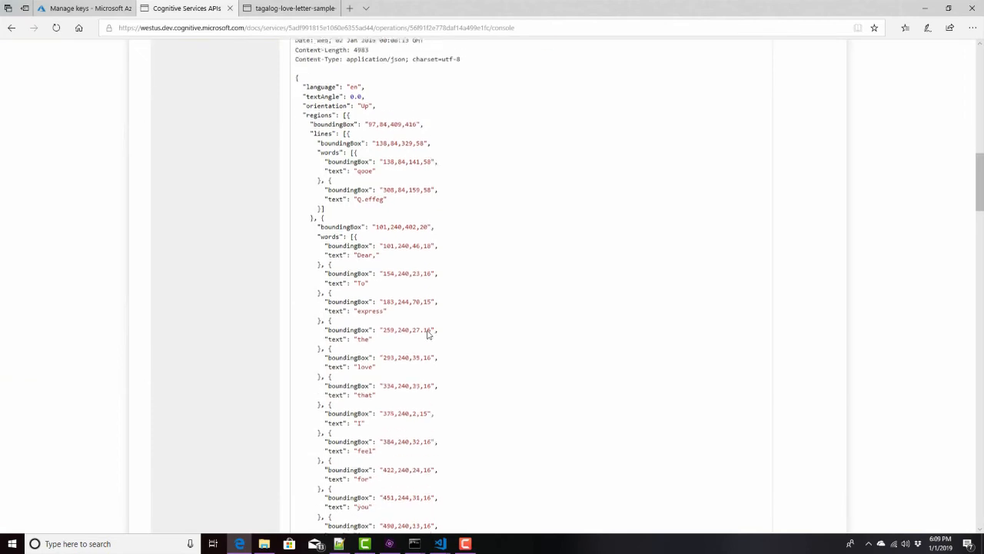
pyautogui.scroll(-3)
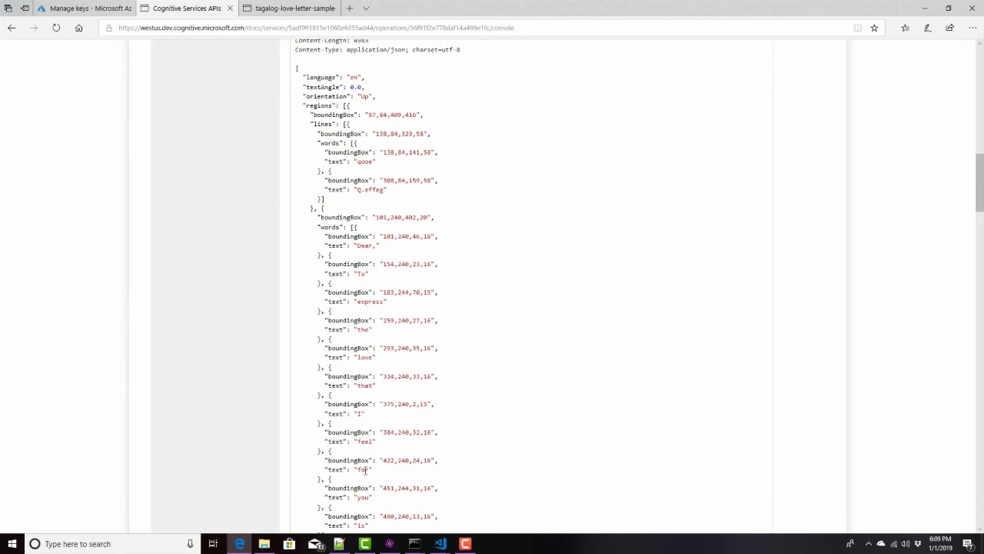
pyautogui.moveTo(369, 244)
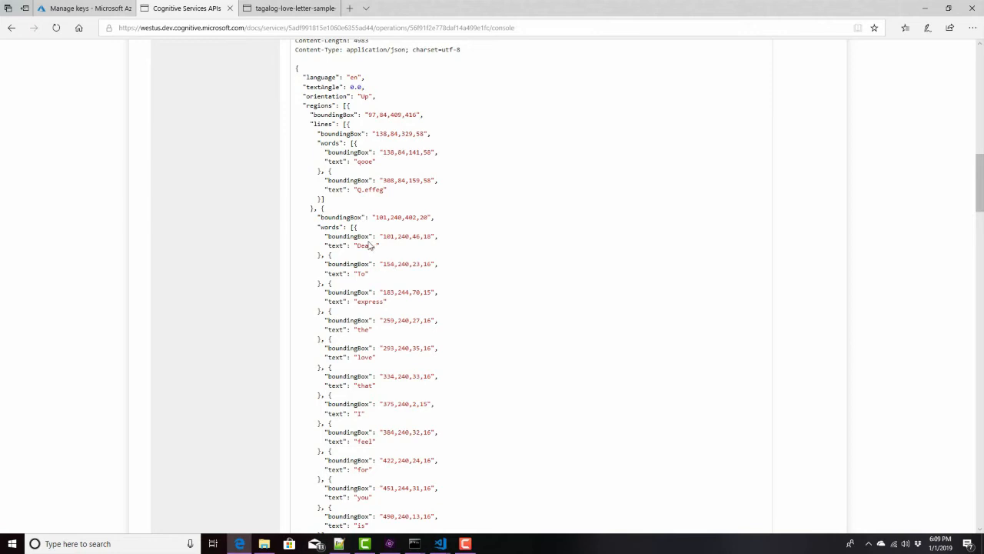
pyautogui.moveTo(372, 224)
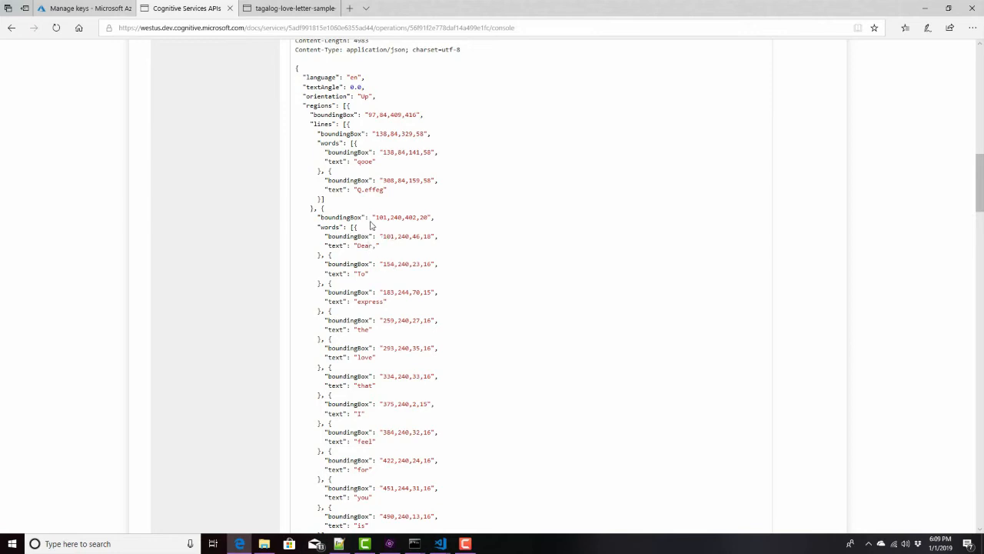
pyautogui.moveTo(442, 249)
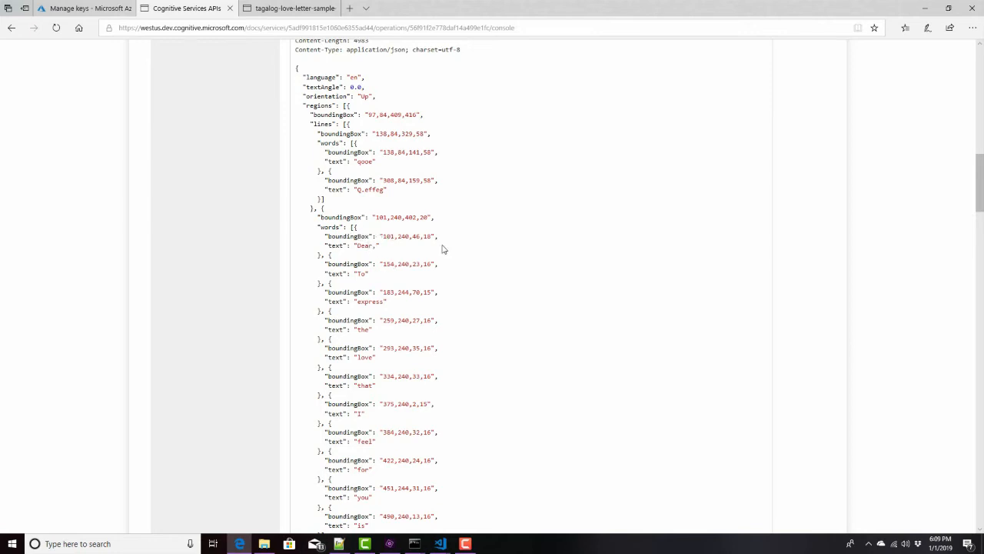
pyautogui.scroll(-3)
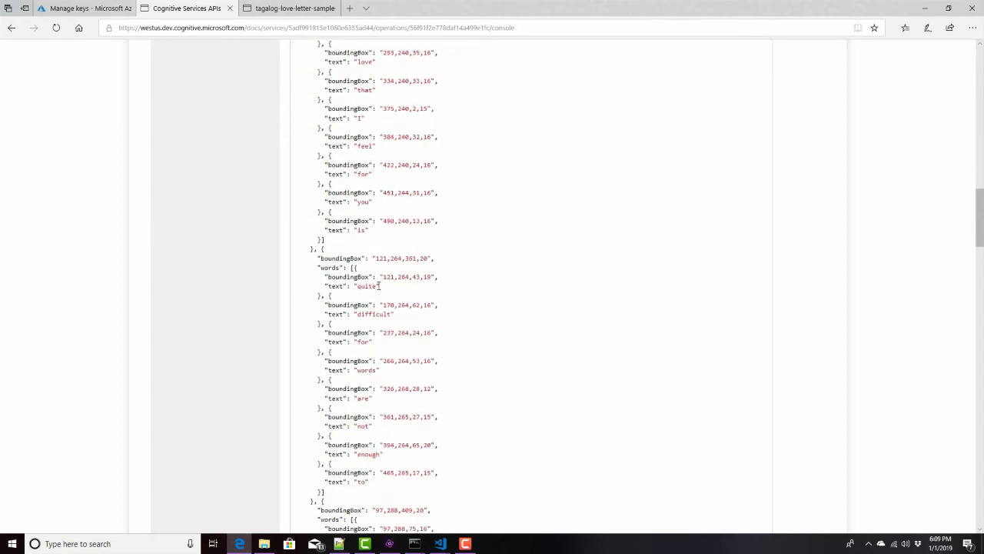
pyautogui.moveTo(369, 391)
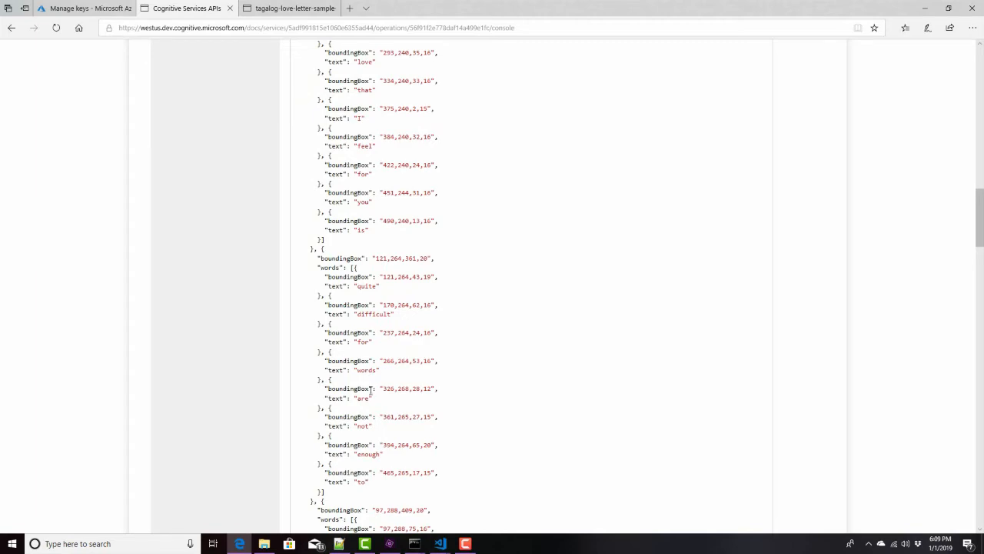
pyautogui.scroll(-3)
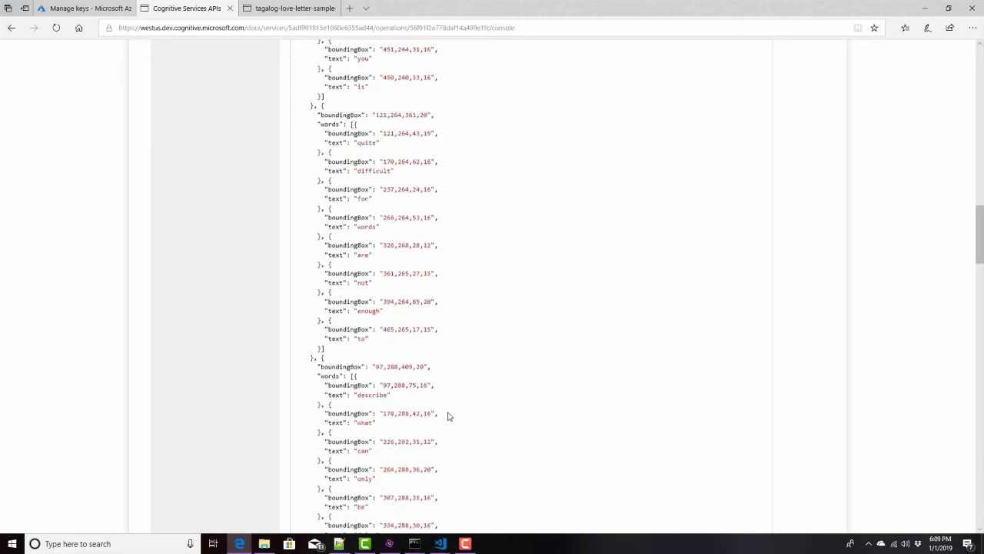
pyautogui.scroll(-3)
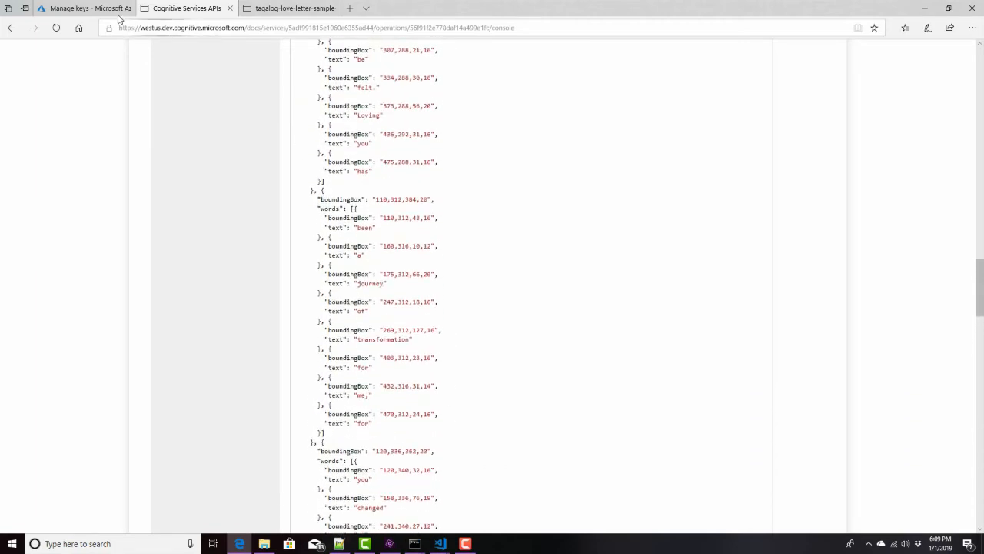
# - Glance at the Azure keys page and return to the OCR reference page
pyautogui.click(80, 9)
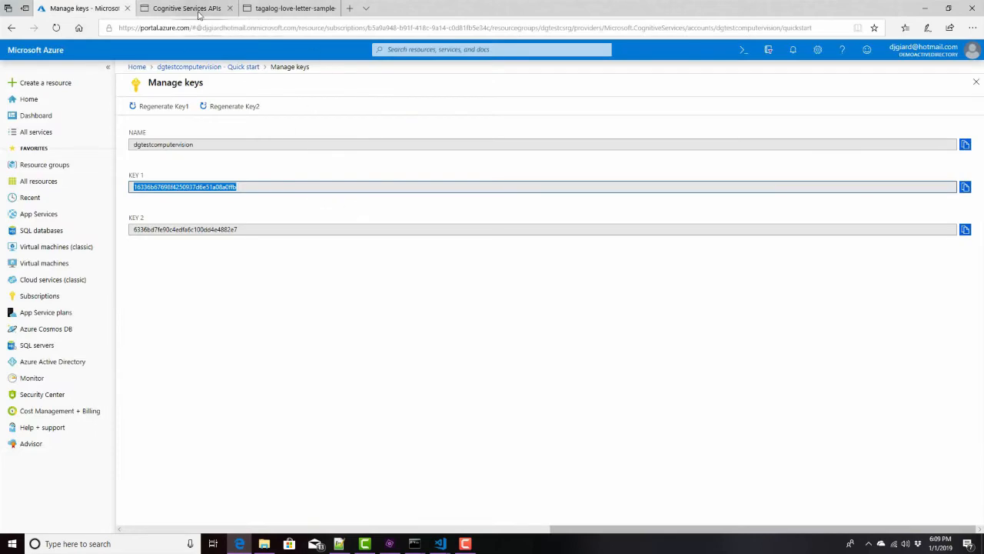
pyautogui.click(184, 9)
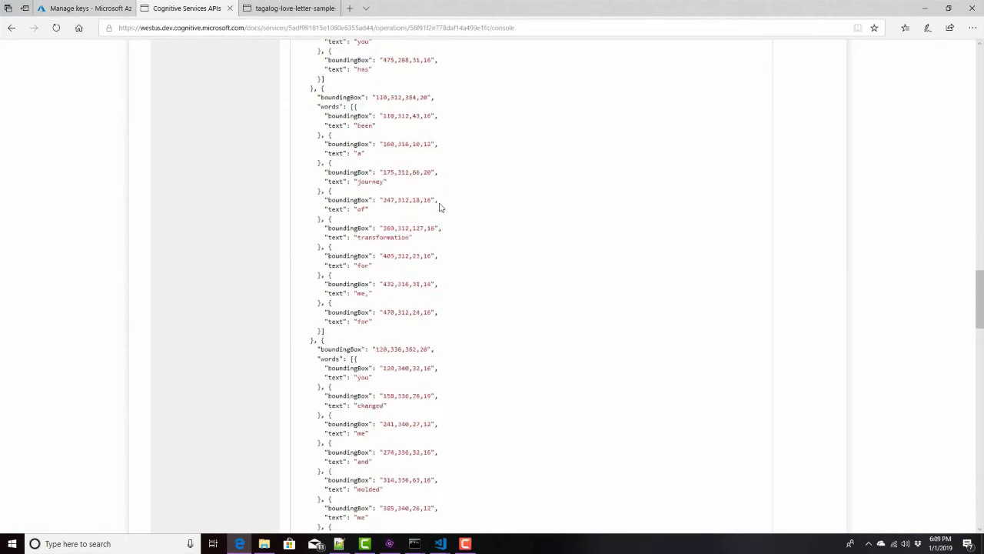
pyautogui.scroll(-3)
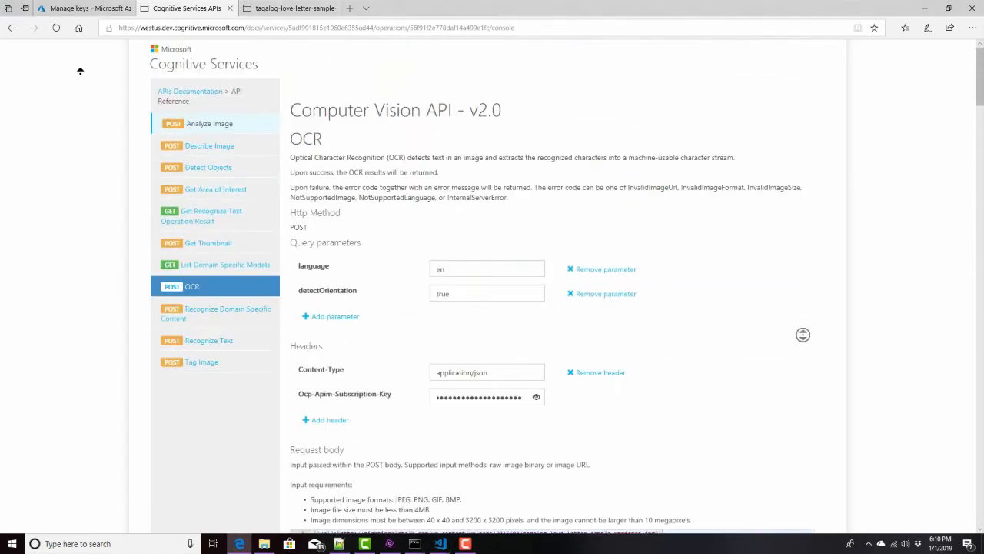
pyautogui.moveTo(329, 85)
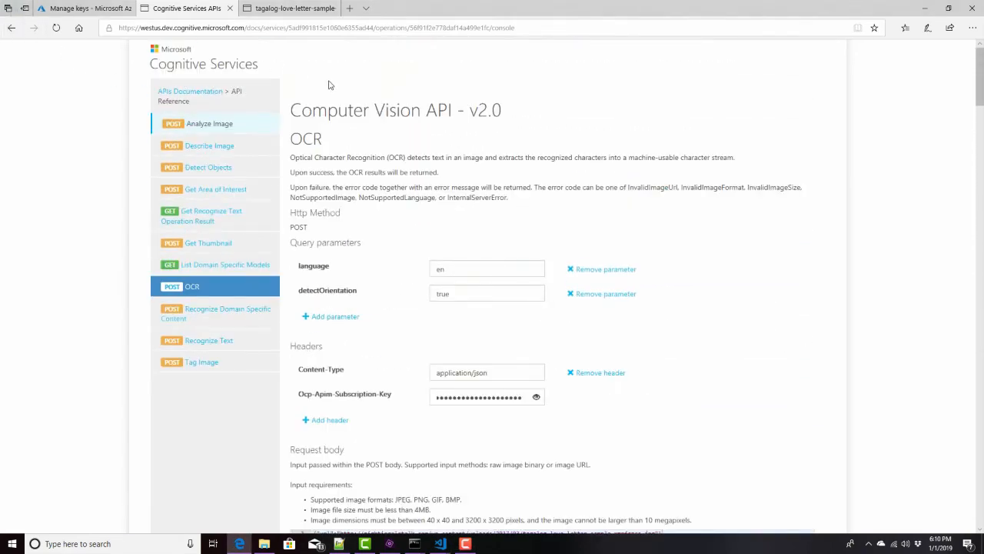
pyautogui.click(11, 27)
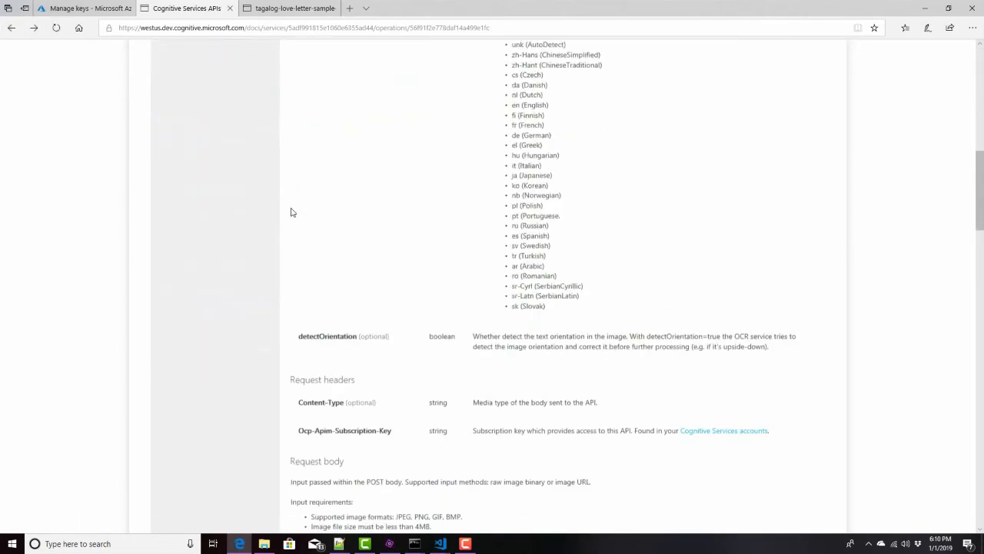
# - Reach the Code samples section and show the JavaScript sample for calling the OCR operation
pyautogui.scroll(-3)
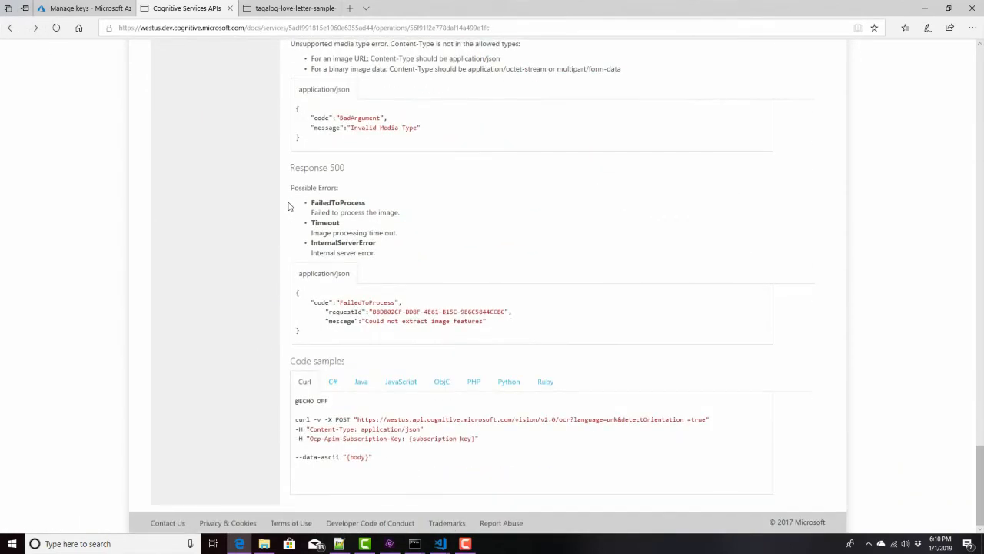
pyautogui.scroll(3)
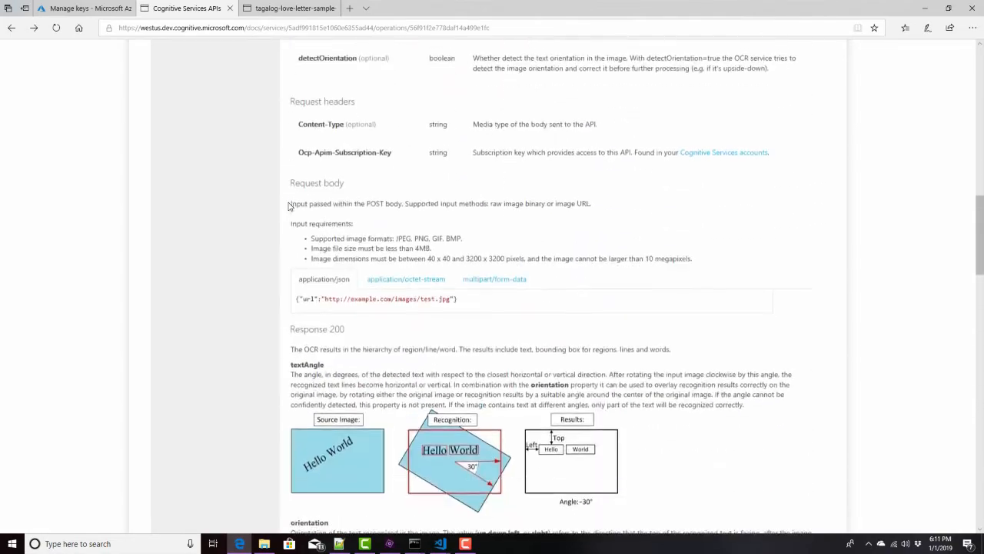
pyautogui.scroll(-3)
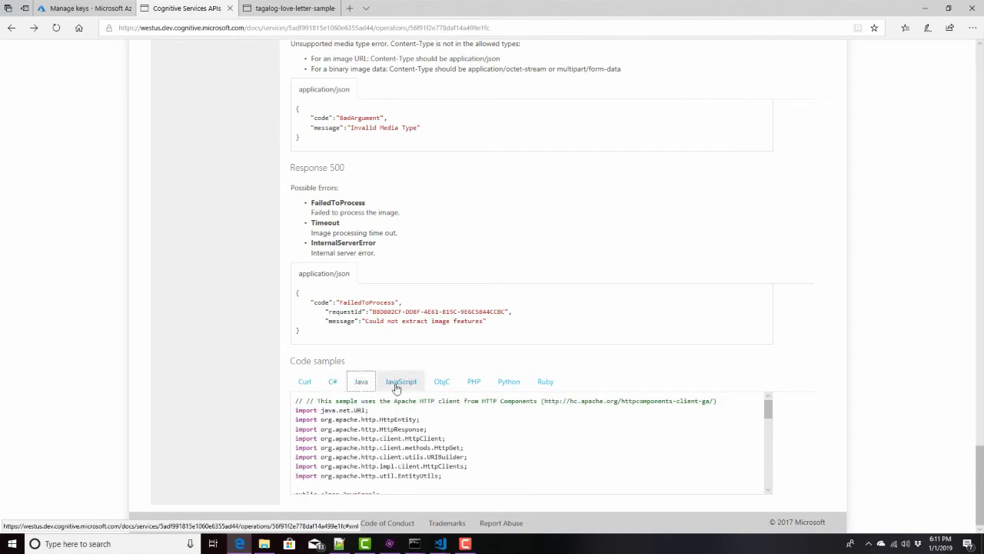
pyautogui.click(400, 381)
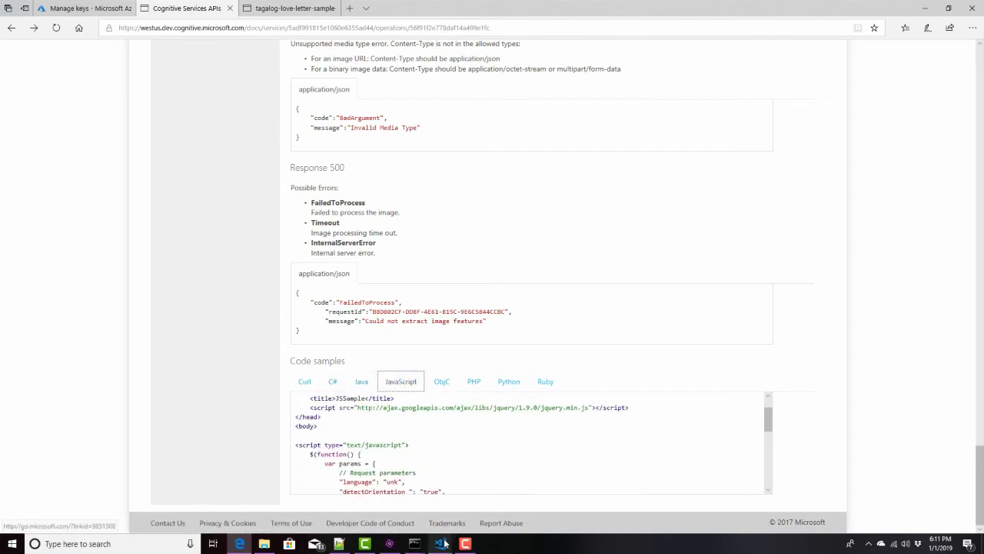
# - In Visual Studio Code, open index.html and review its poem image dropdown and English/Spanish/French/Japanese language options
pyautogui.click(440, 545)
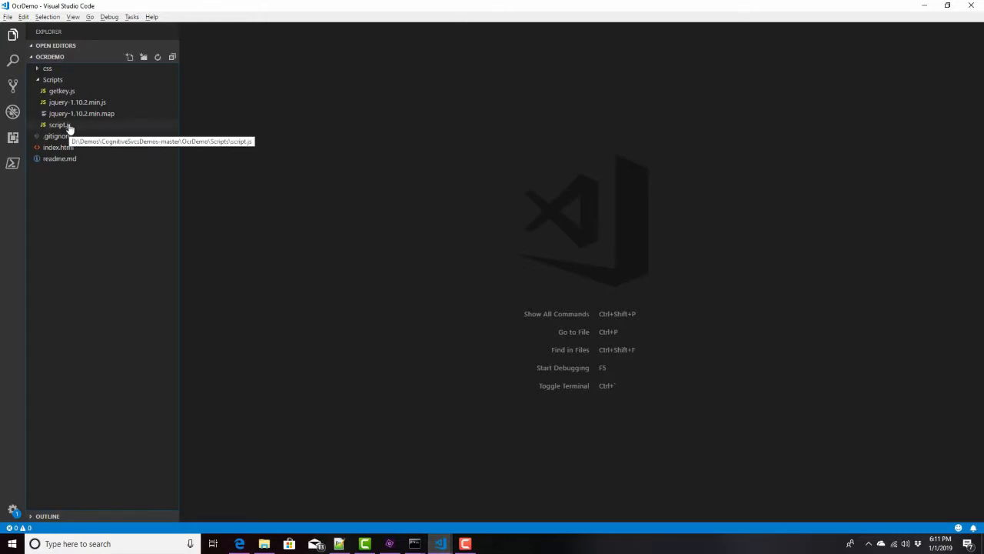
pyautogui.doubleClick(59, 148)
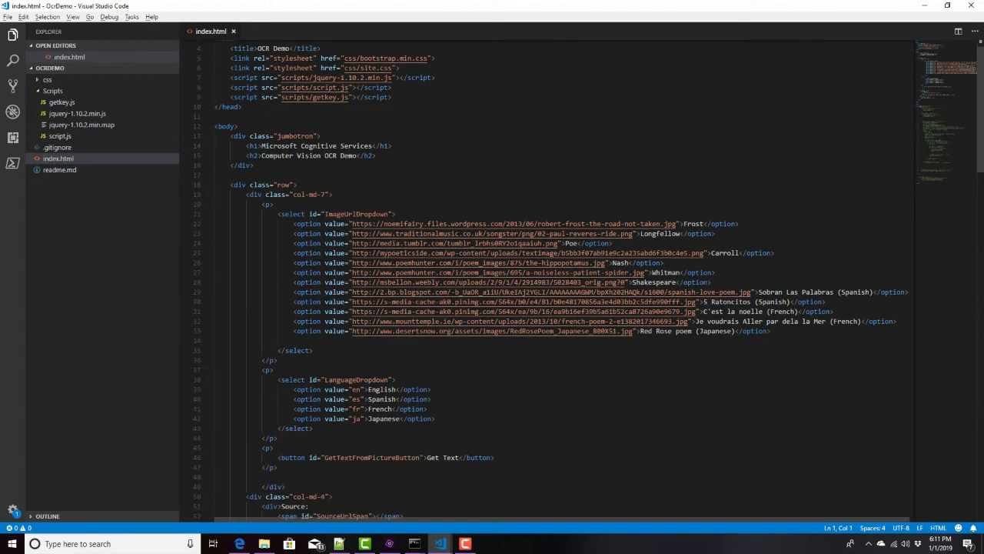
pyautogui.doubleClick(356, 214)
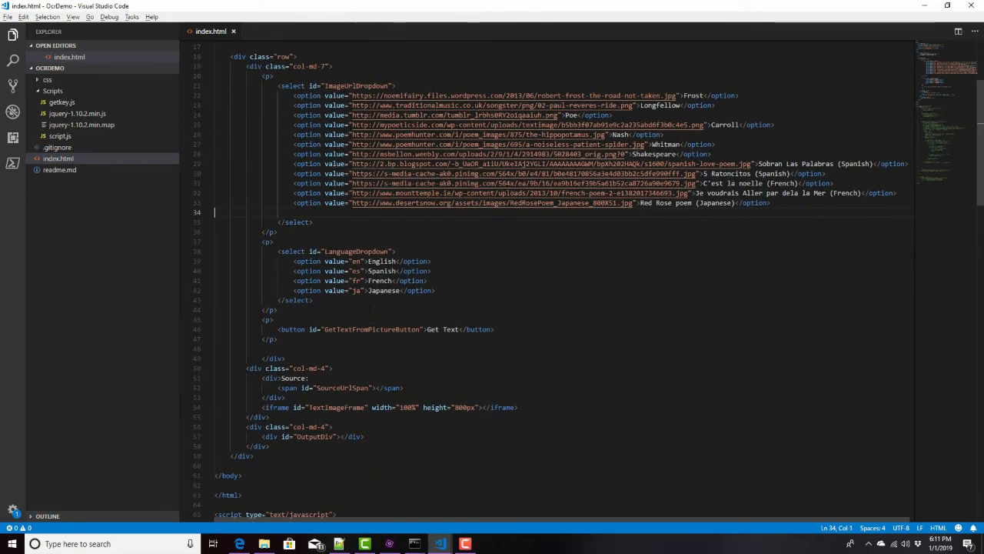
pyautogui.doubleClick(381, 271)
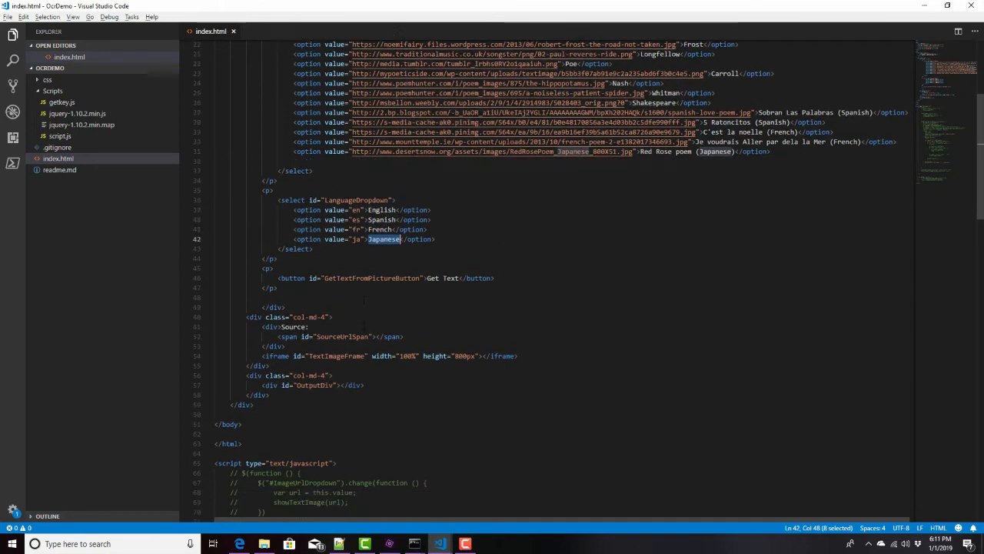
pyautogui.scroll(-3)
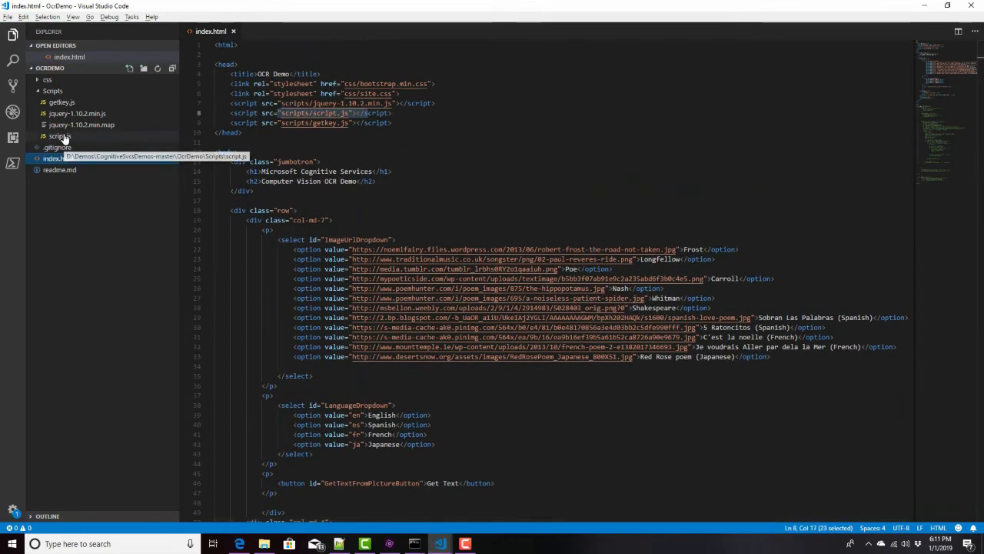
# - Open OcrDemo\index.html from File Explorer to load the local OCR Demo page in Edge
pyautogui.click(60, 147)
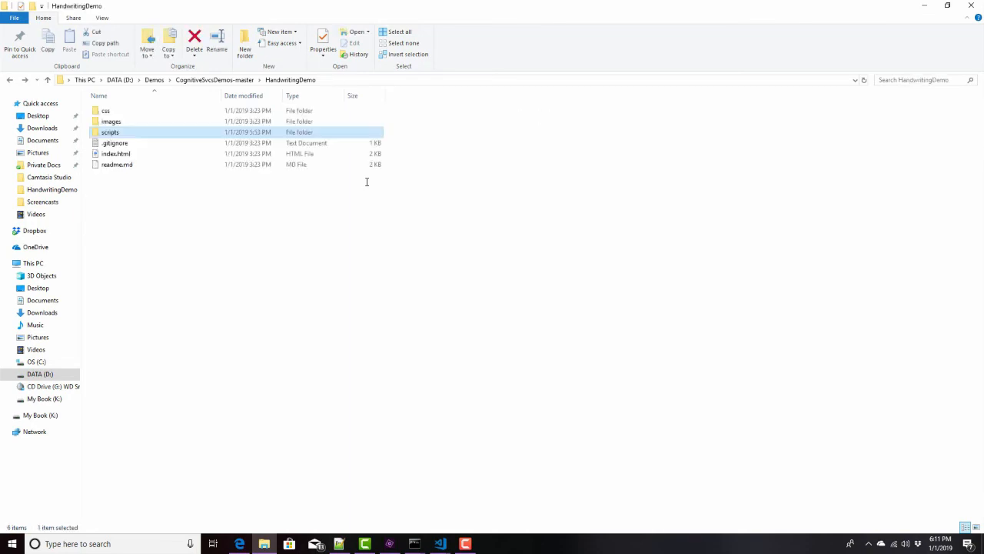
pyautogui.click(10, 80)
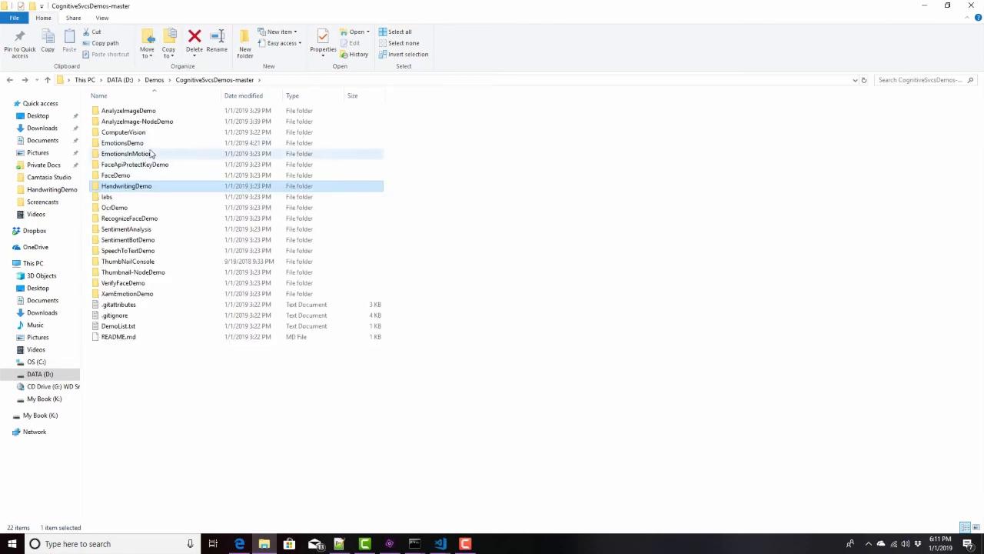
pyautogui.doubleClick(114, 206)
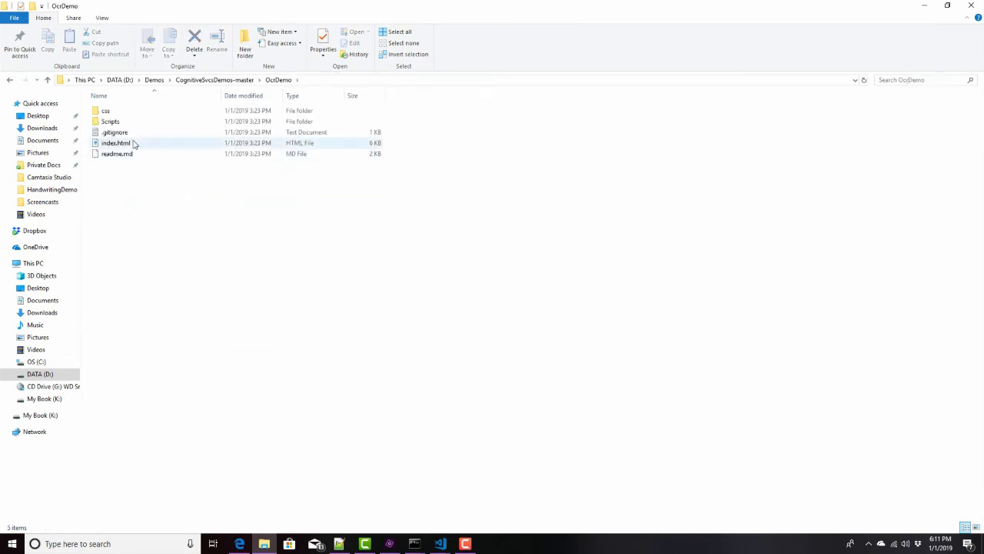
pyautogui.doubleClick(115, 141)
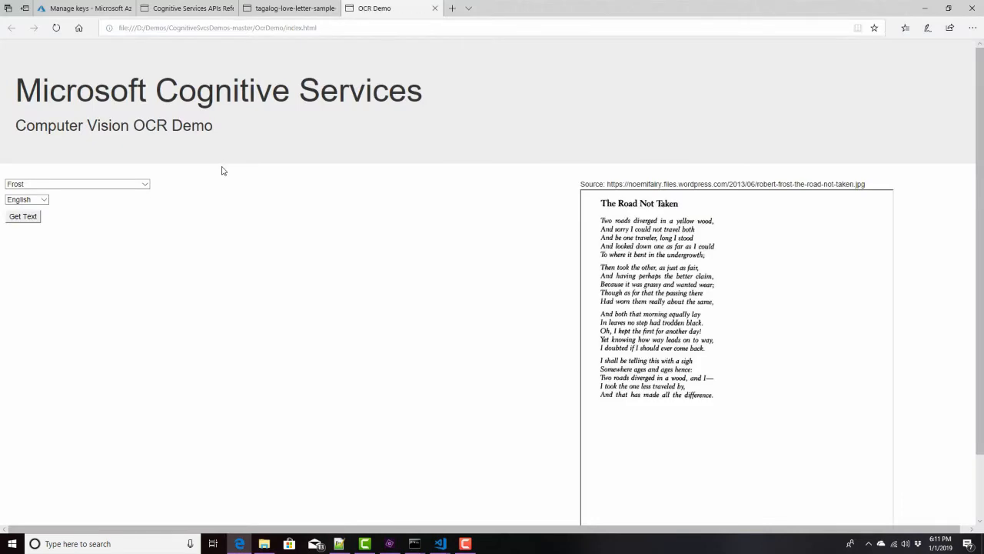
pyautogui.moveTo(566, 249)
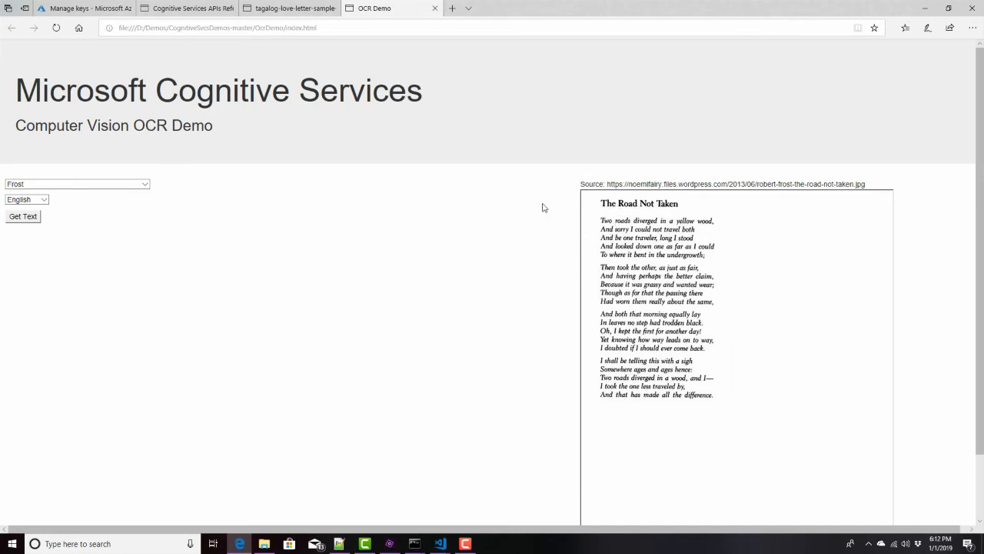
pyautogui.moveTo(668, 218)
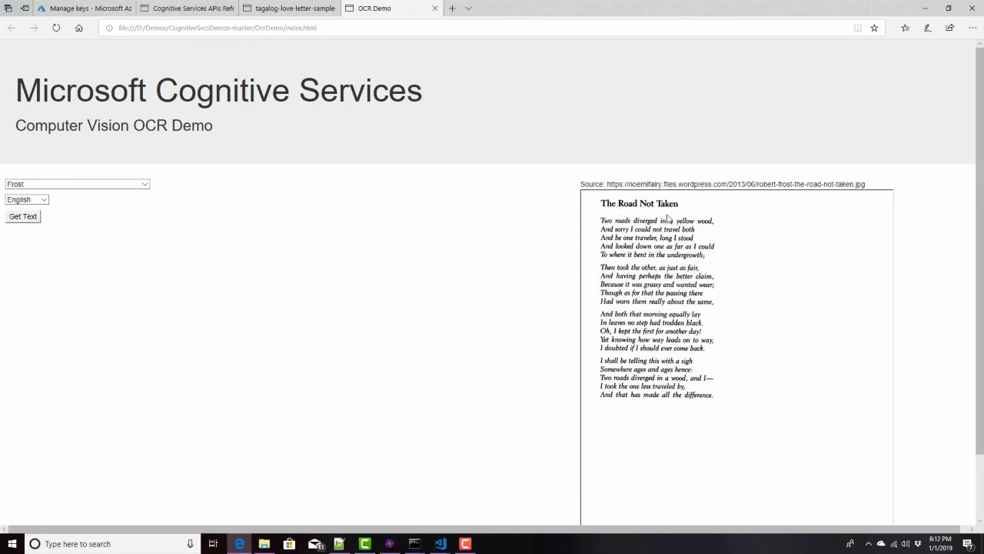
pyautogui.moveTo(702, 245)
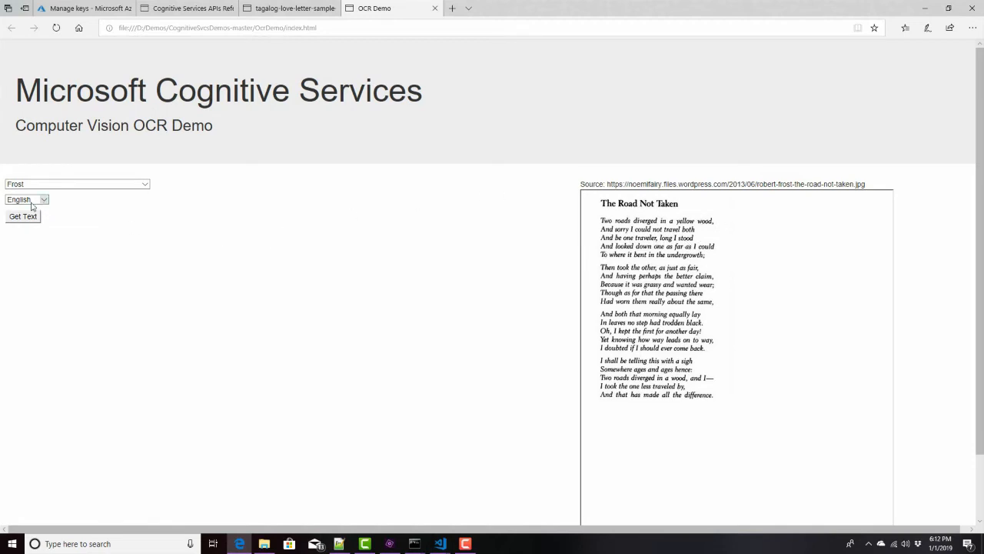
pyautogui.moveTo(326, 288)
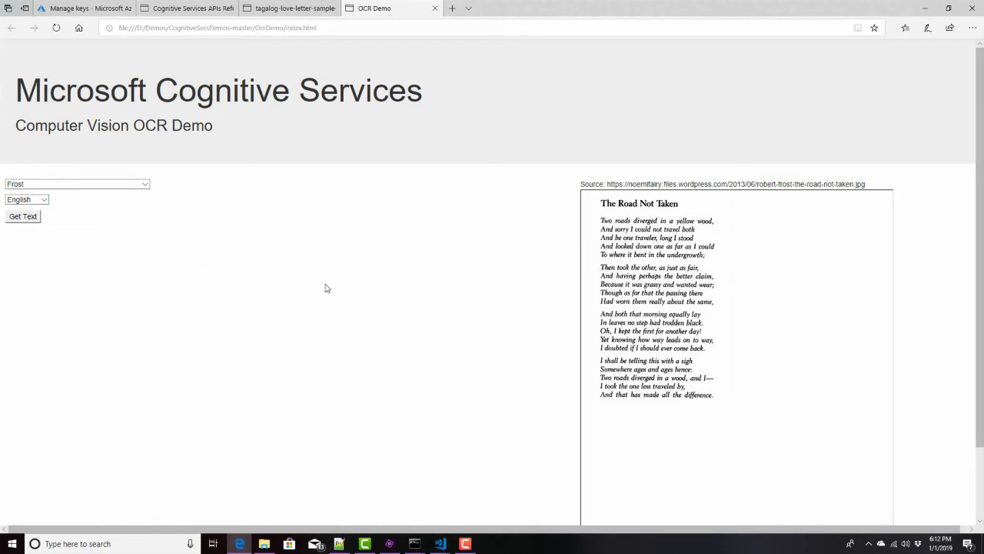
# - Run Get Text on the Frost poem image in English and view the extracted poem text
pyautogui.click(21, 215)
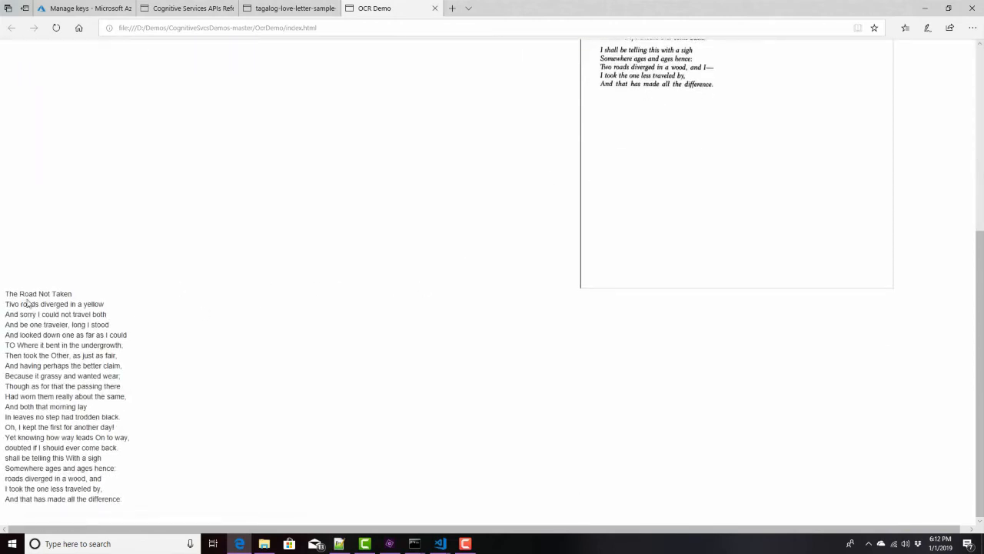
pyautogui.doubleClick(12, 304)
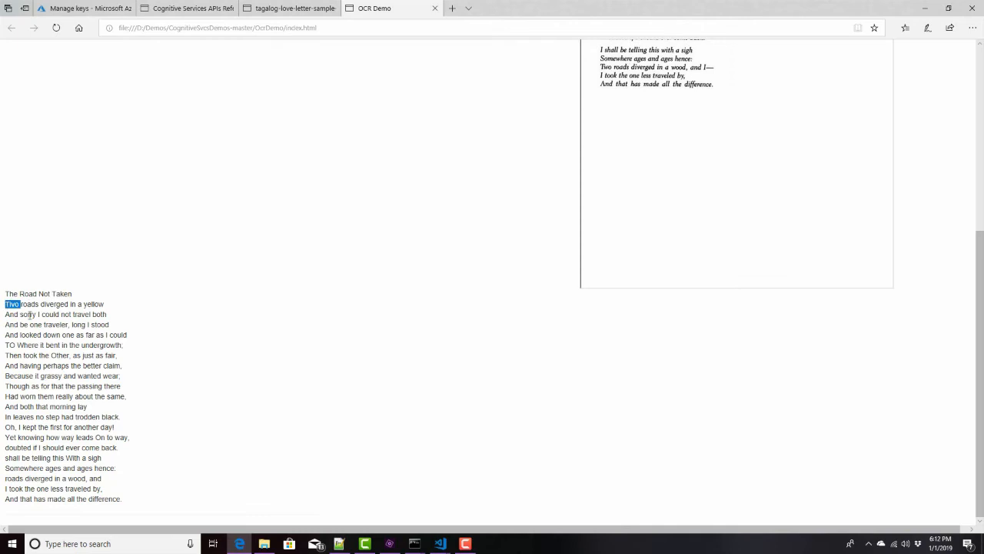
pyautogui.moveTo(124, 313)
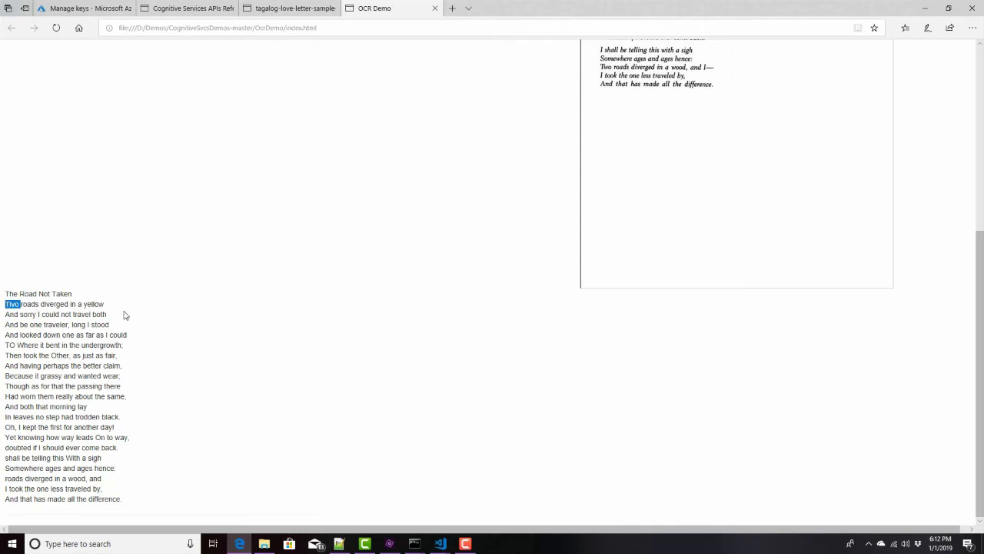
pyautogui.scroll(3)
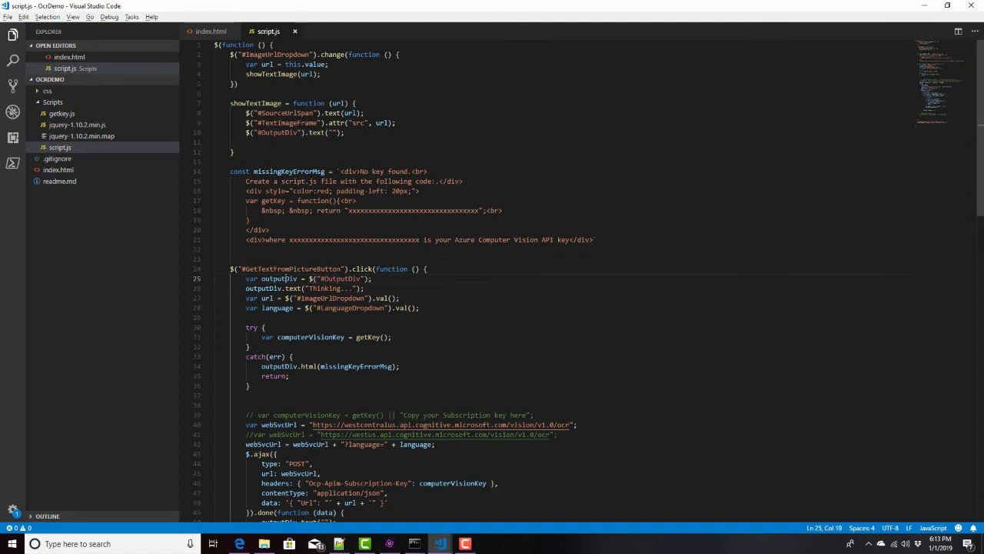
pyautogui.moveTo(311, 278); pyautogui.dragTo(372, 278)
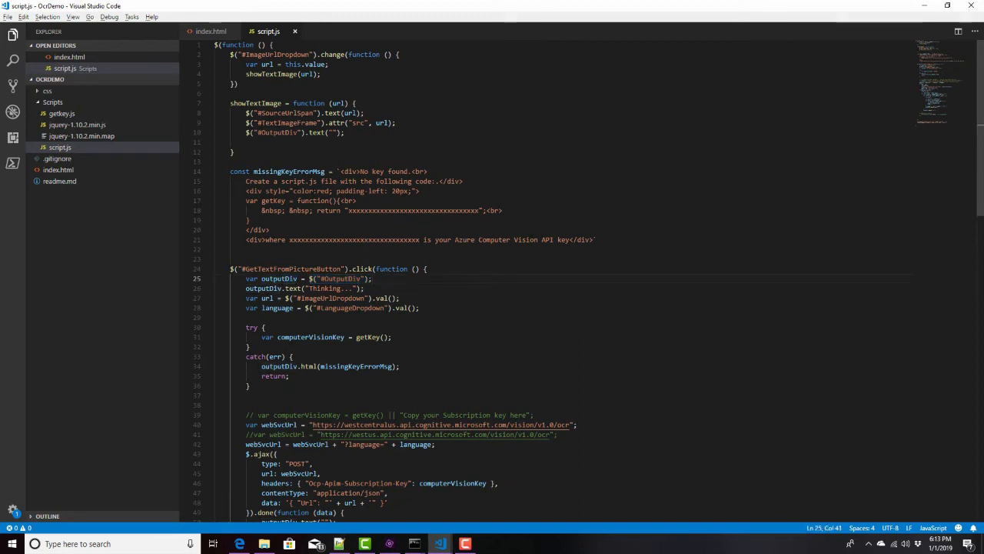
pyautogui.scroll(-3)
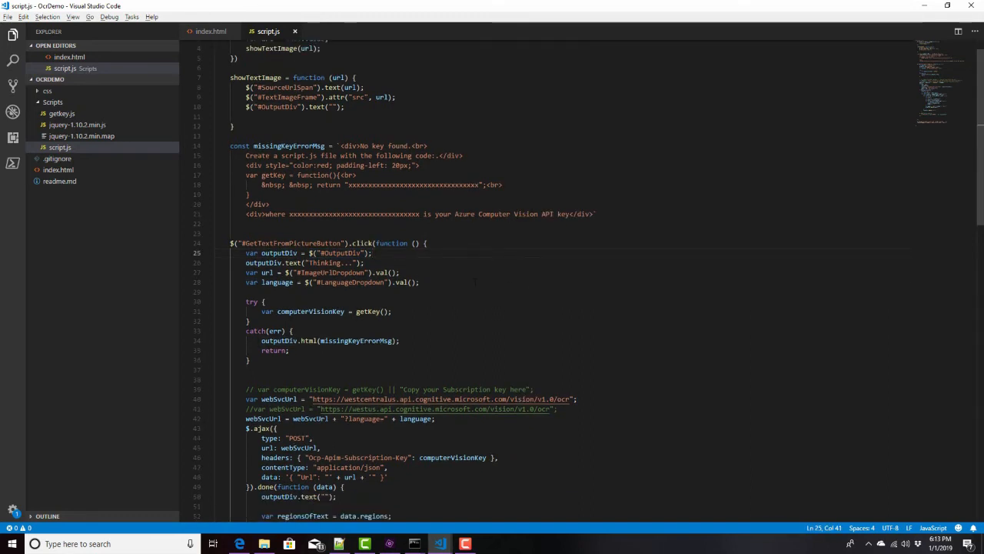
pyautogui.doubleClick(306, 272)
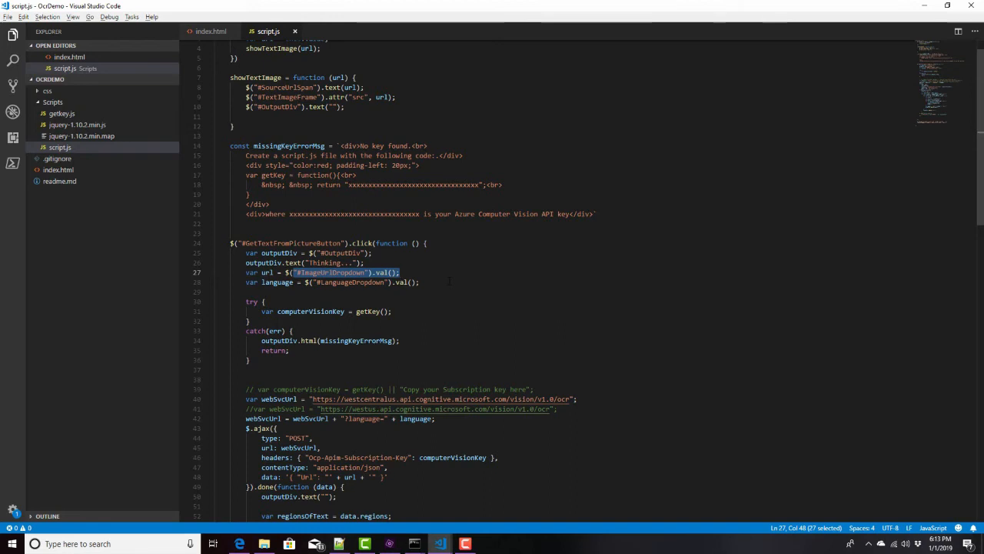
pyautogui.click(420, 282)
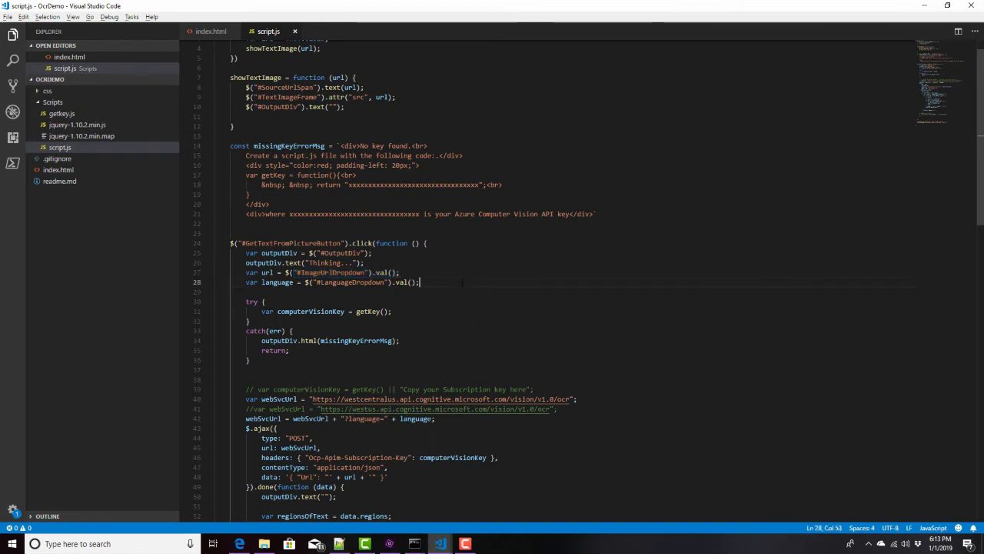
pyautogui.moveTo(313, 283); pyautogui.dragTo(422, 283)
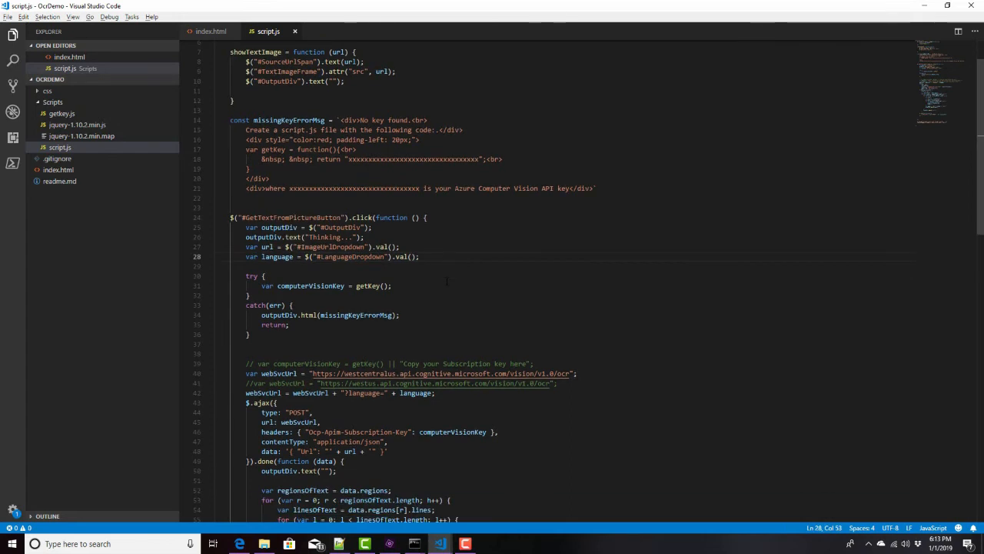
pyautogui.doubleClick(368, 285)
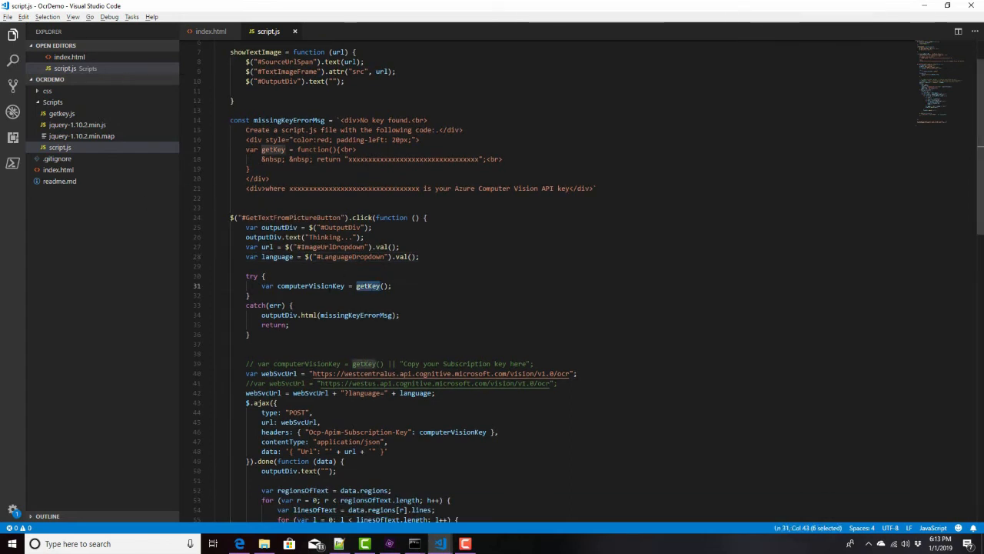
pyautogui.click(393, 285)
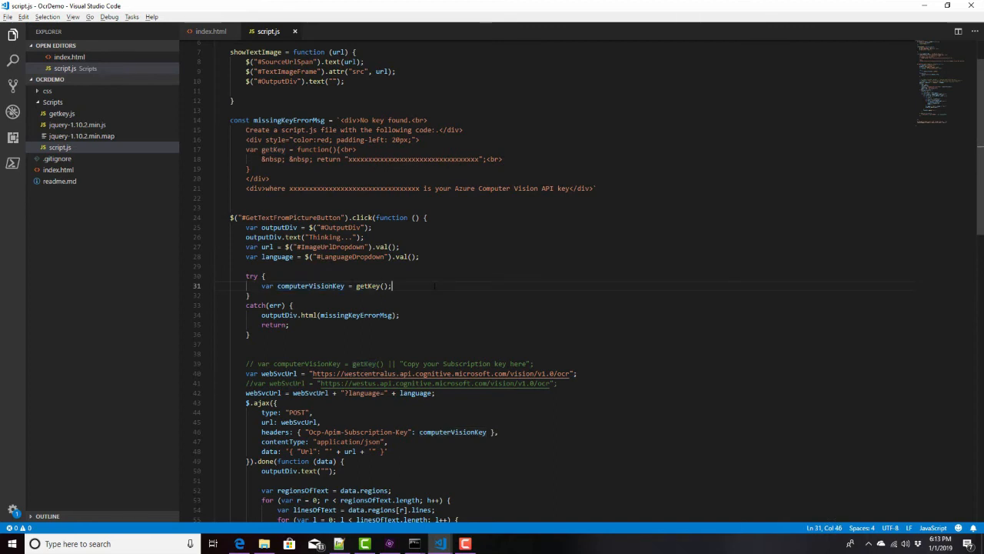
pyautogui.scroll(-3)
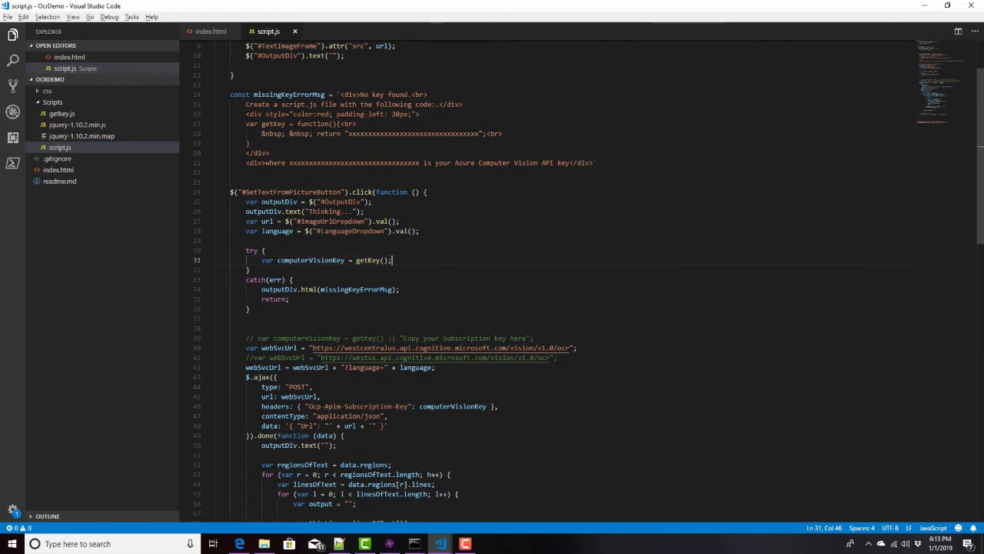
pyautogui.scroll(-3)
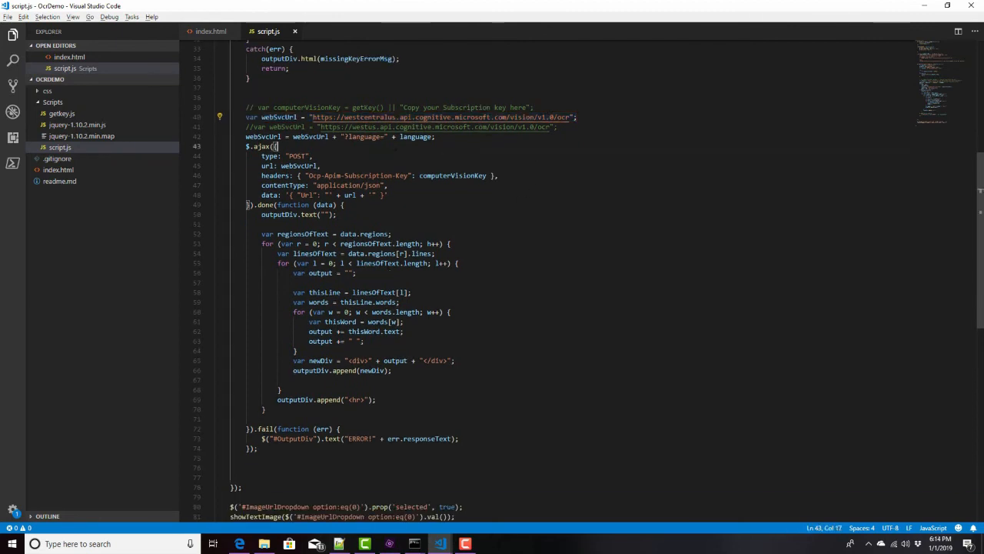
# - Point out the language variable in the URL line and the regionsOfText loop in script.js
pyautogui.doubleClick(415, 135)
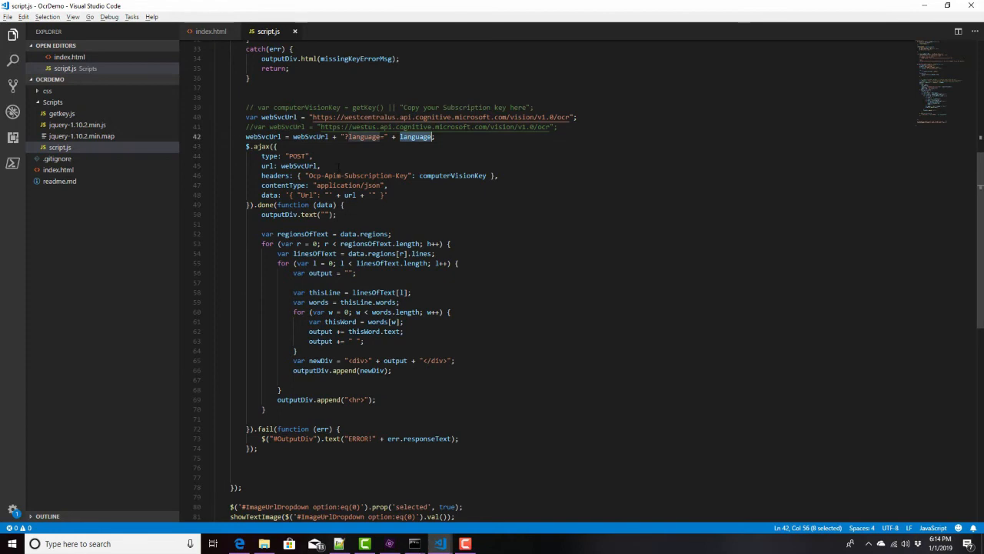
pyautogui.click(240, 146)
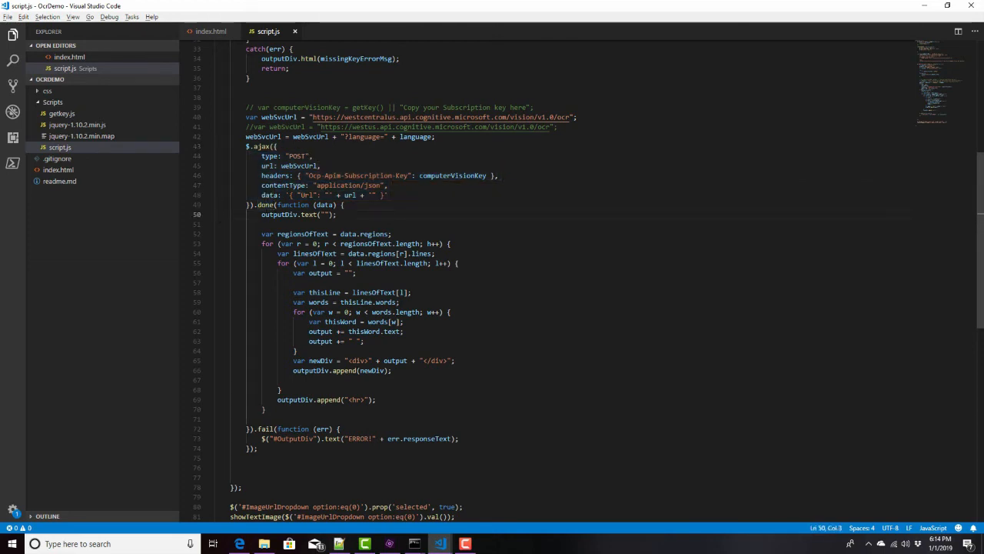
pyautogui.doubleClick(326, 204)
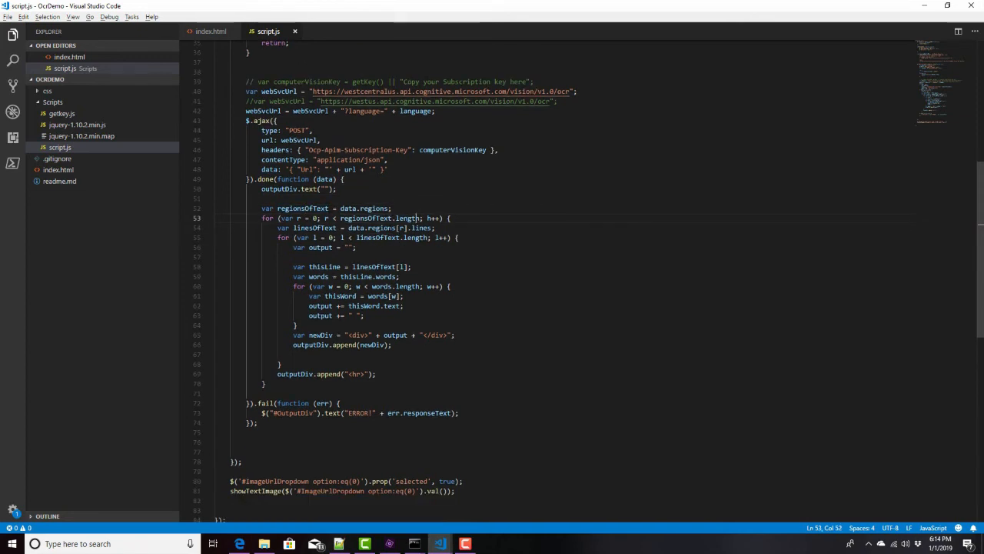
pyautogui.doubleClick(421, 228)
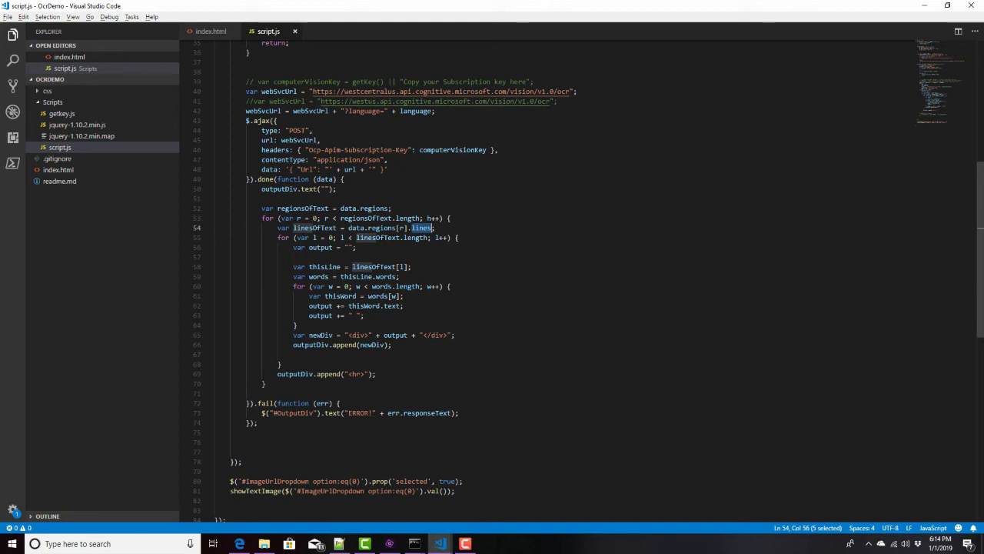
# - Review the nested loops over lines and words and the append call that adds each line
pyautogui.click(217, 257)
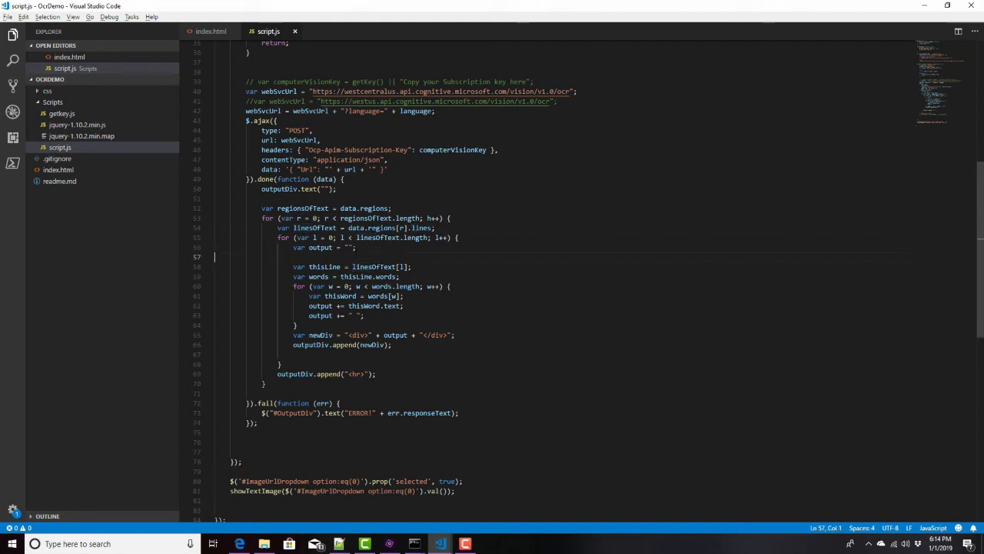
pyautogui.doubleClick(382, 286)
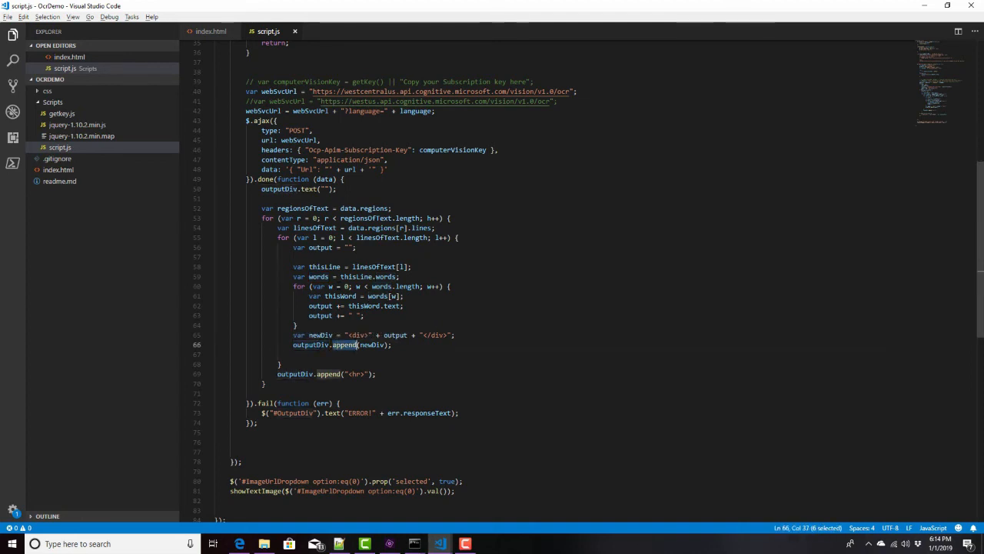
pyautogui.doubleClick(320, 335)
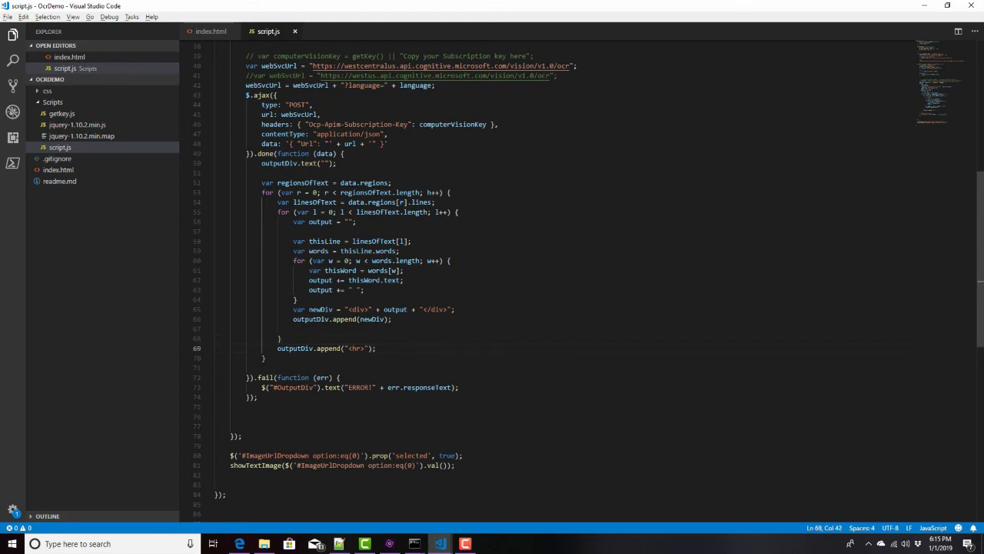
pyautogui.doubleClick(310, 318)
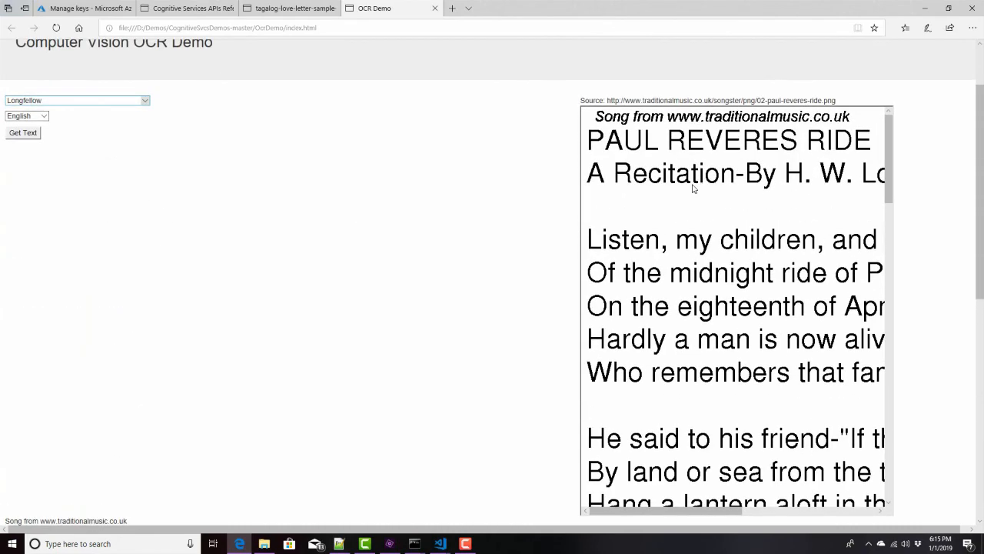
# - Choose the Shakespeare sonnet image with English and run Get Text on it
pyautogui.click(77, 100)
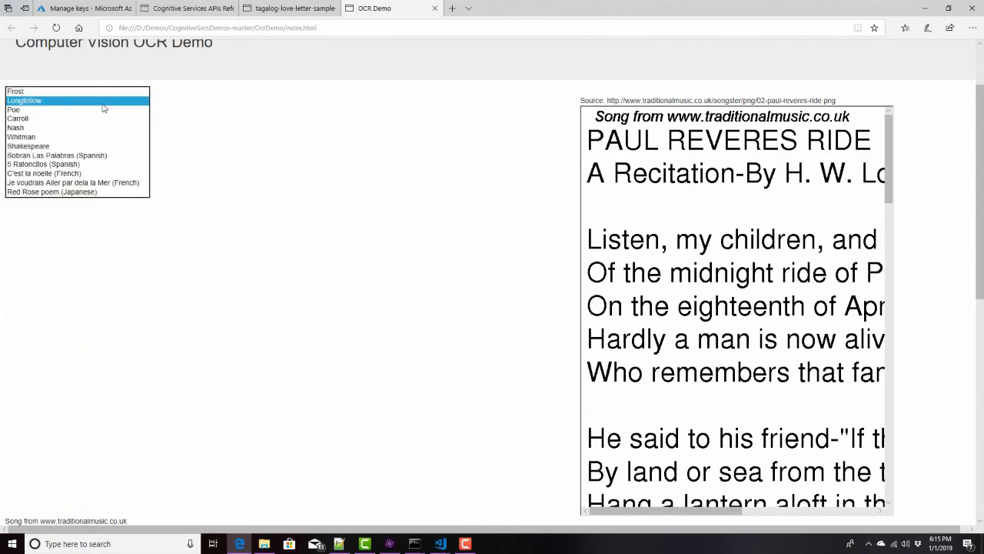
pyautogui.moveTo(76, 137)
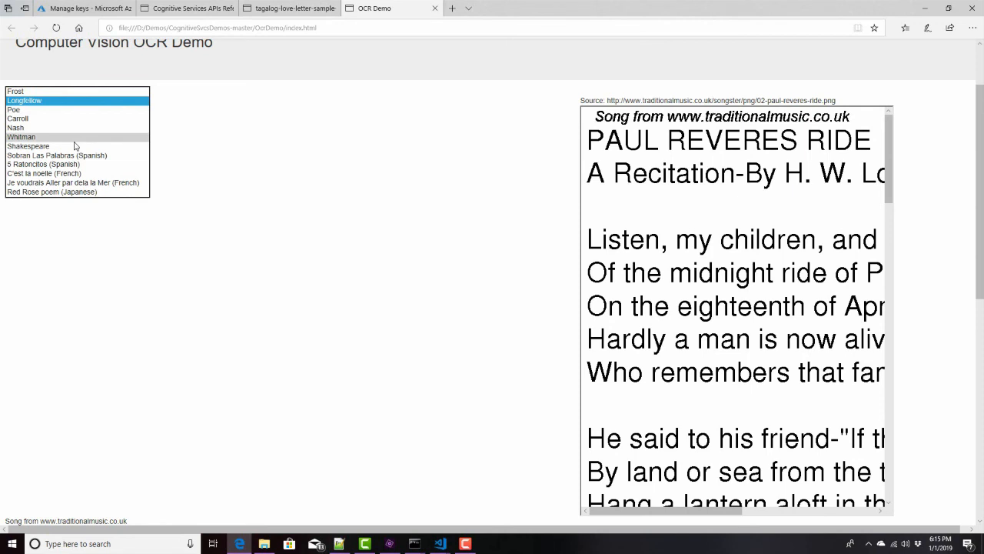
pyautogui.click(28, 146)
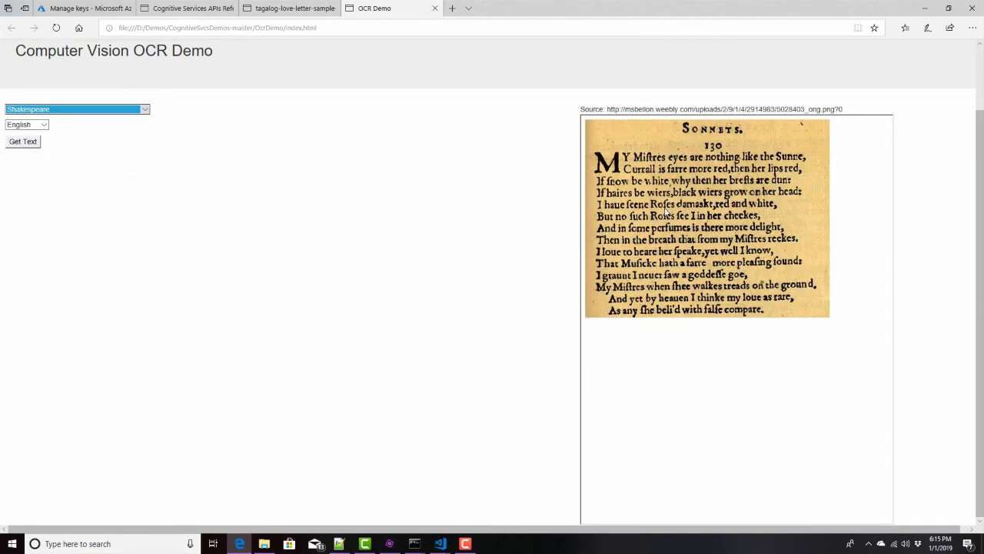
pyautogui.moveTo(707, 151)
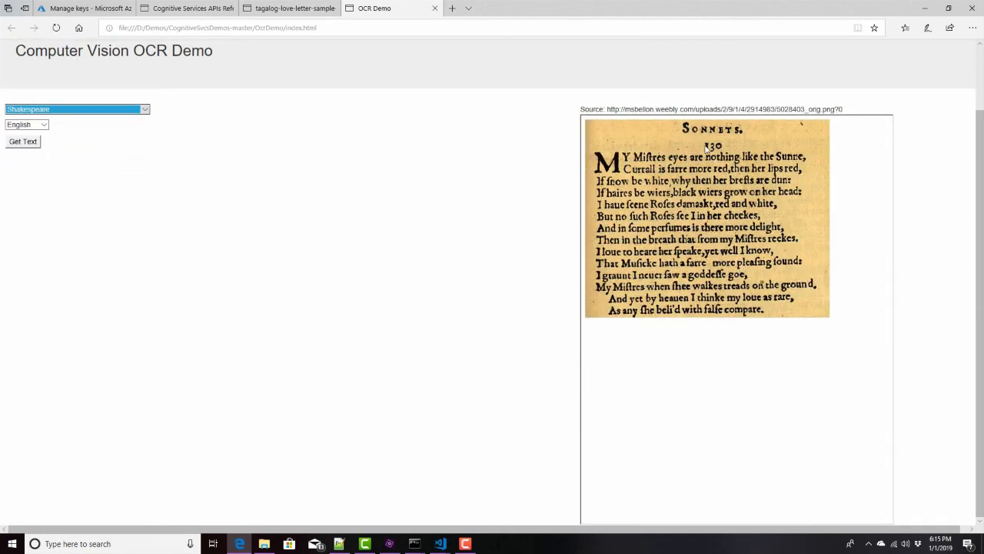
pyautogui.moveTo(755, 169)
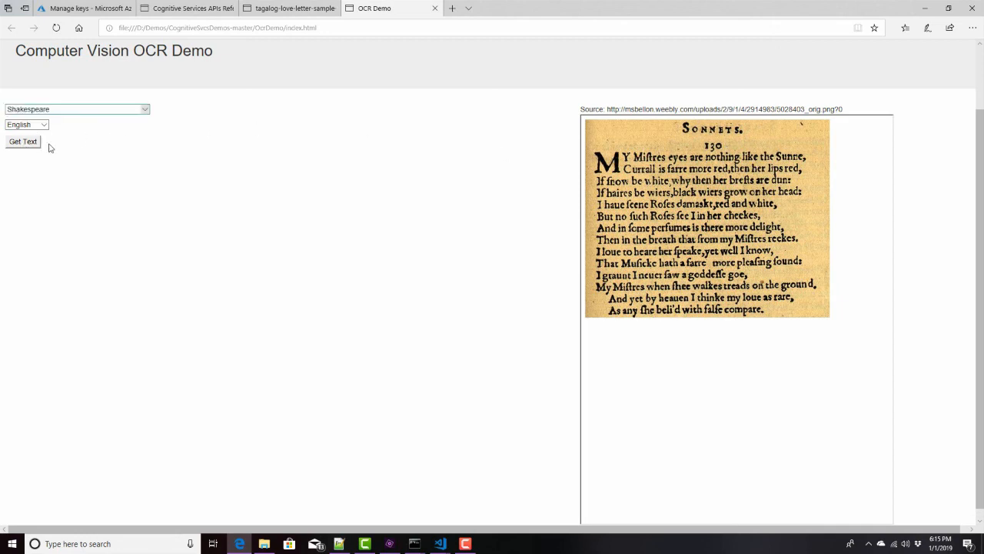
pyautogui.moveTo(473, 249)
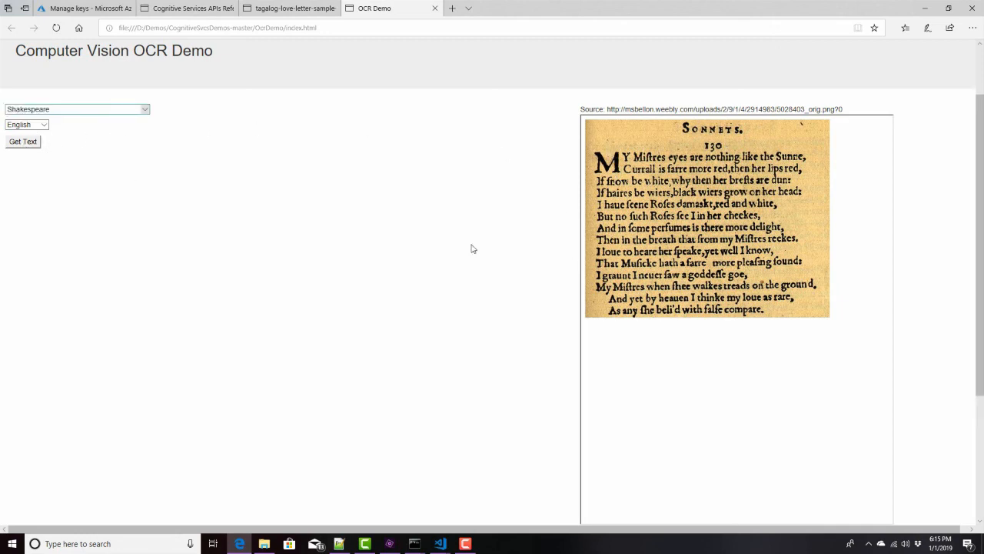
pyautogui.click(22, 141)
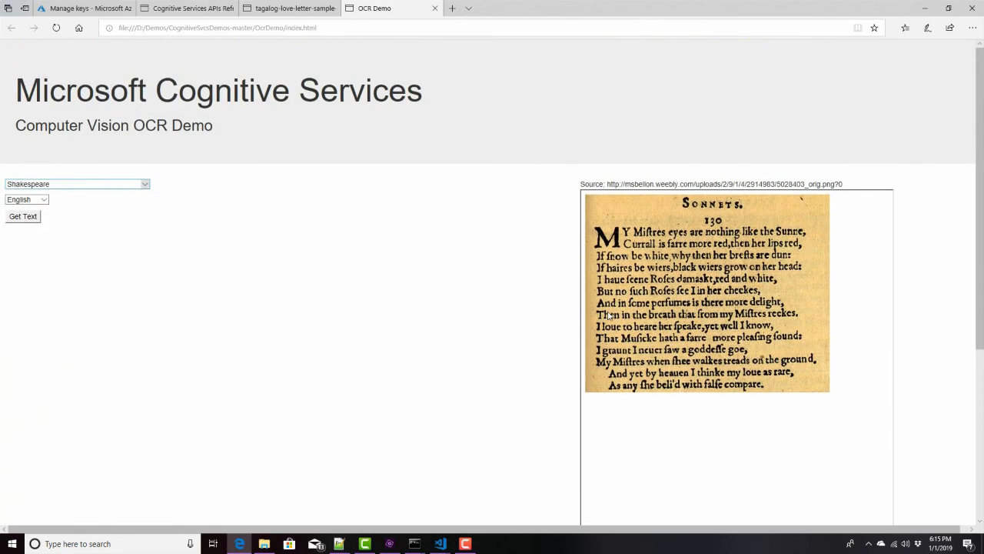
pyautogui.click(21, 215)
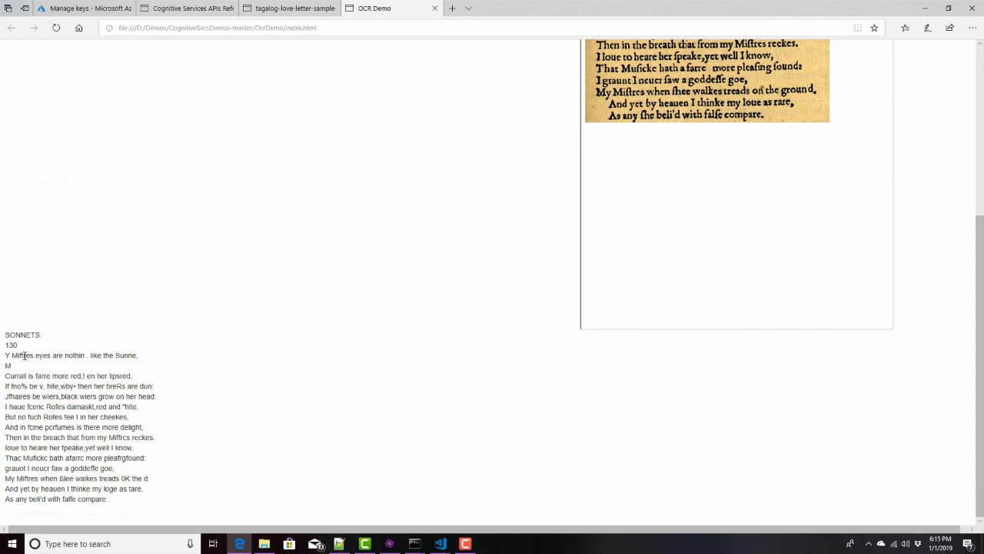
# - Read the partly garbled extracted sonnet text against the old-print image
pyautogui.doubleClick(22, 354)
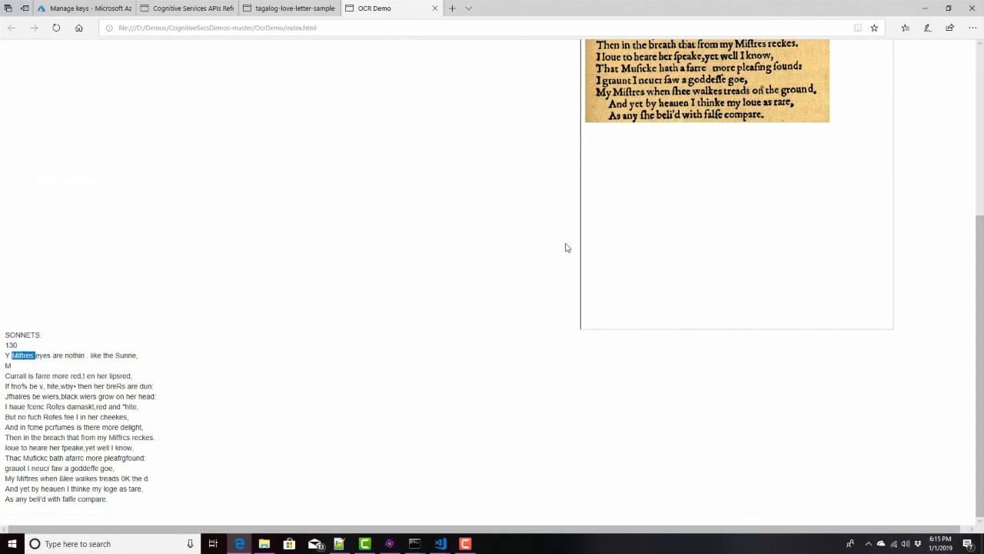
pyautogui.scroll(3)
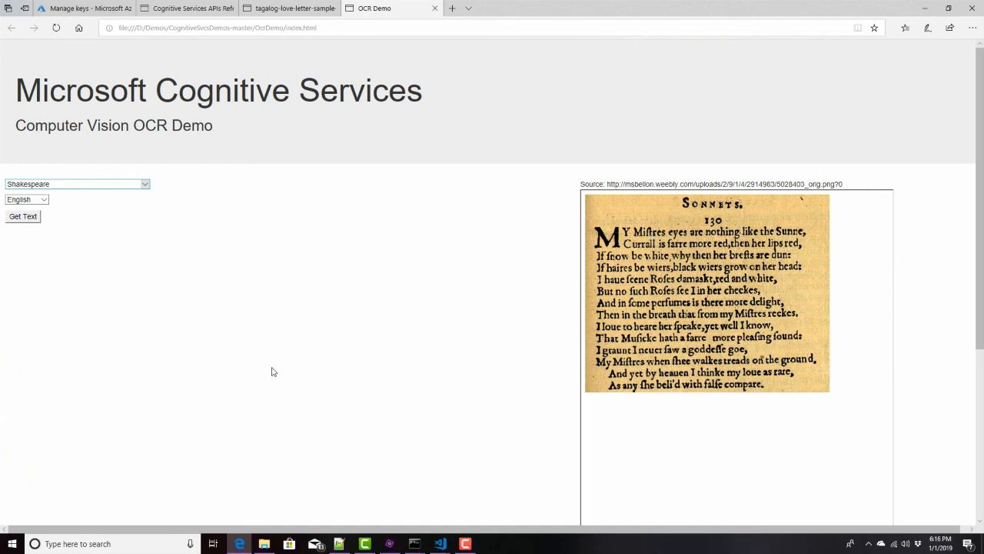
pyautogui.click(21, 216)
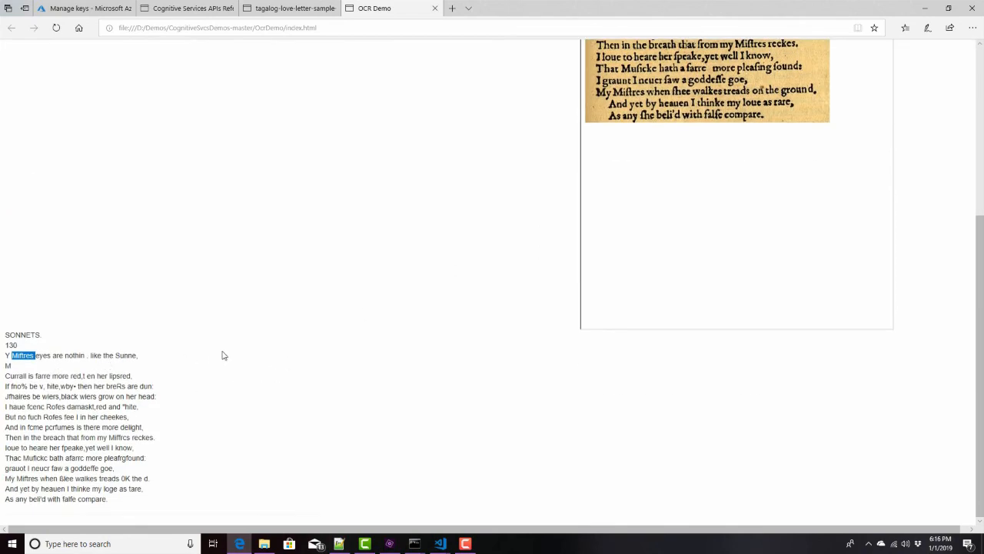
pyautogui.scroll(3)
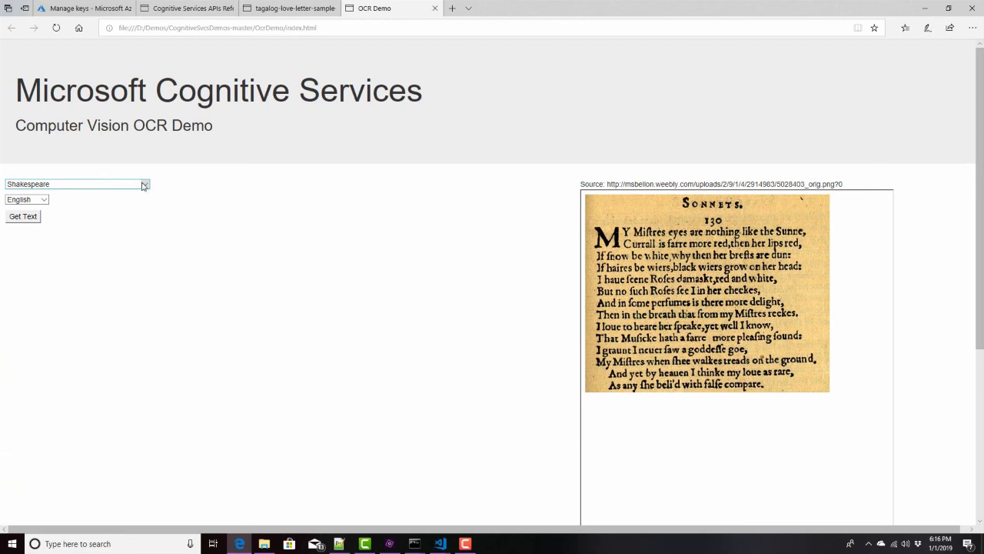
# - Pick the Spanish poem Sobran Las Palabras with Spanish as the recognition language
pyautogui.click(74, 184)
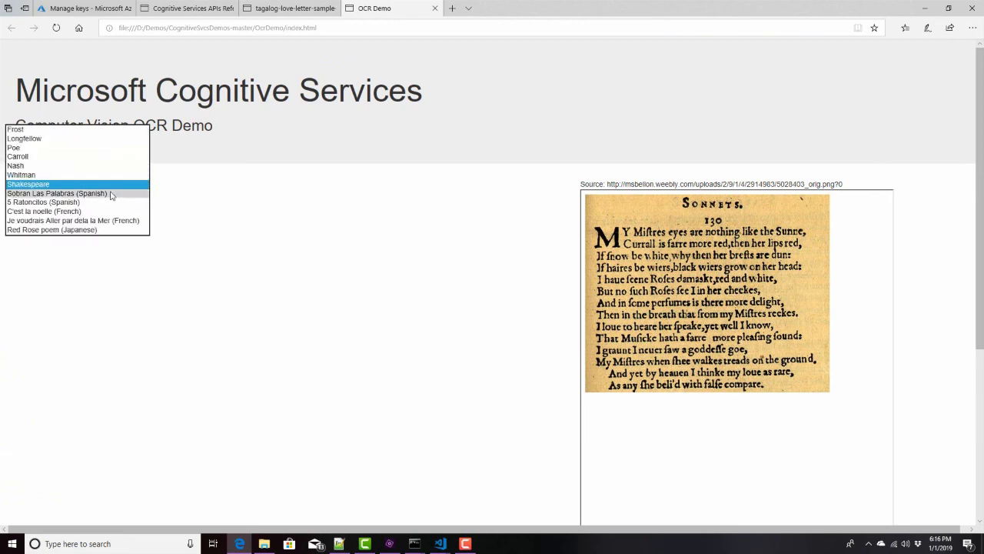
pyautogui.click(57, 194)
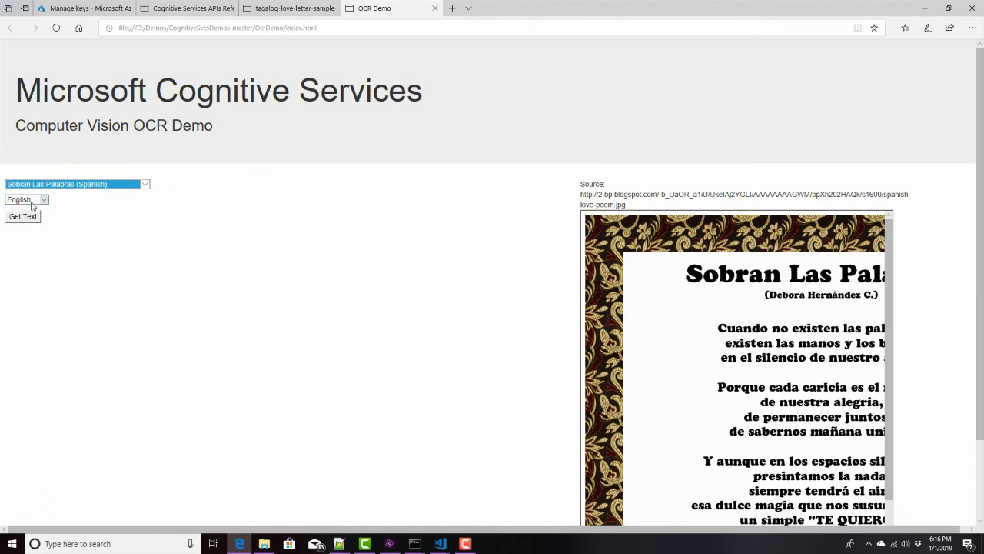
pyautogui.click(26, 200)
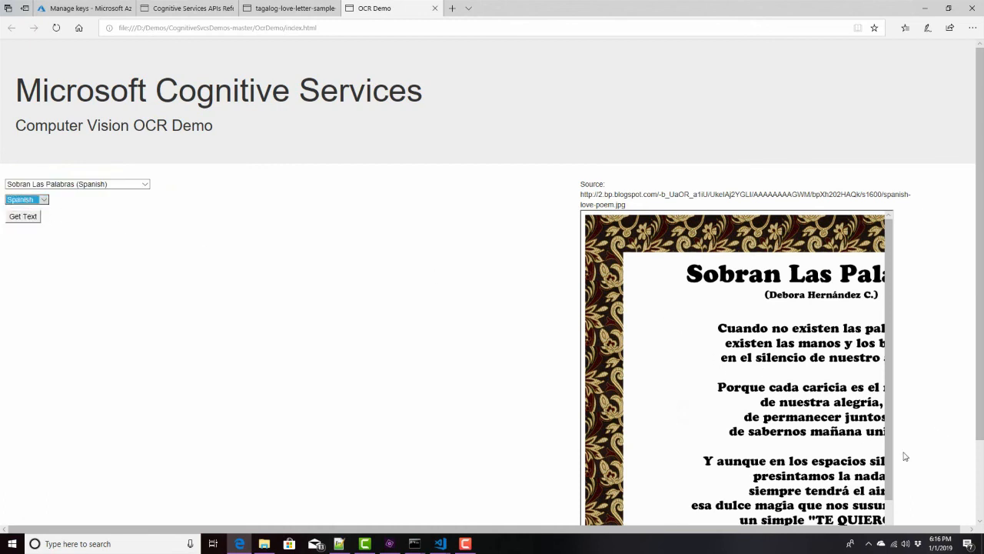
pyautogui.scroll(-3)
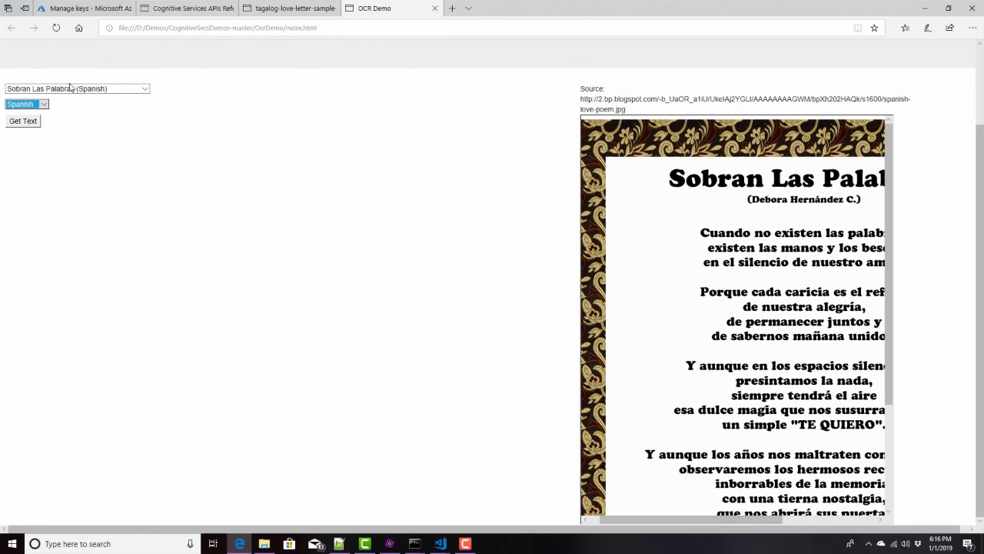
# - Pick the French Christmas poem C'est la Noël with French as the language
pyautogui.click(22, 120)
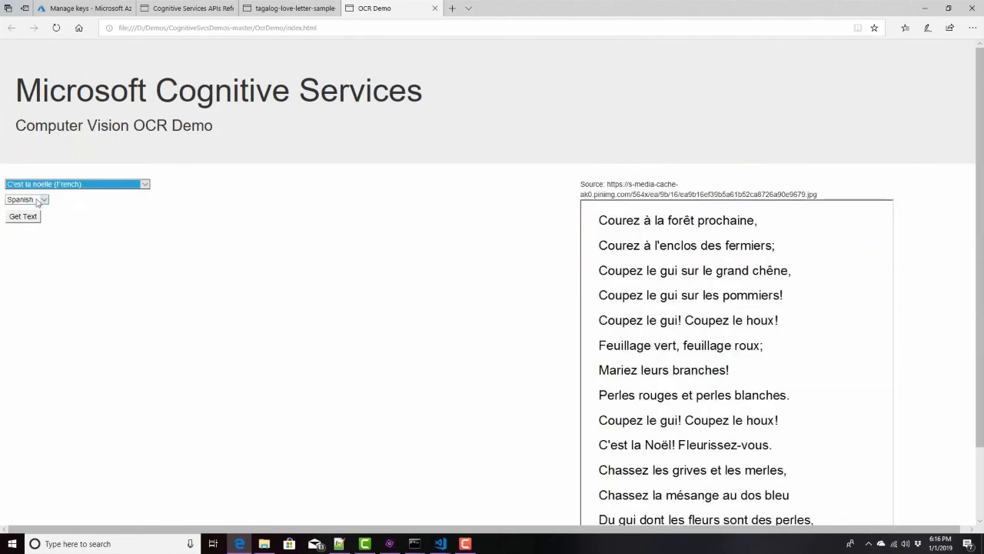
pyautogui.click(27, 200)
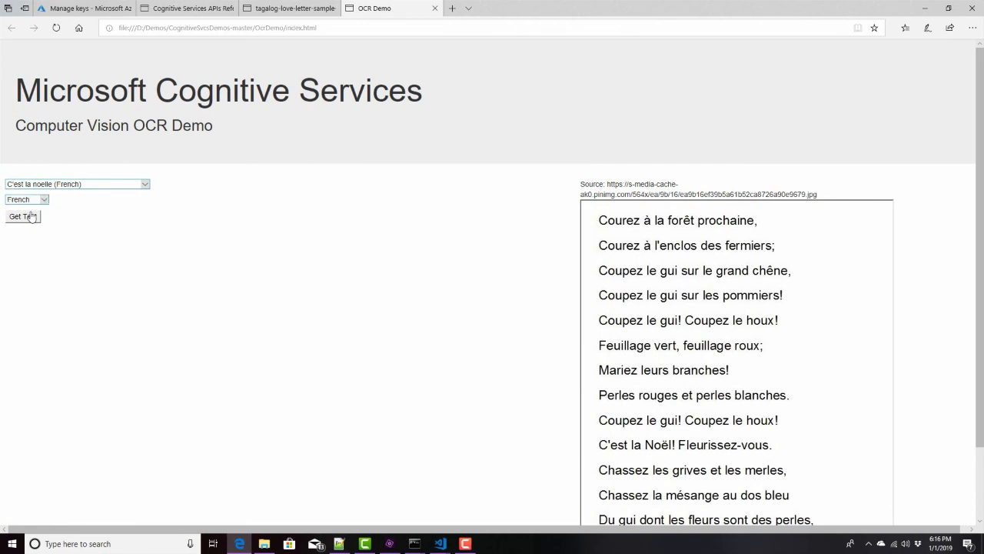
pyautogui.moveTo(461, 324)
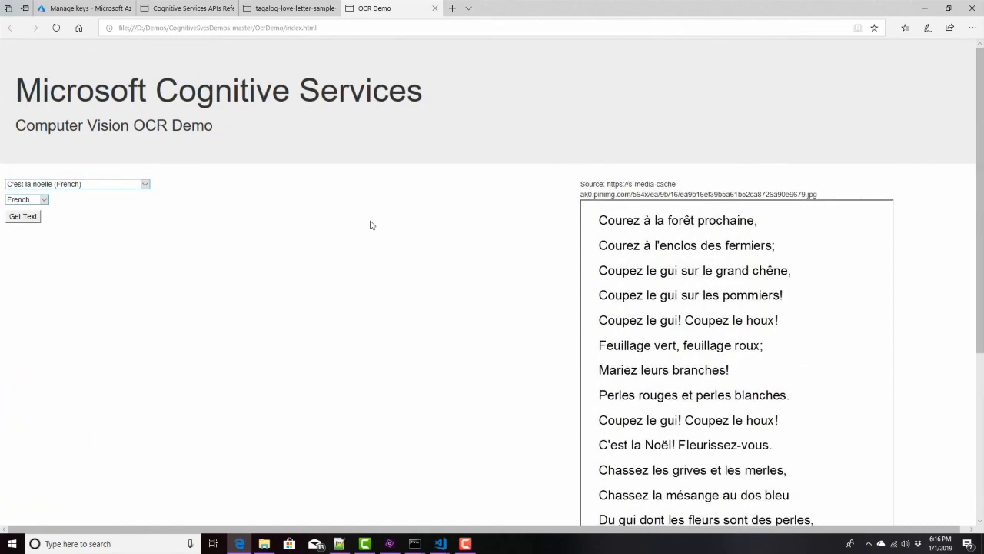
pyautogui.click(77, 184)
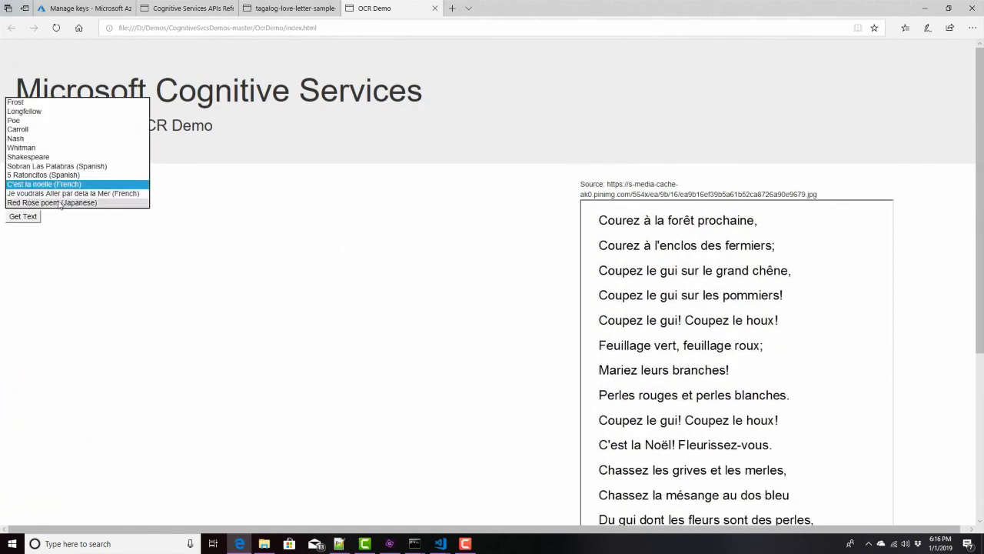
# - Show the Japanese Red Rose poem in the demo, then switch to the API reference's error responses
pyautogui.click(52, 203)
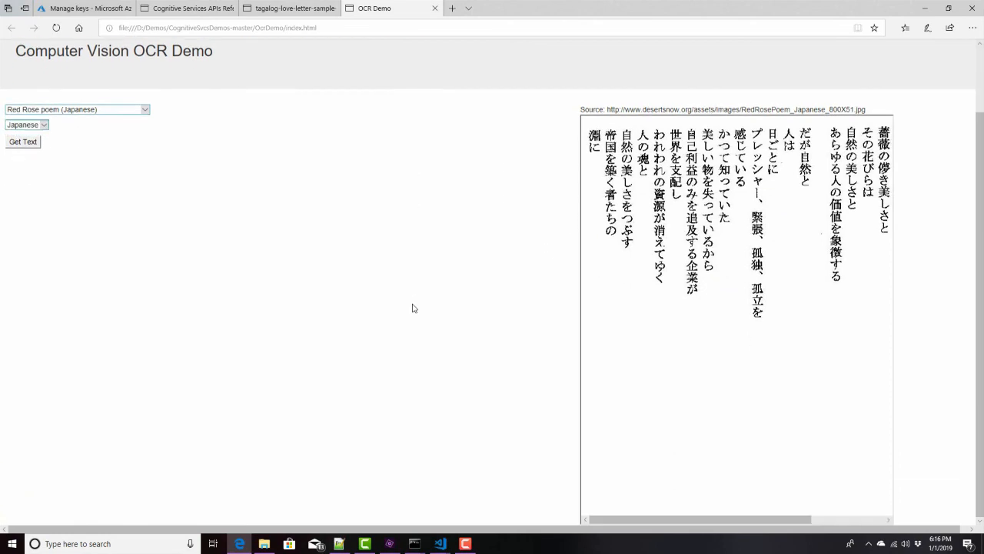
pyautogui.moveTo(281, 163)
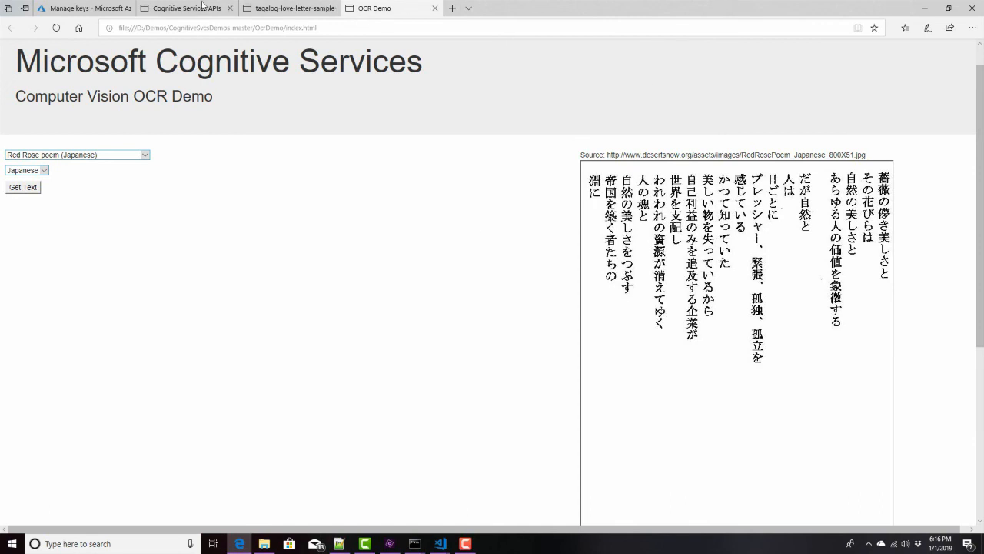
pyautogui.click(185, 9)
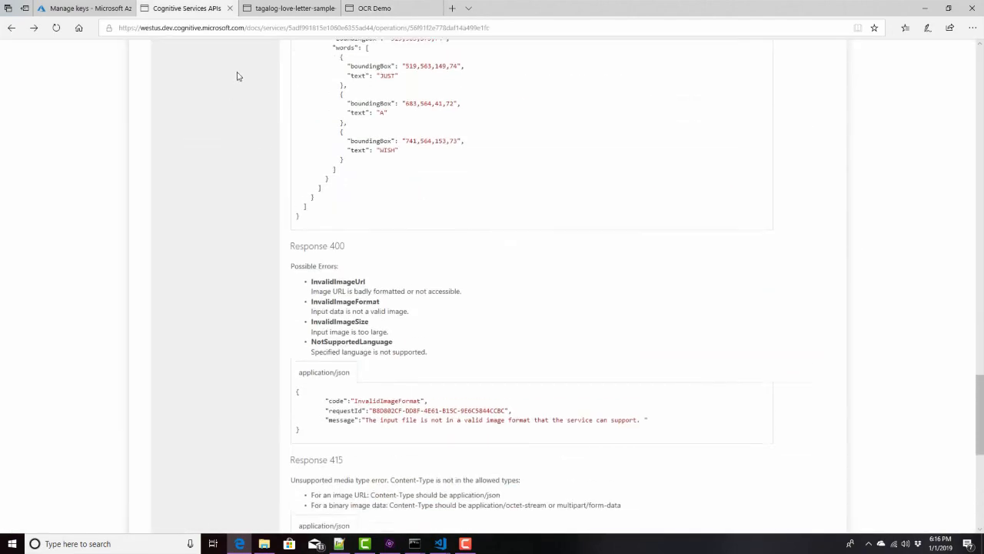